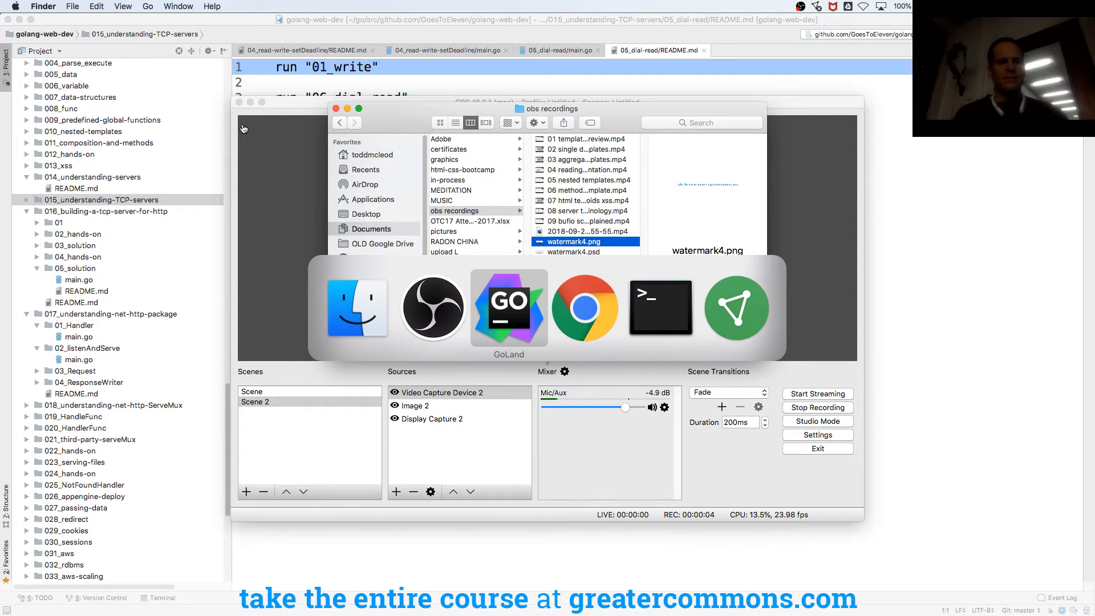
Step: Expand the 016_building-a-tcp-server-for-http lesson folder and its 01 subfolder
click(509, 307)
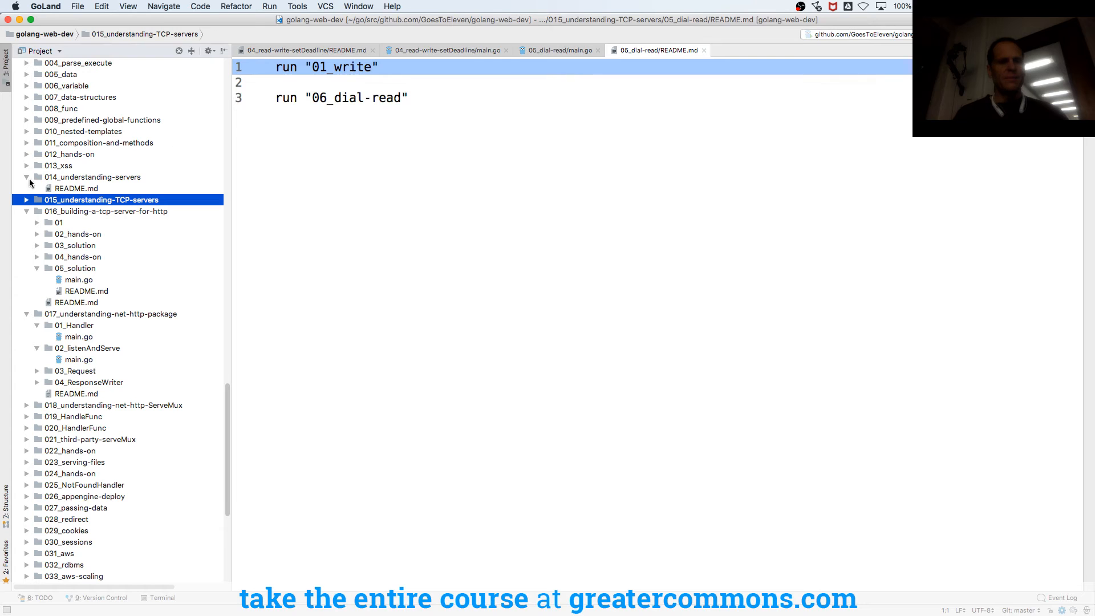
click(100, 198)
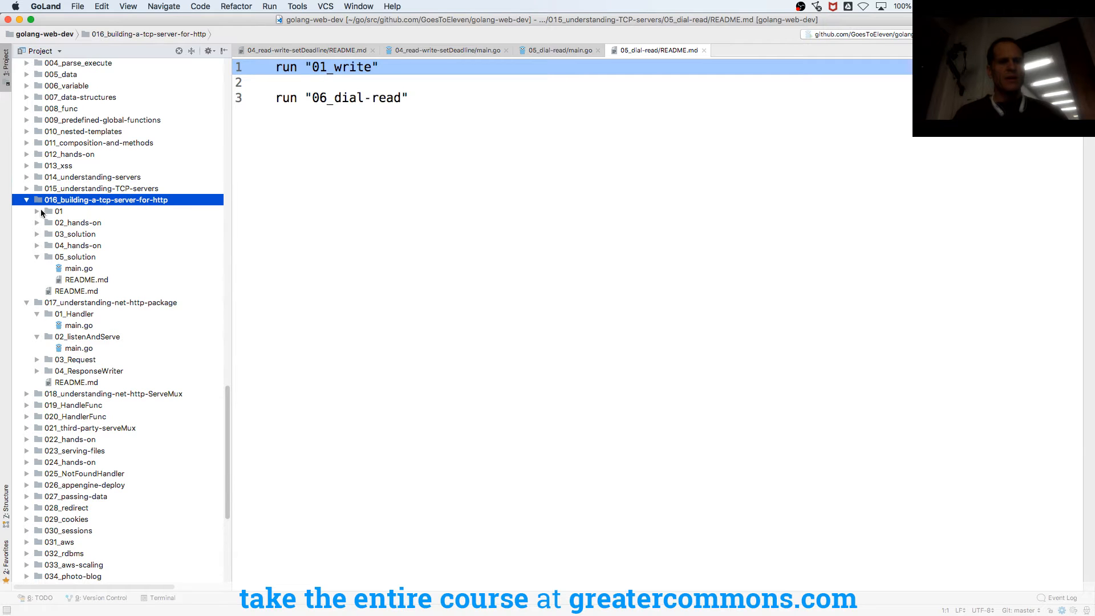
click(58, 211)
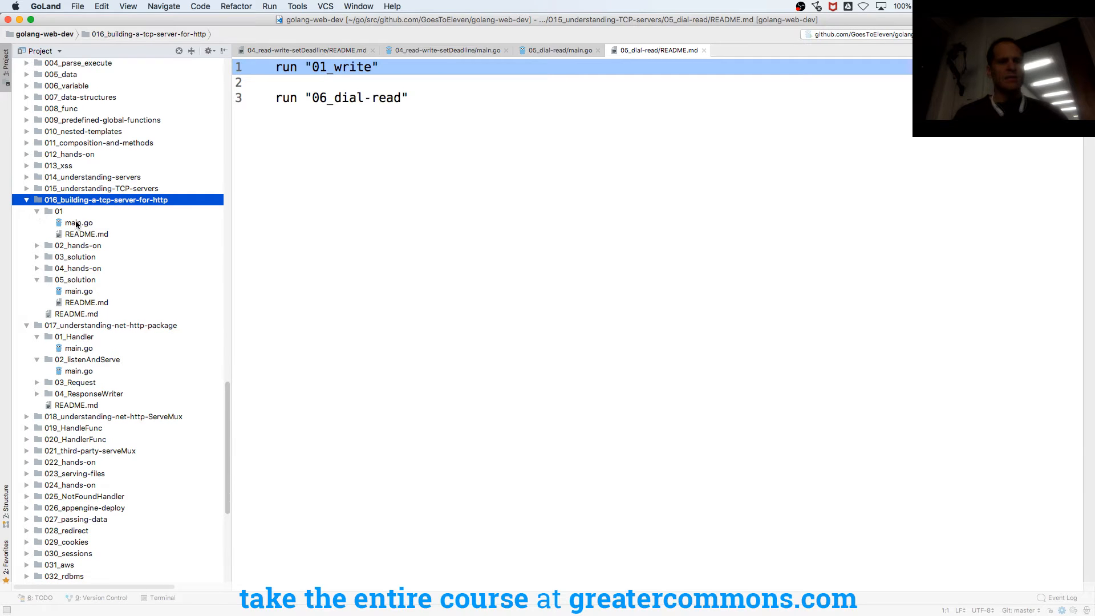
Step: Close all open editor tabs and bring up lesson 01's README.md
right_click(300, 49)
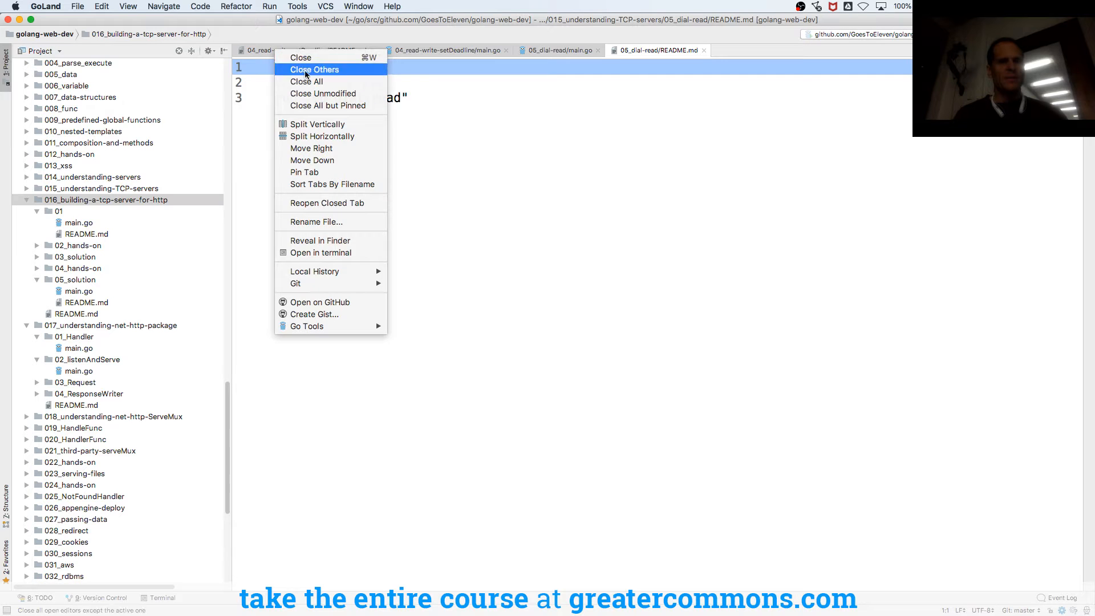
click(315, 69)
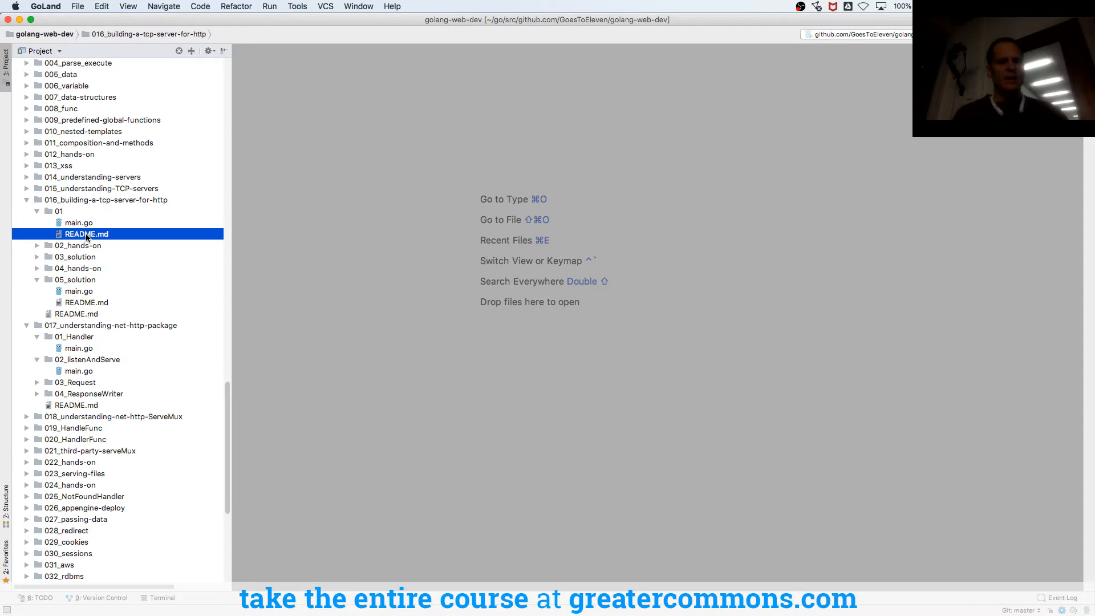
double_click(86, 234)
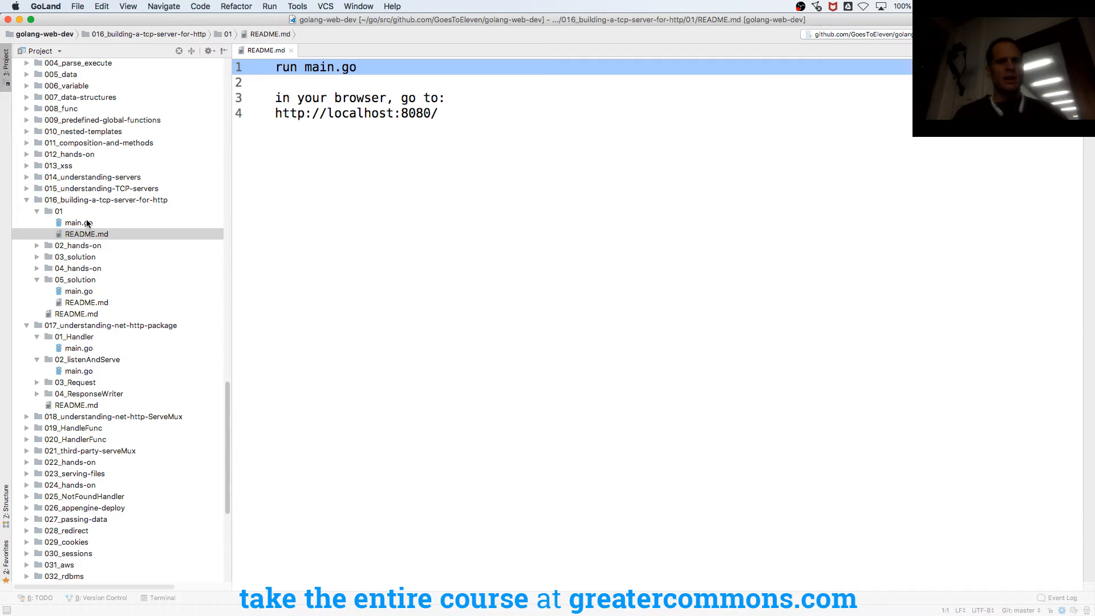
Step: Review main.go's accept loop, per-connection handle goroutine and the respond call in handle
click(77, 223)
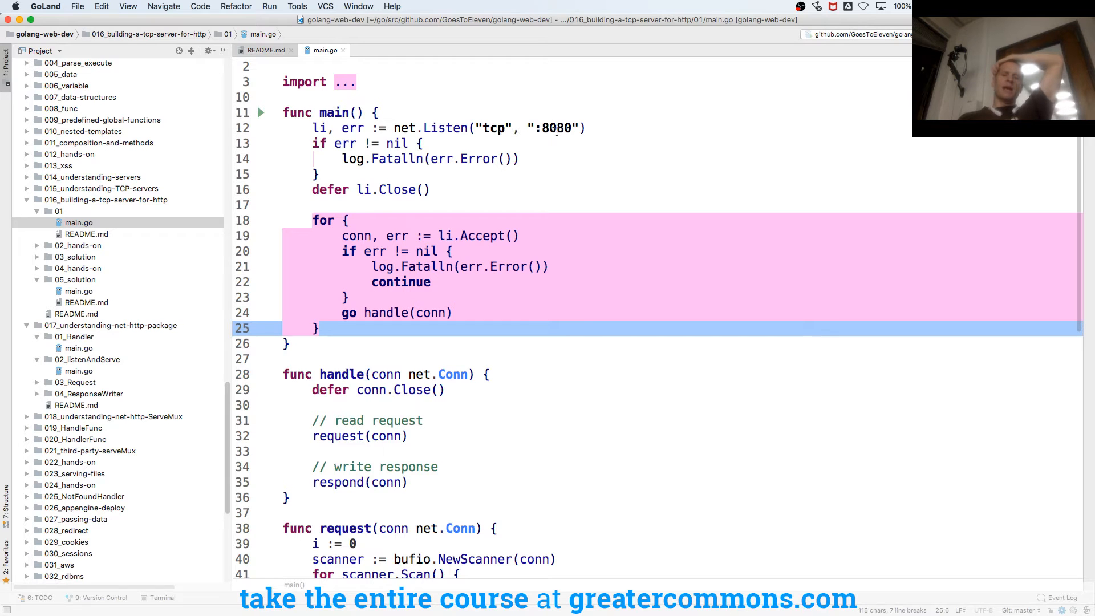
click(487, 235)
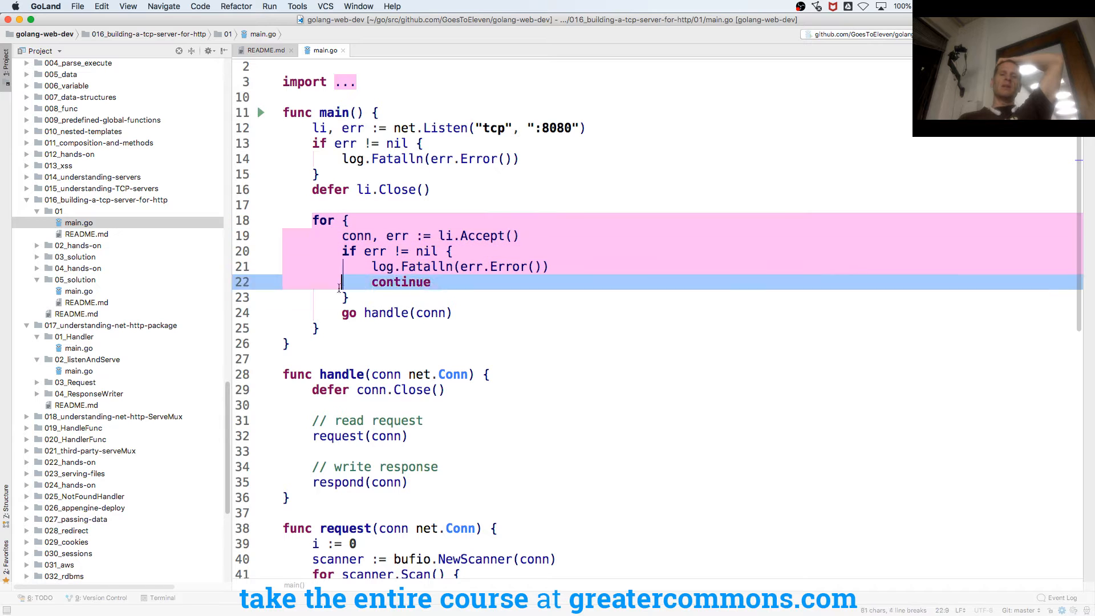
click(425, 313)
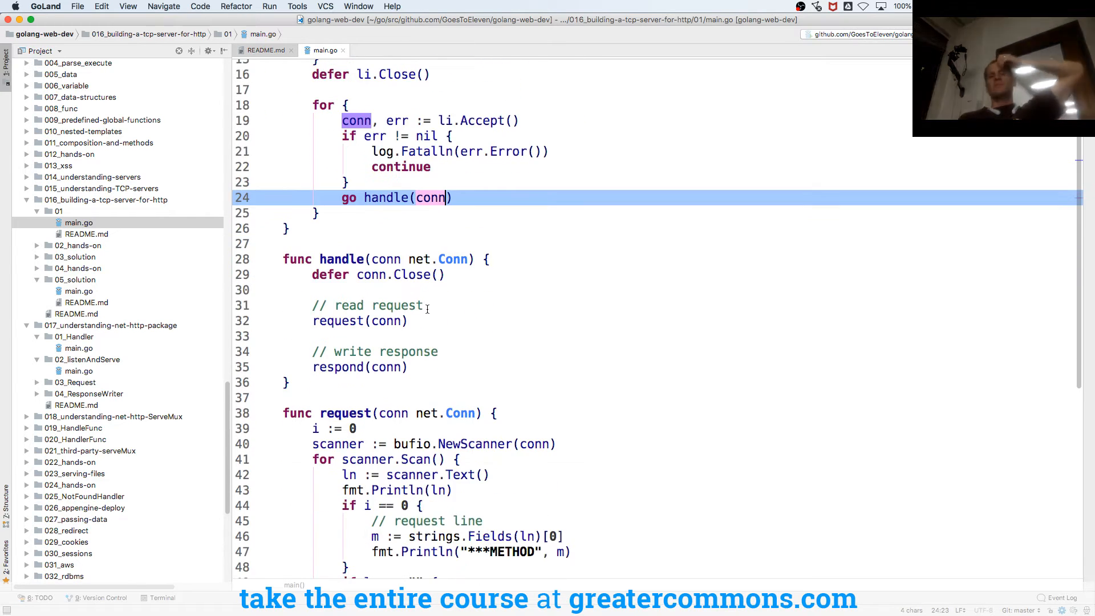
scroll(down, 3)
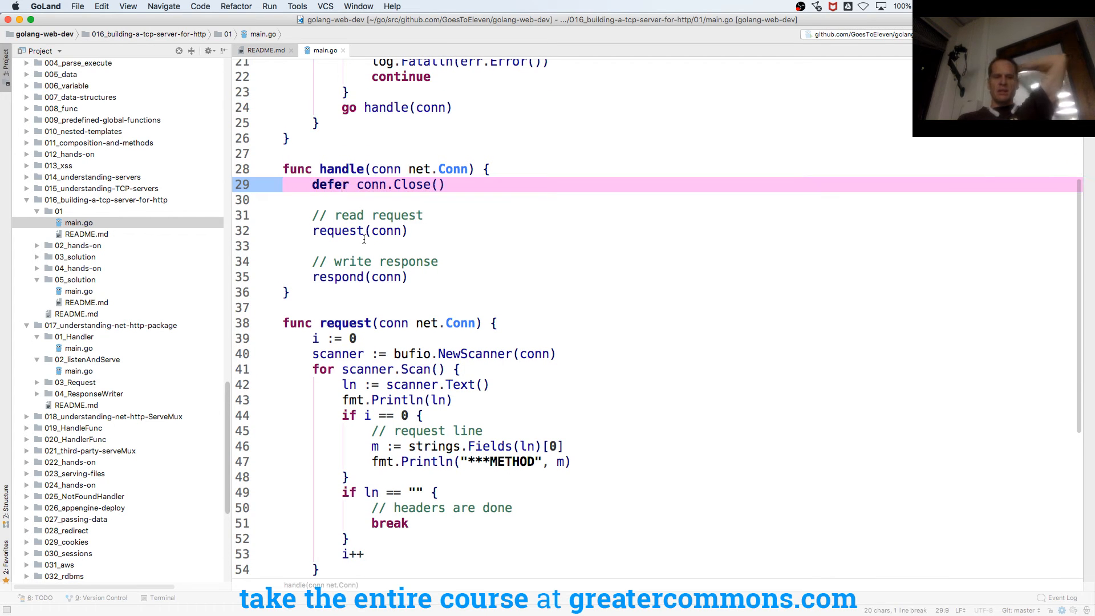
click(338, 231)
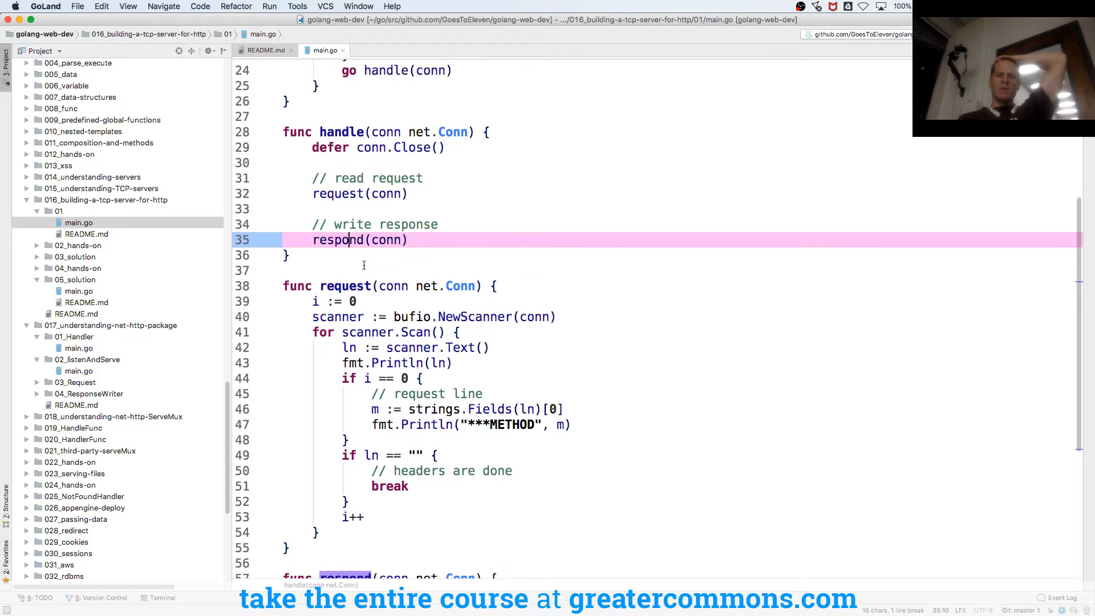
Step: Walk through the request function's Scan loop, line text and request-line block
scroll(down, 3)
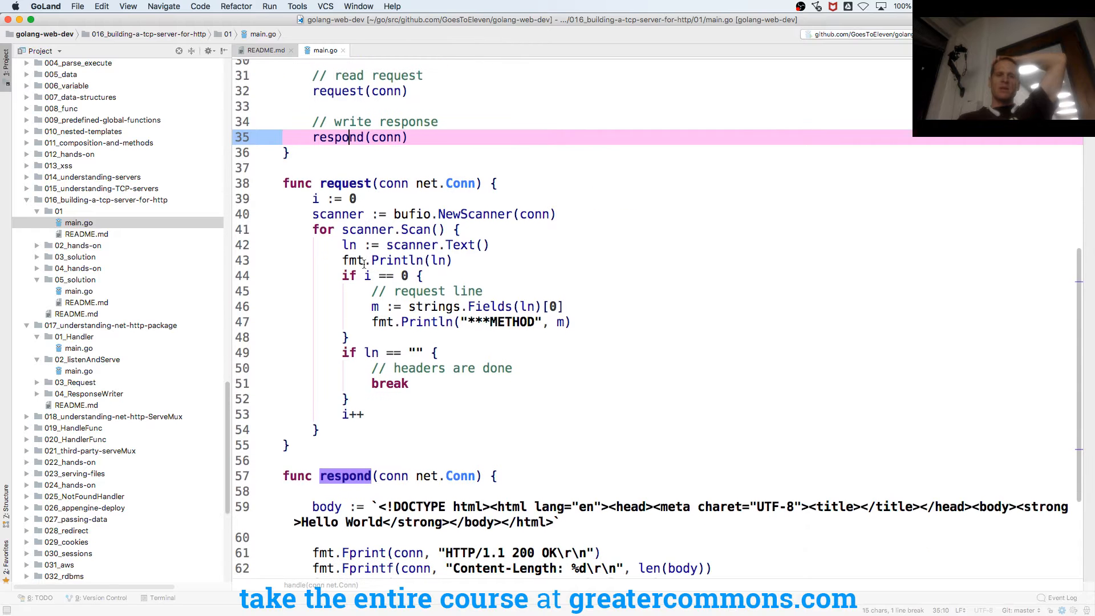
scroll(down, 3)
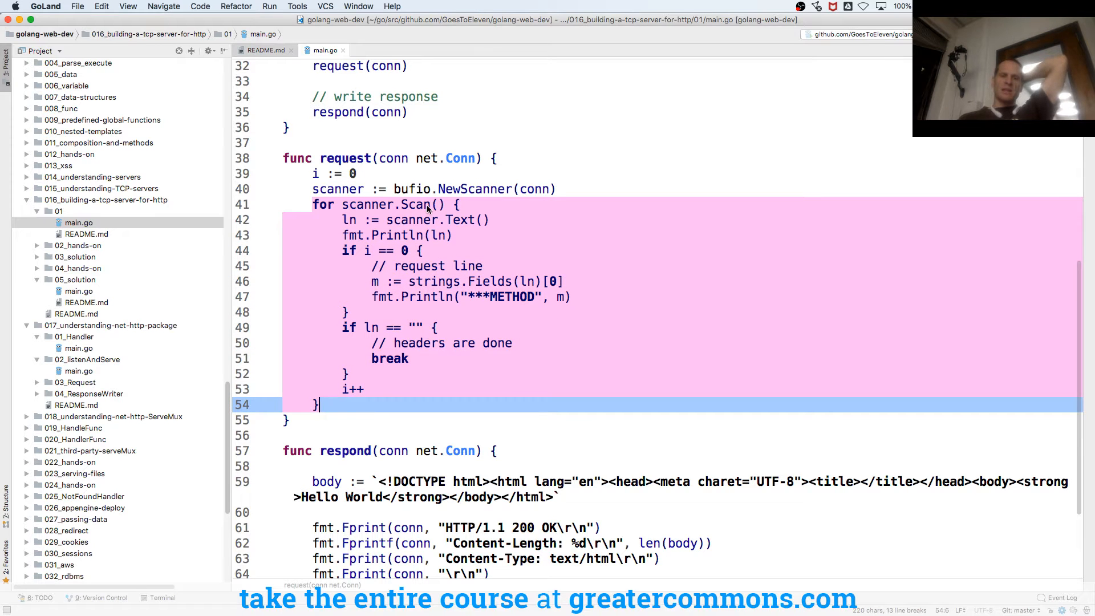
click(425, 204)
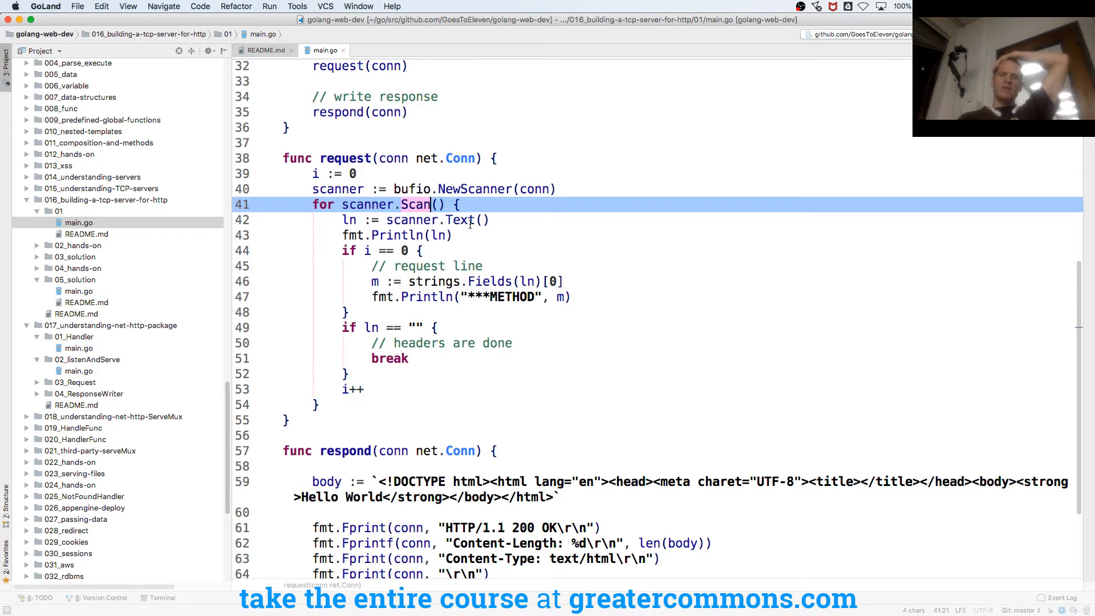
click(470, 220)
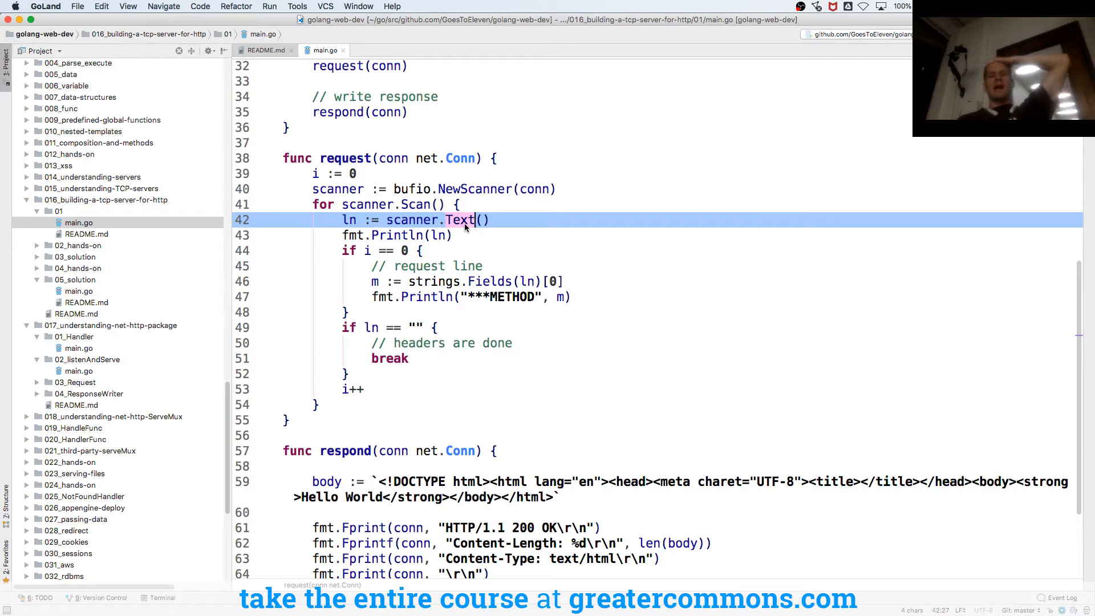
click(347, 251)
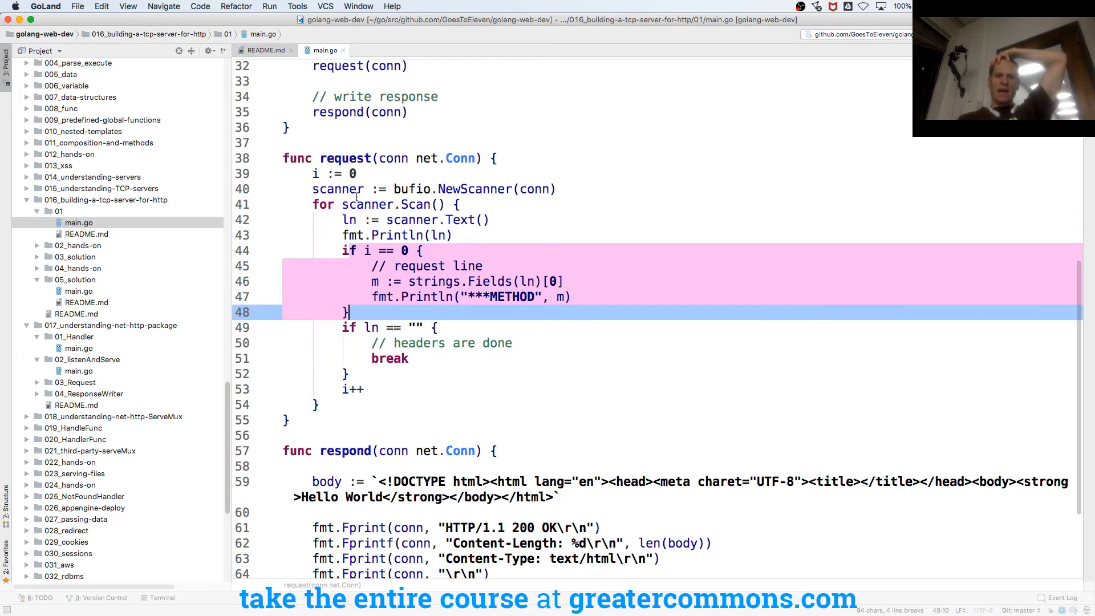
click(315, 173)
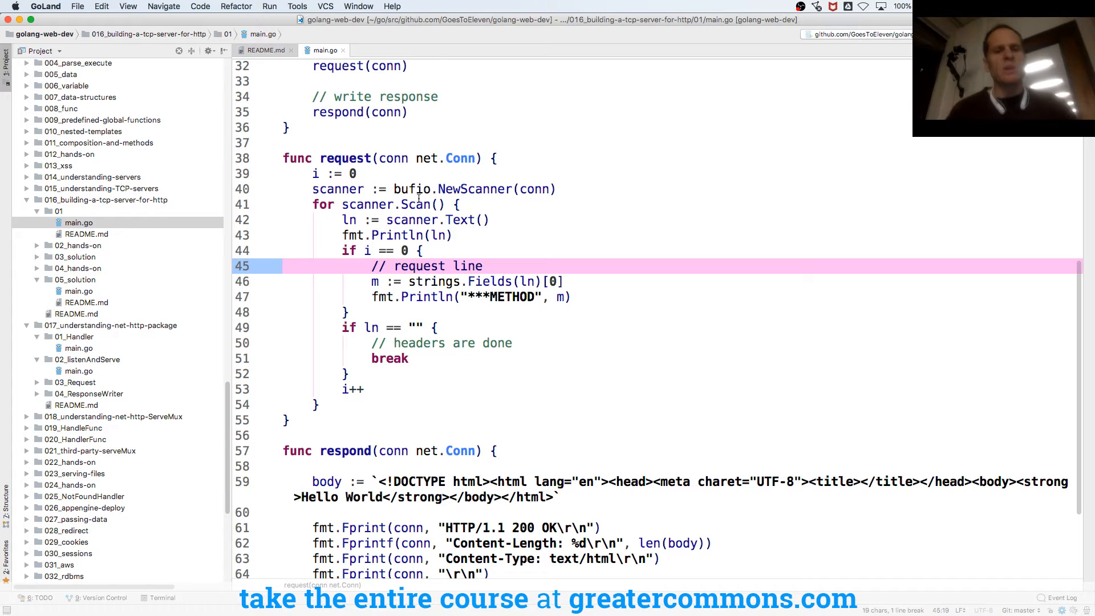
Step: Highlight the scanner's uses and the strings.Fields method extraction, then reach for the understanding-servers notes
click(325, 204)
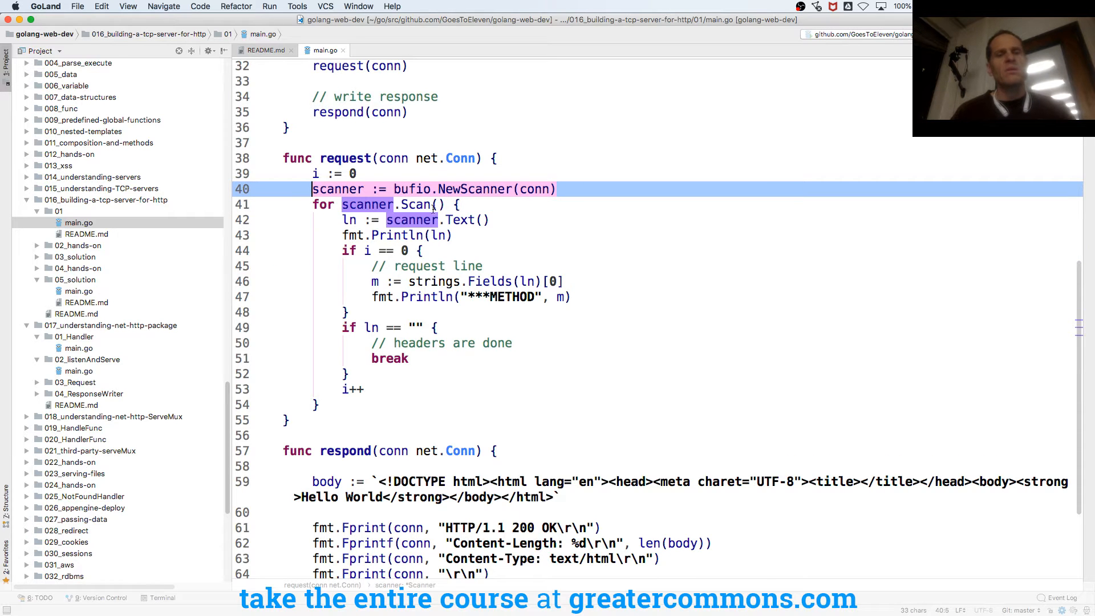
click(383, 204)
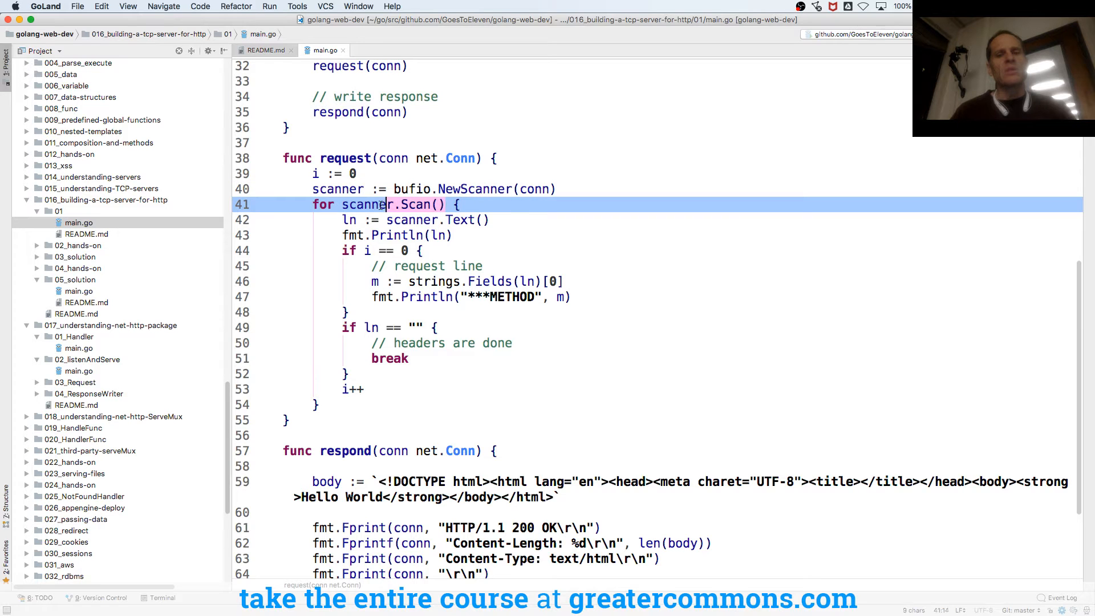
double_click(368, 204)
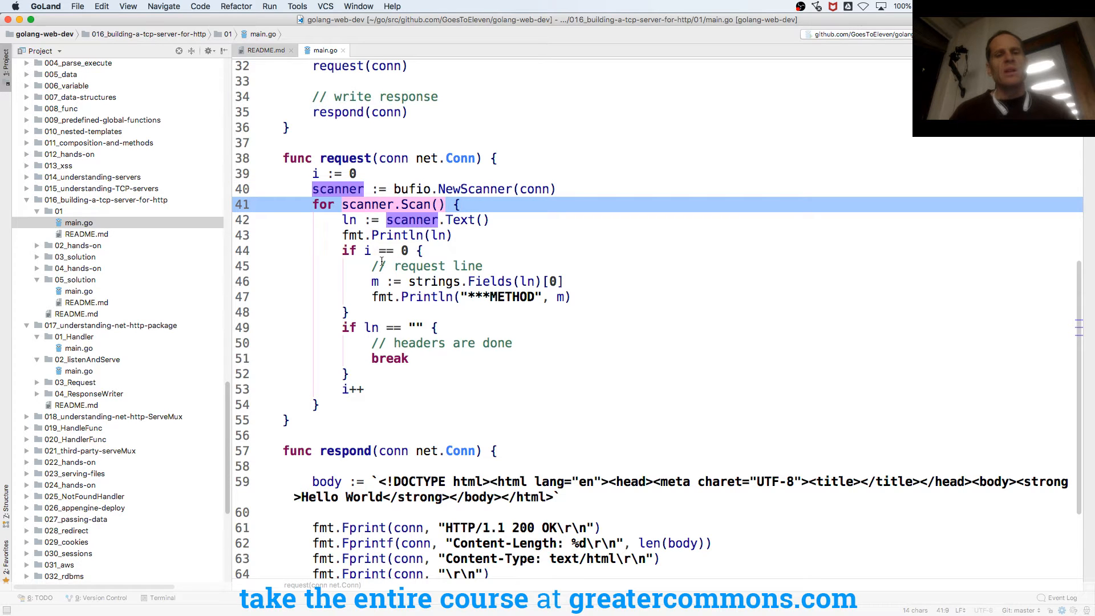
click(429, 266)
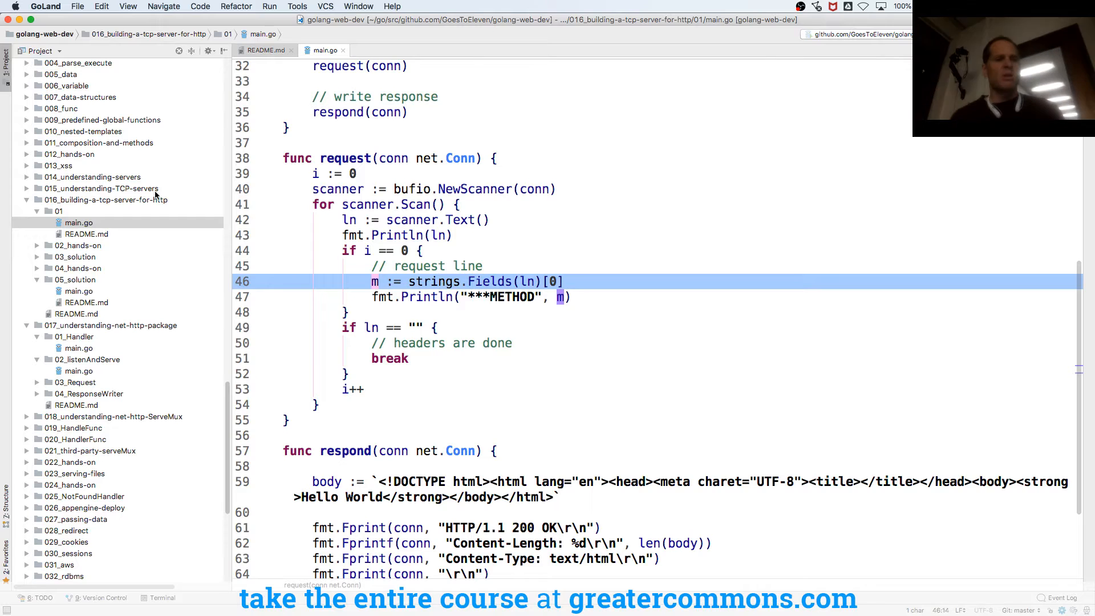
click(26, 177)
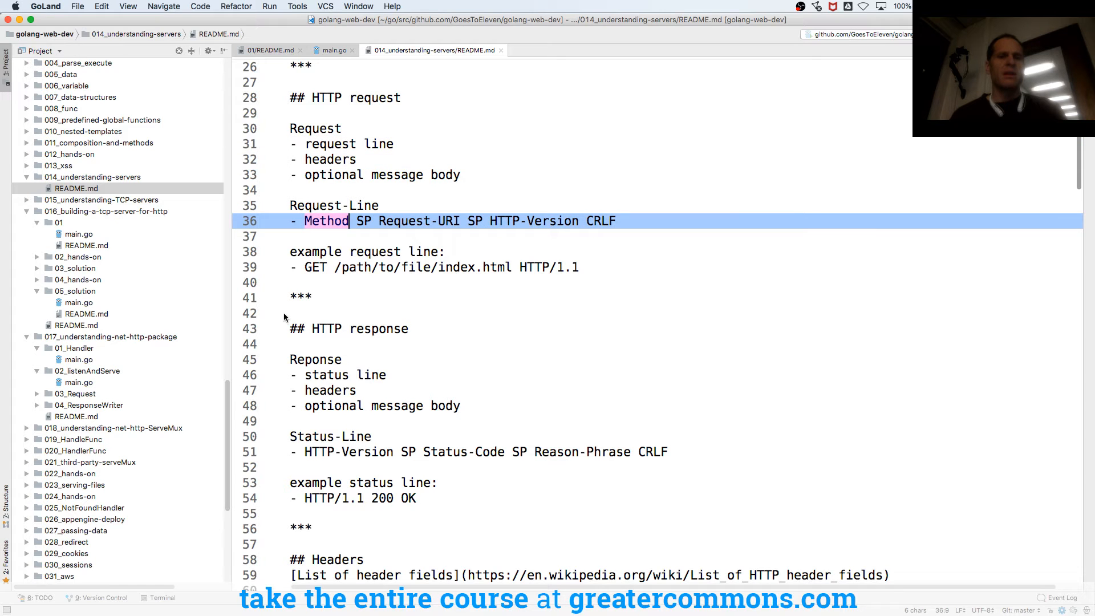
Step: Return from the understanding-servers README to the server's main.go tab
click(334, 49)
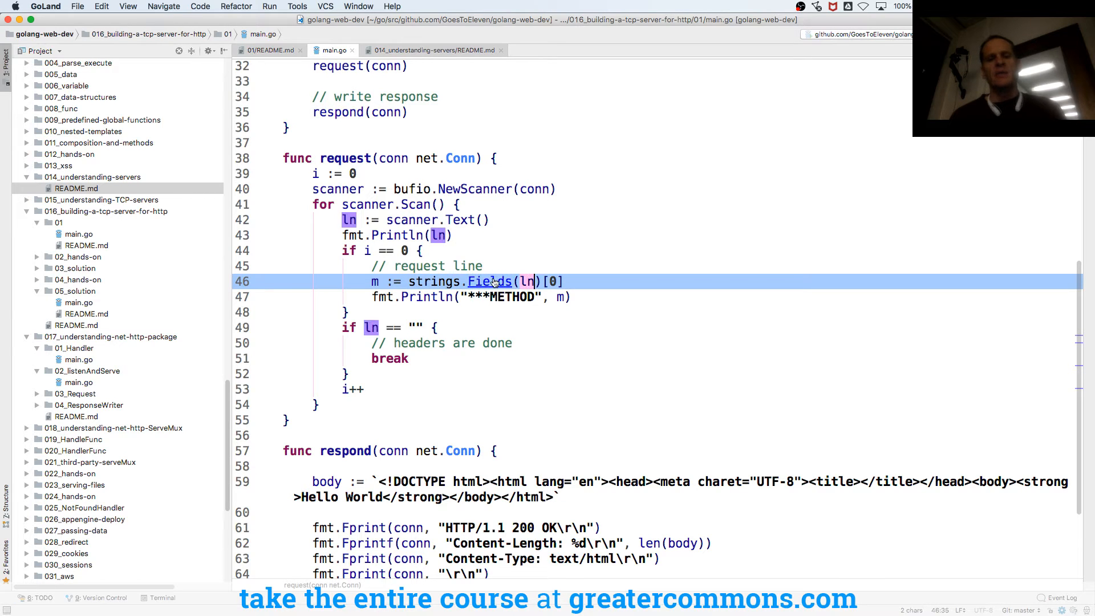
Step: View the standard library's strings.Fields definition and come back to main.go
click(489, 280)
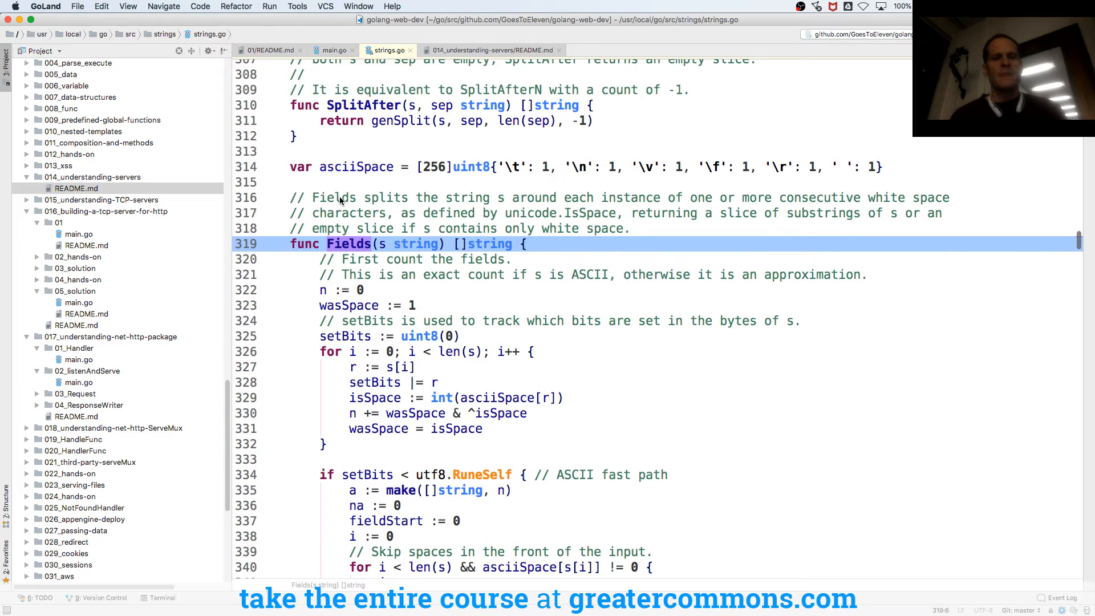
mouse_move(638, 207)
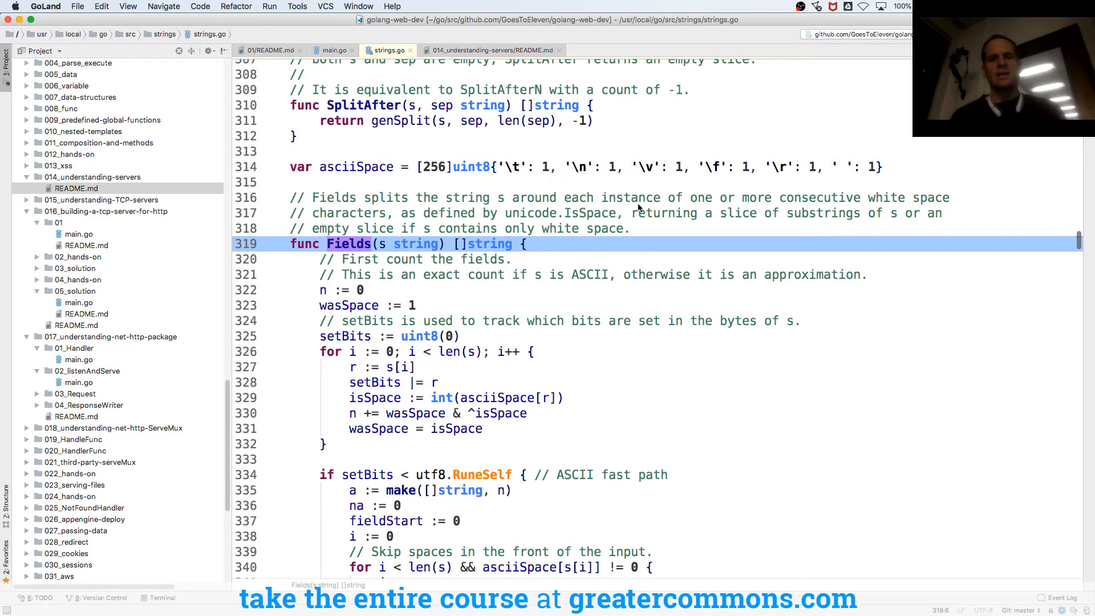
mouse_move(358, 225)
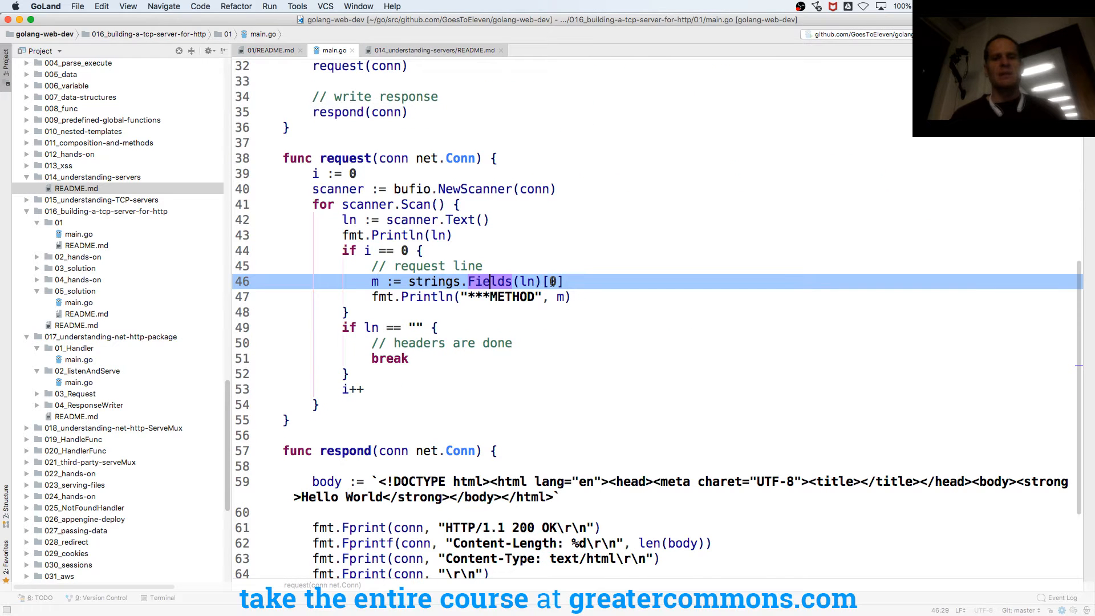
mouse_move(489, 280)
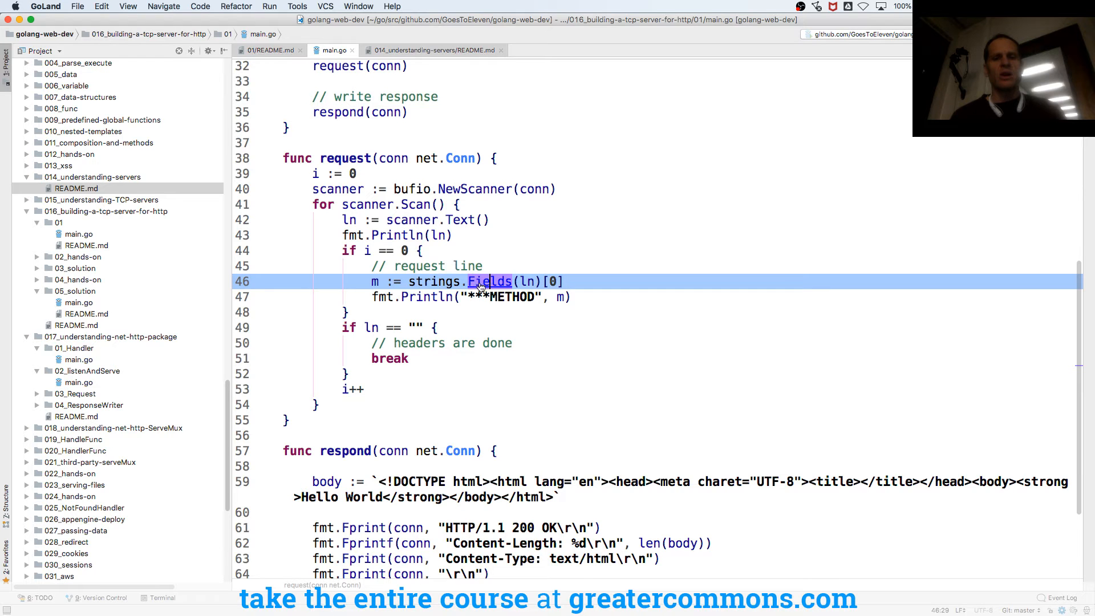
click(489, 281)
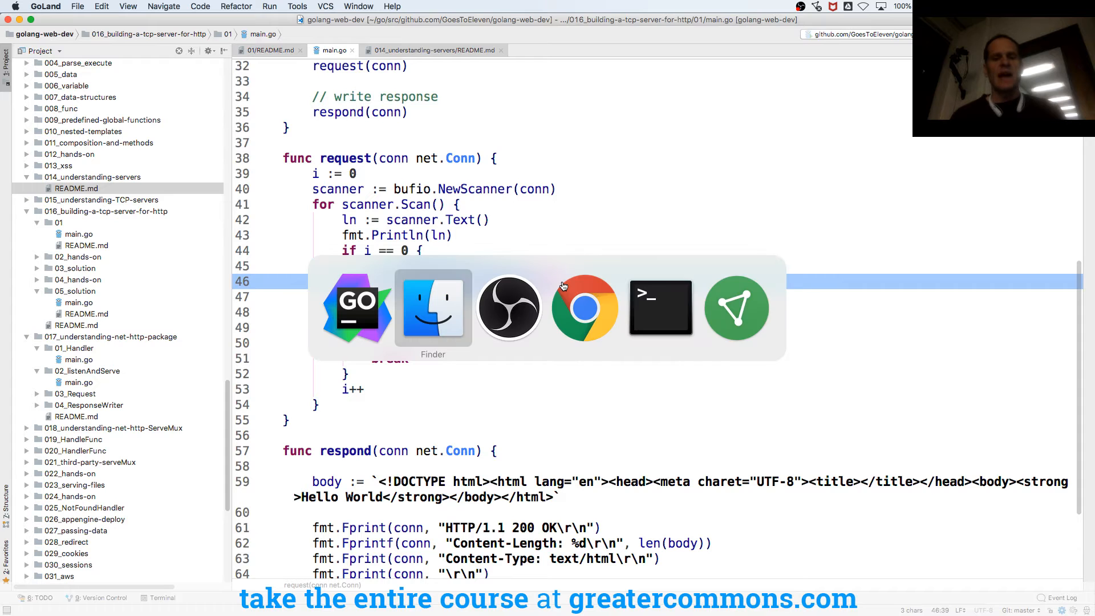
Step: Switch to the browser and load play.golang.org in a new tab
click(583, 306)
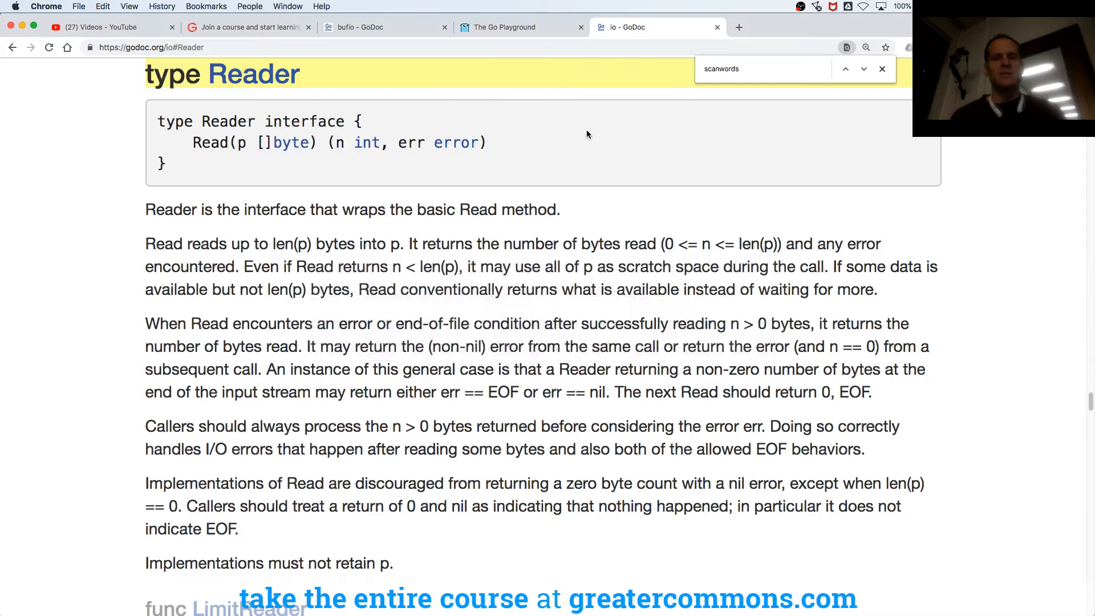
click(738, 26)
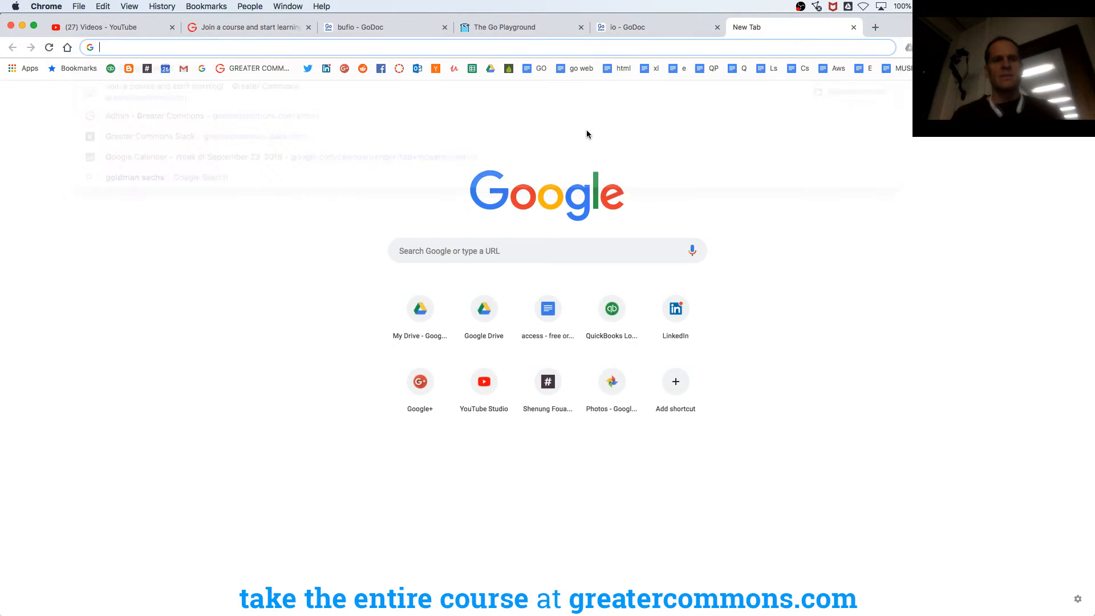
text(play.golang.org)
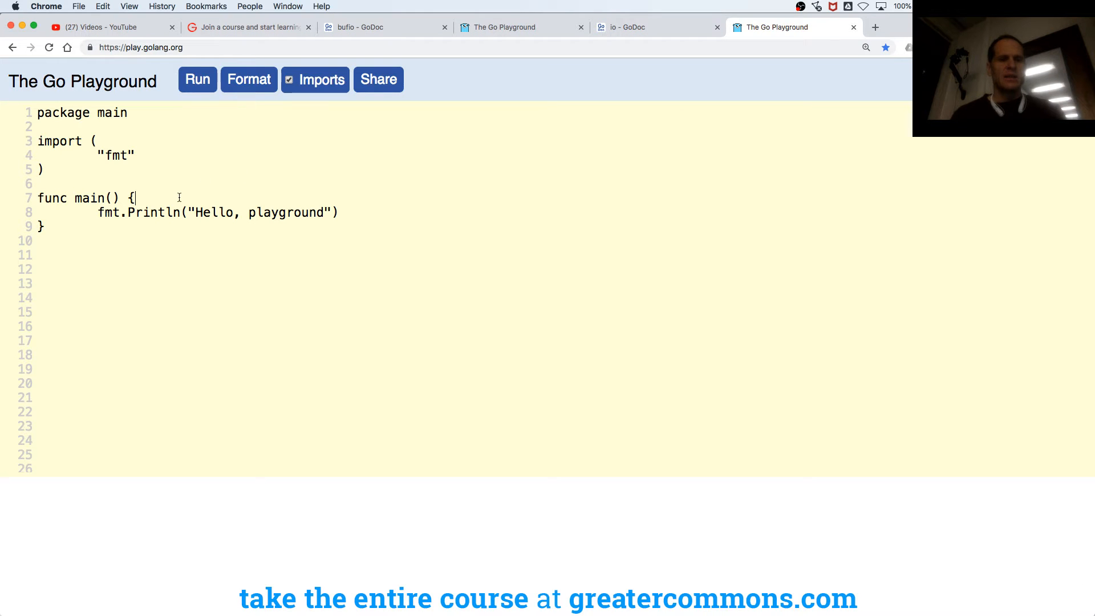
Step: Declare xi := []string{"dog","cat","bird",} inside the Playground's main
key(Return)
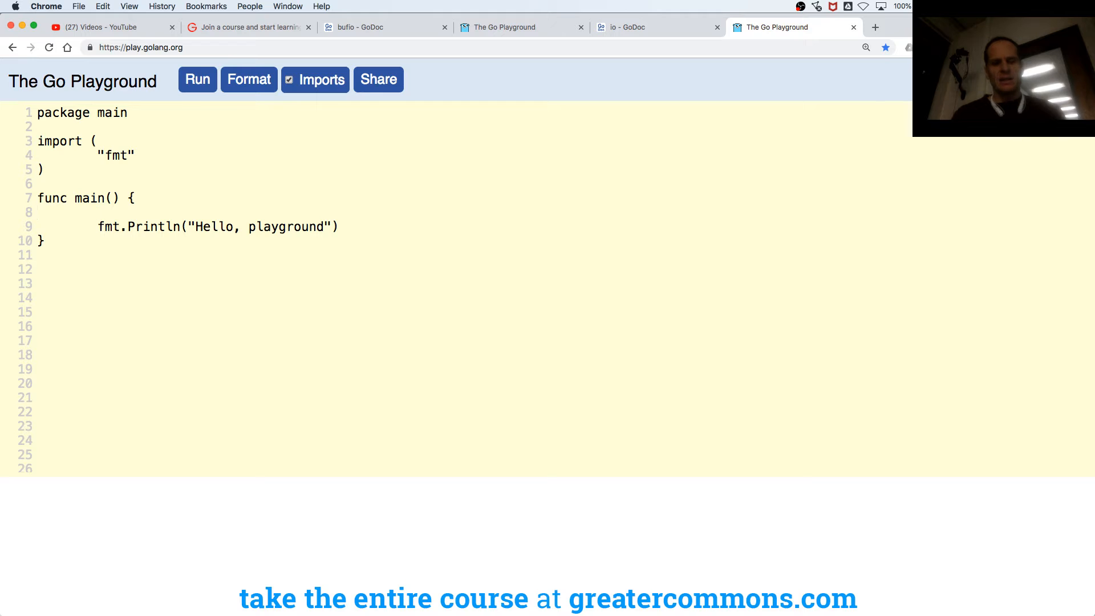
text(xi :)
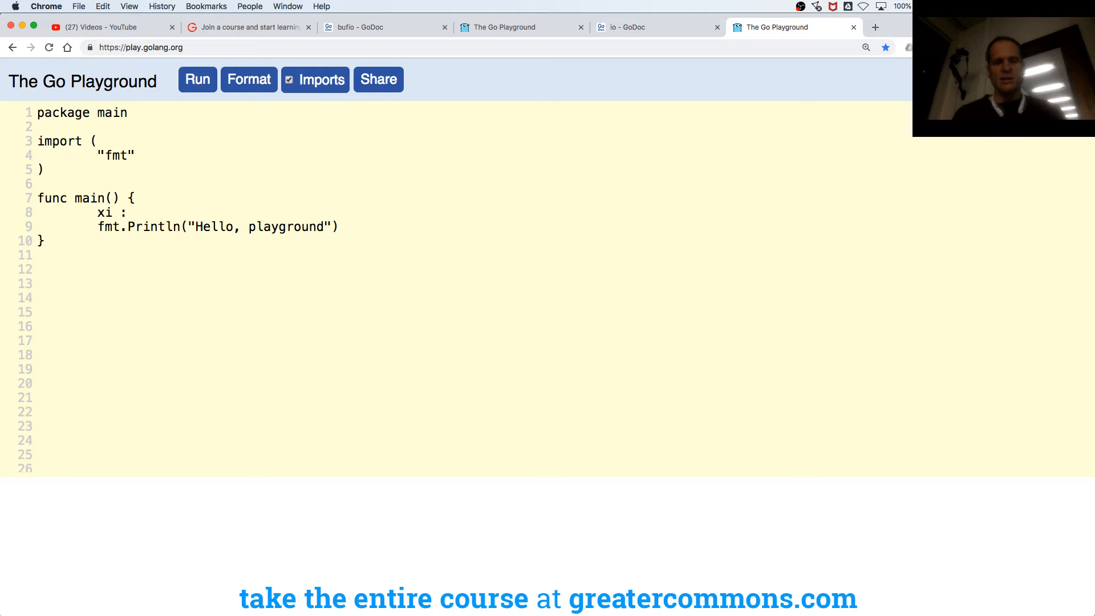
text(= [])
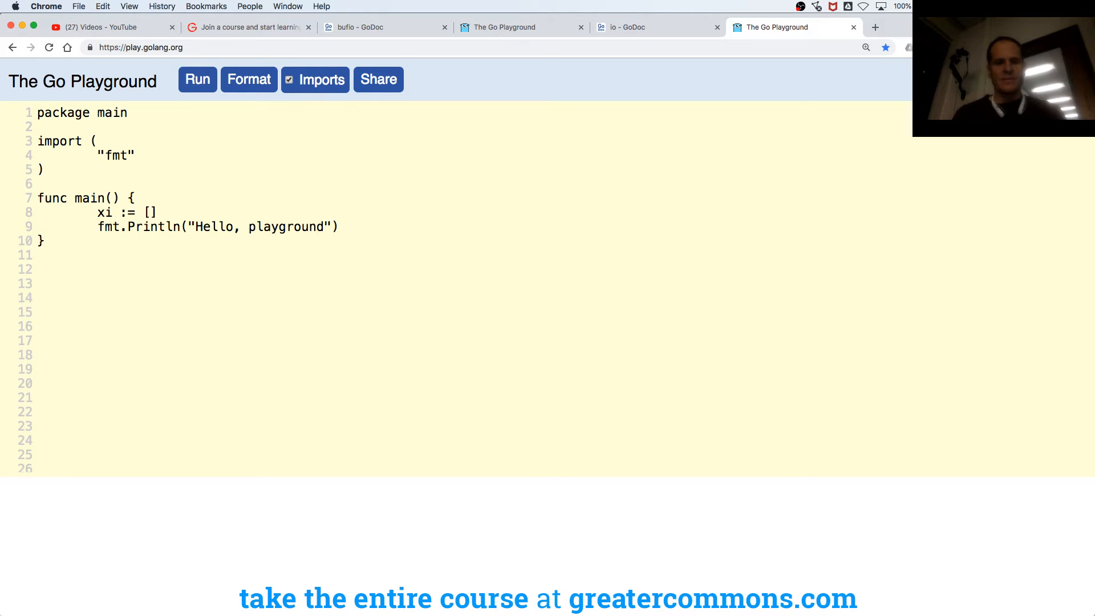
text(string)
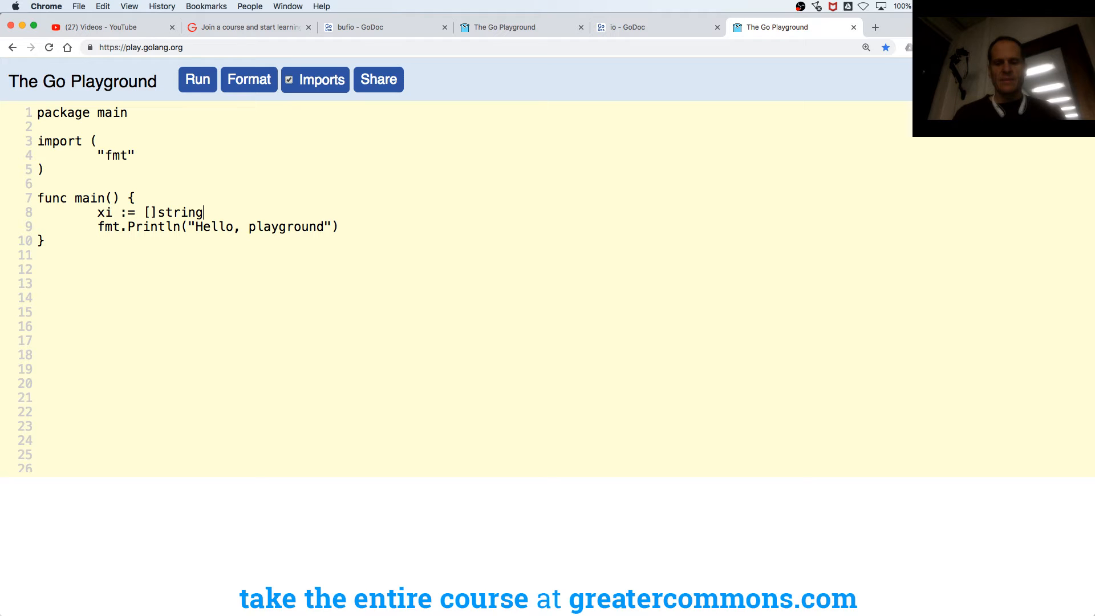
text({")
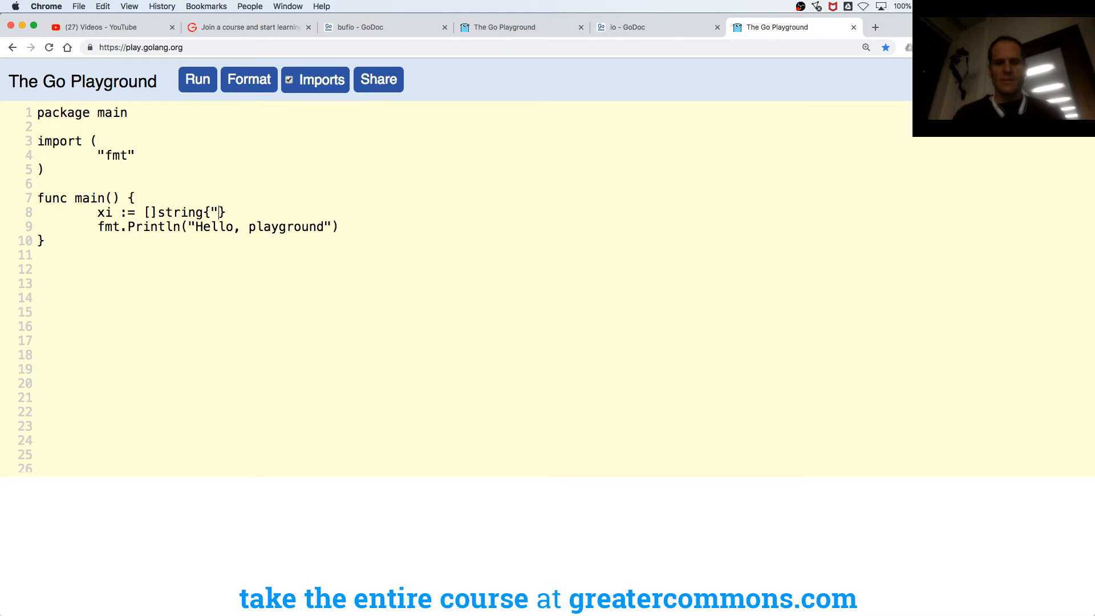
text(","","",)
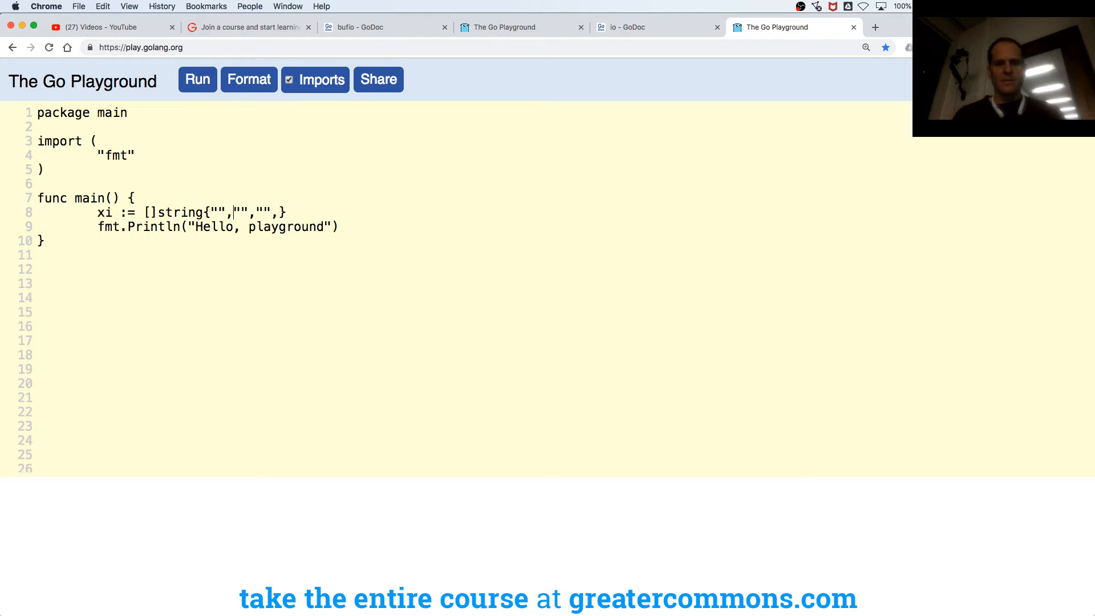
text(dog)
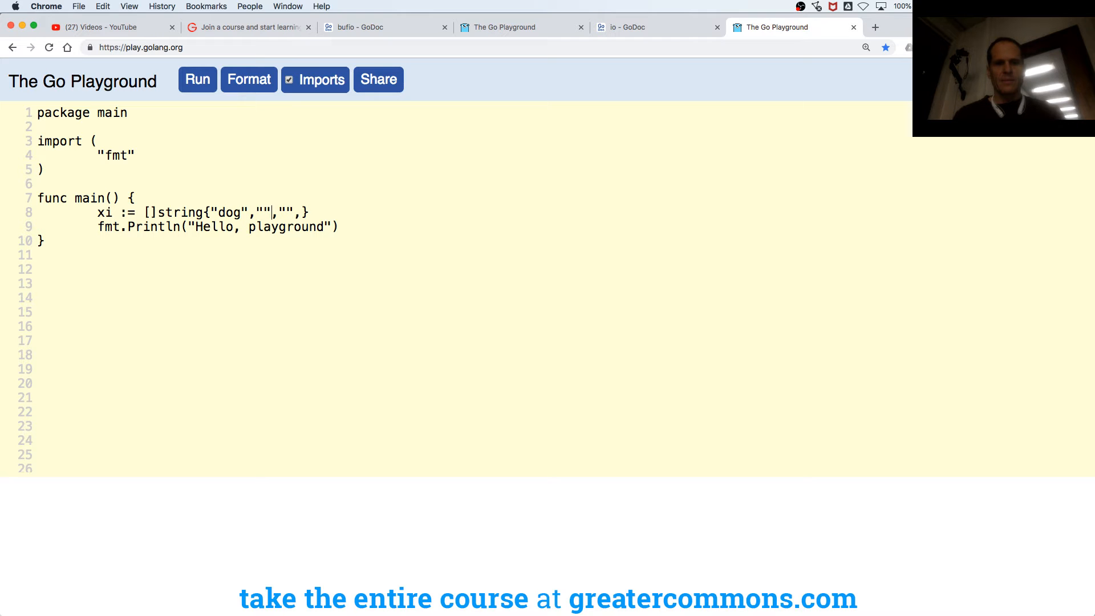
text(cat","bird)
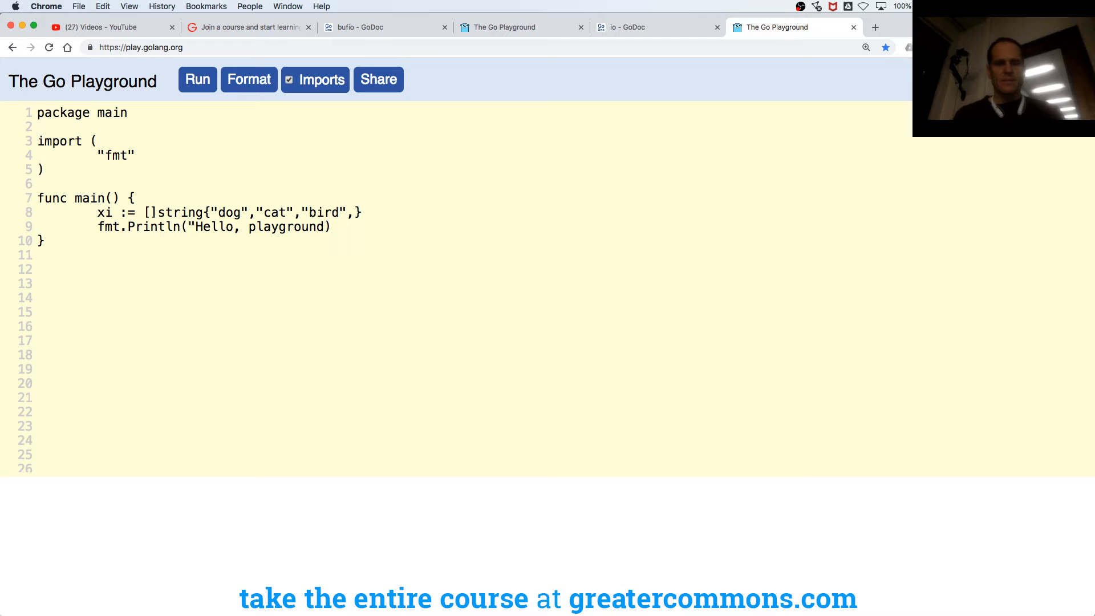
Step: Replace the Hello, playground print with fmt.Println lines for xi[0], xi[1] and xi[2]
key(Backspace)
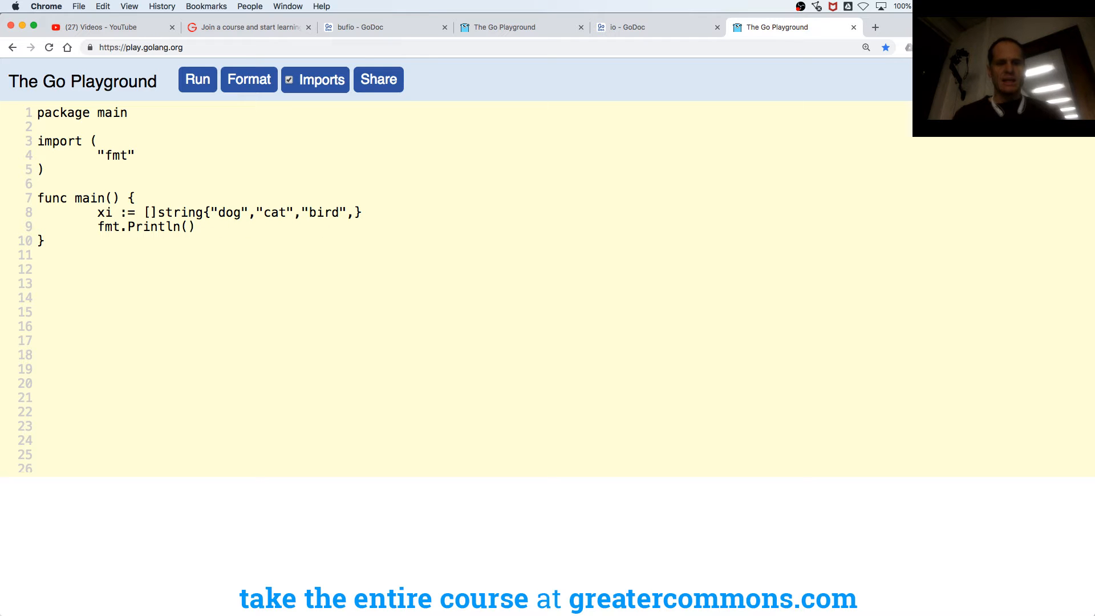
text(xi[])
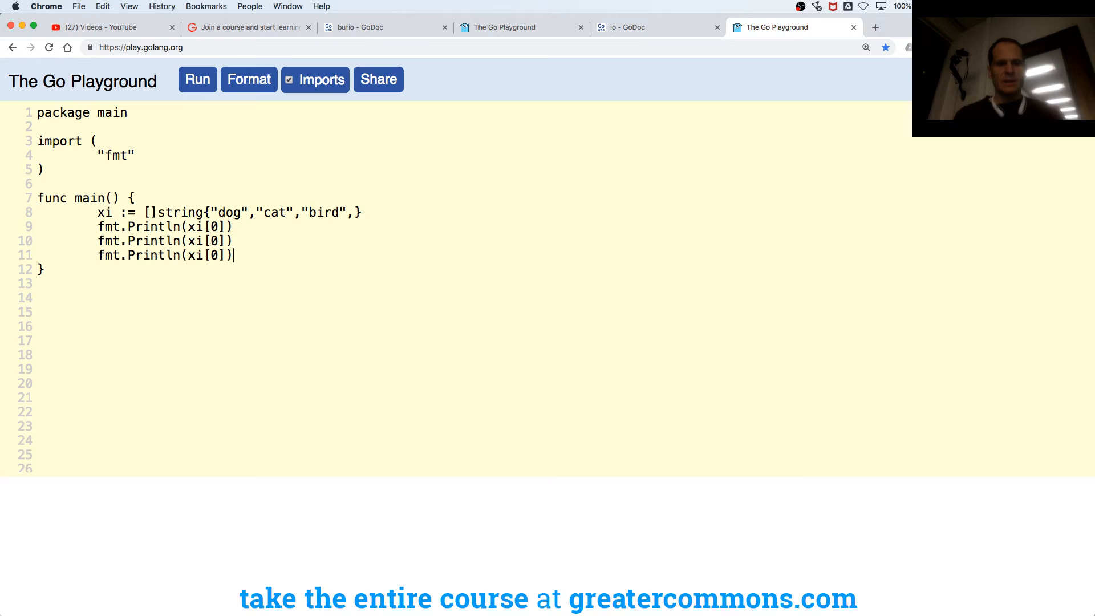
text(1)
text(2)
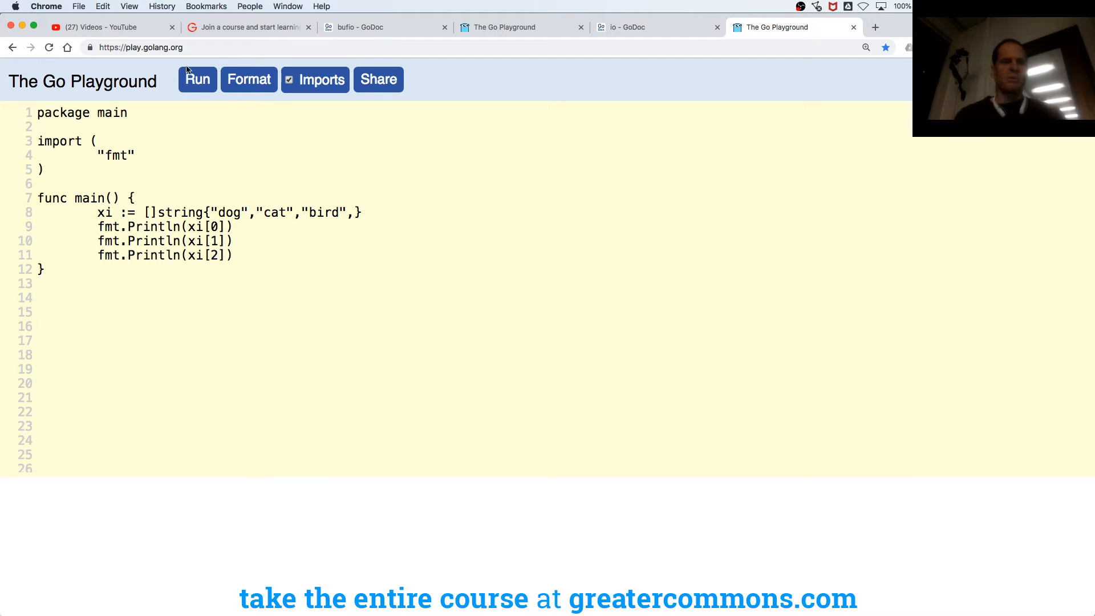
Step: Run the slice program, then trace main.go's request loop: method print, blank-line break and line counter
click(197, 79)
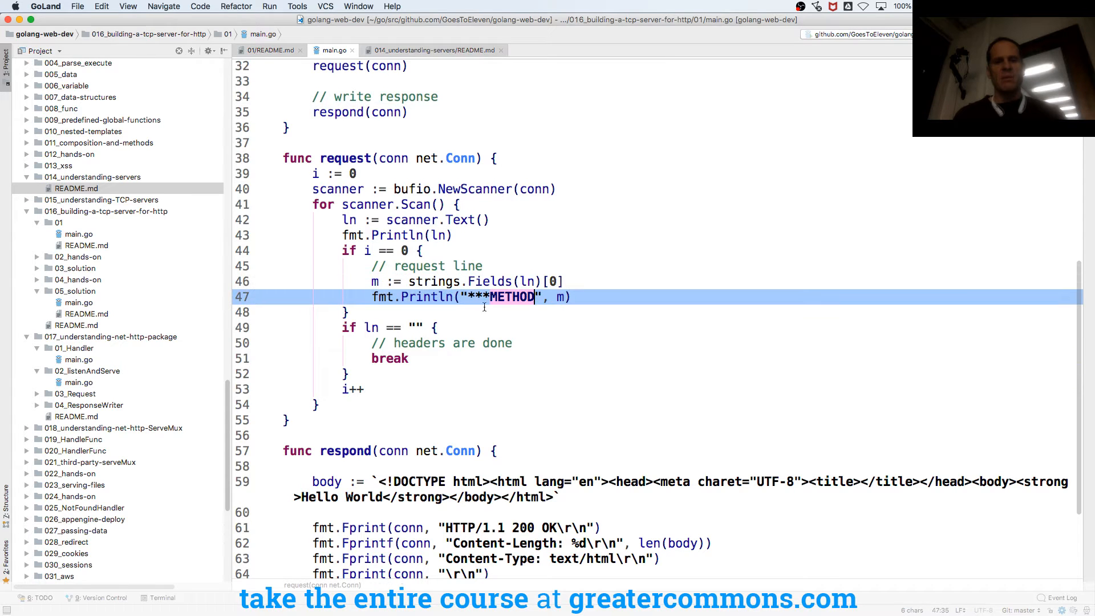
click(414, 328)
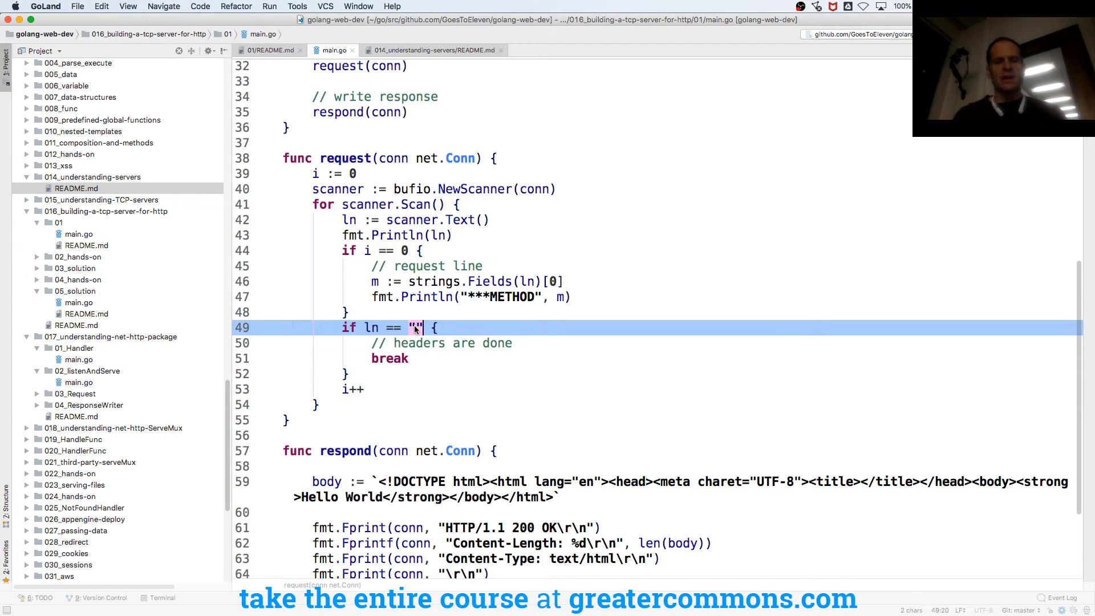
click(391, 358)
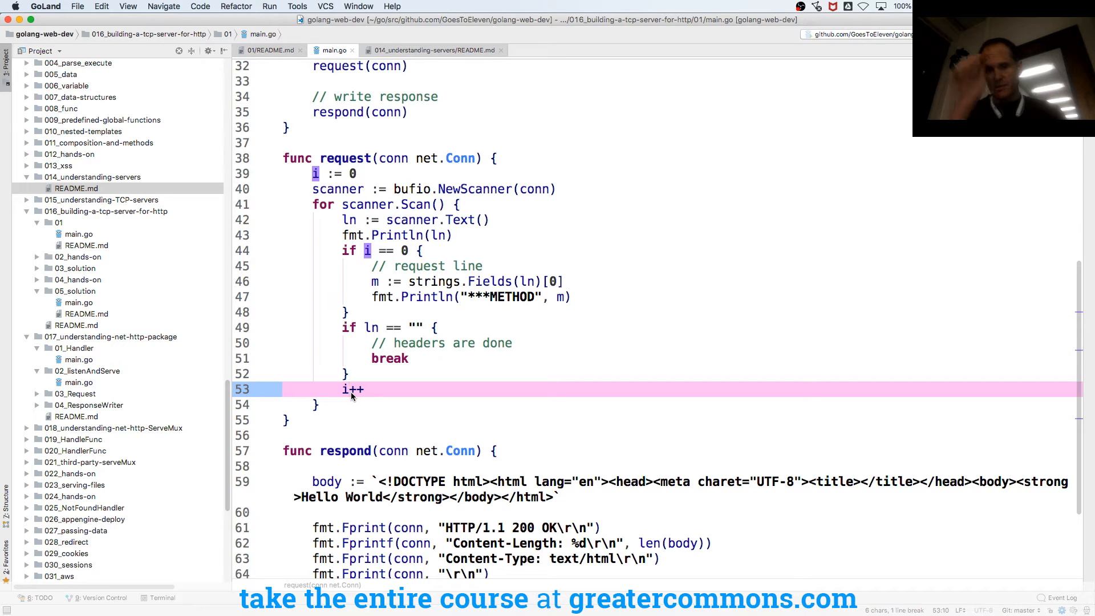
click(391, 205)
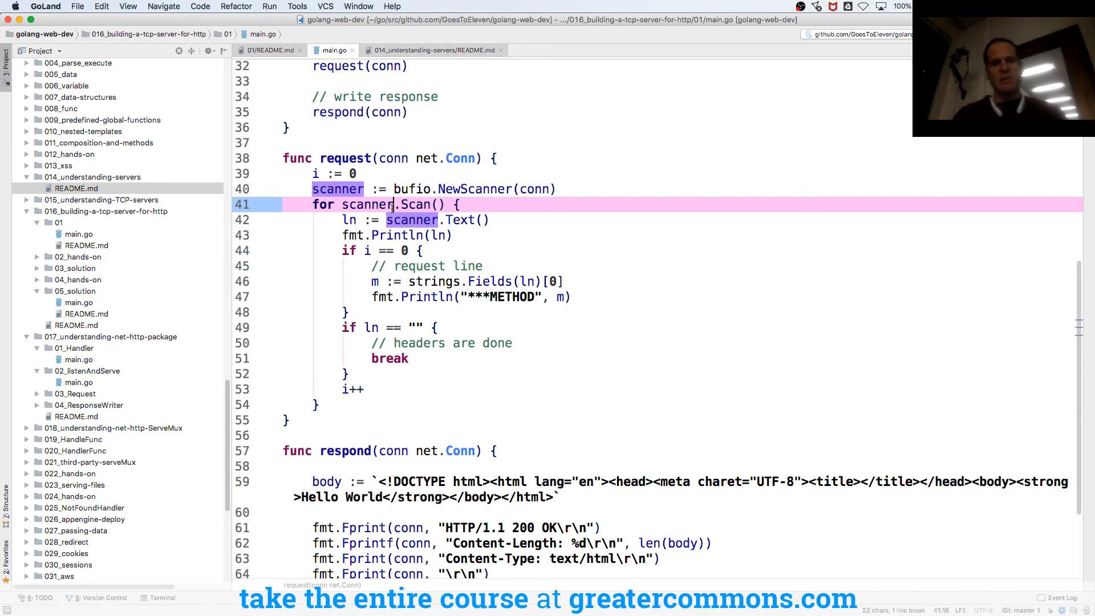
click(340, 343)
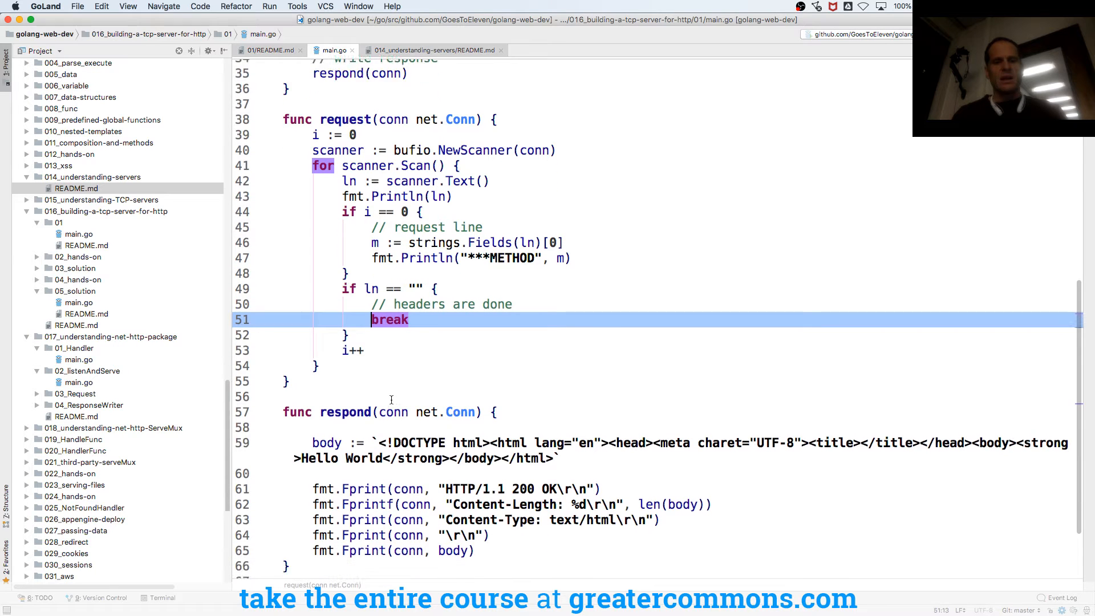
Step: Review the respond function and select the 014_understanding-servers README in the project tree
scroll(down, 3)
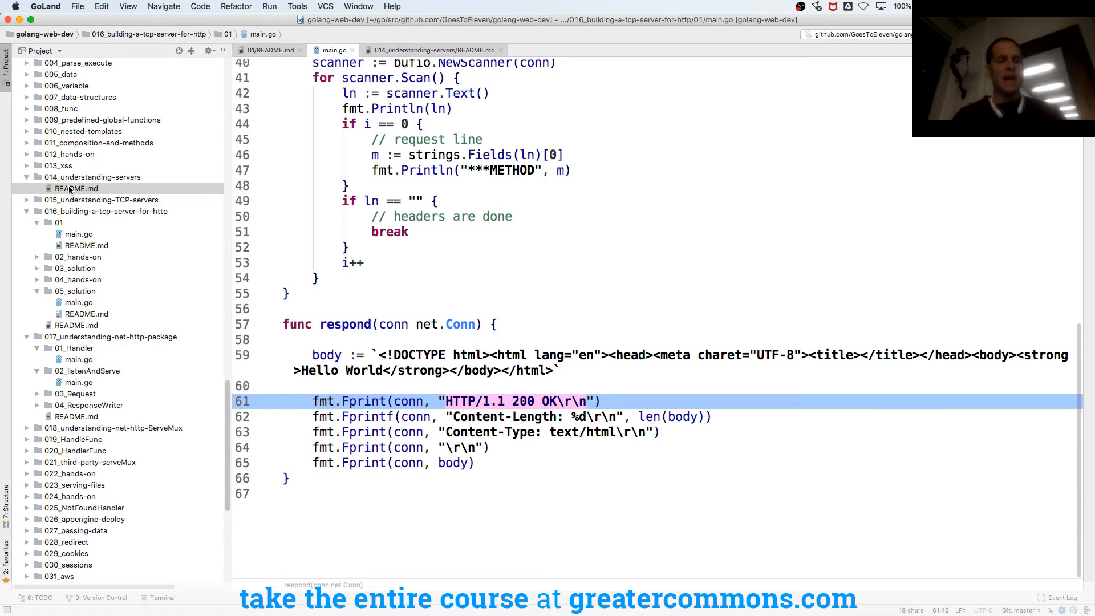
click(77, 189)
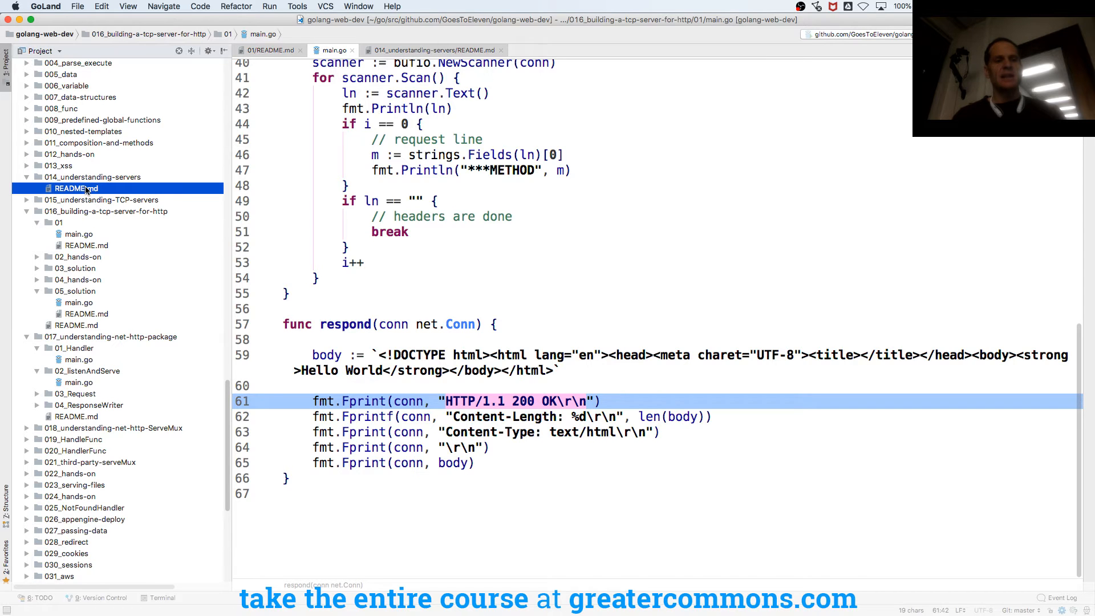
click(75, 188)
text(godoc.org)
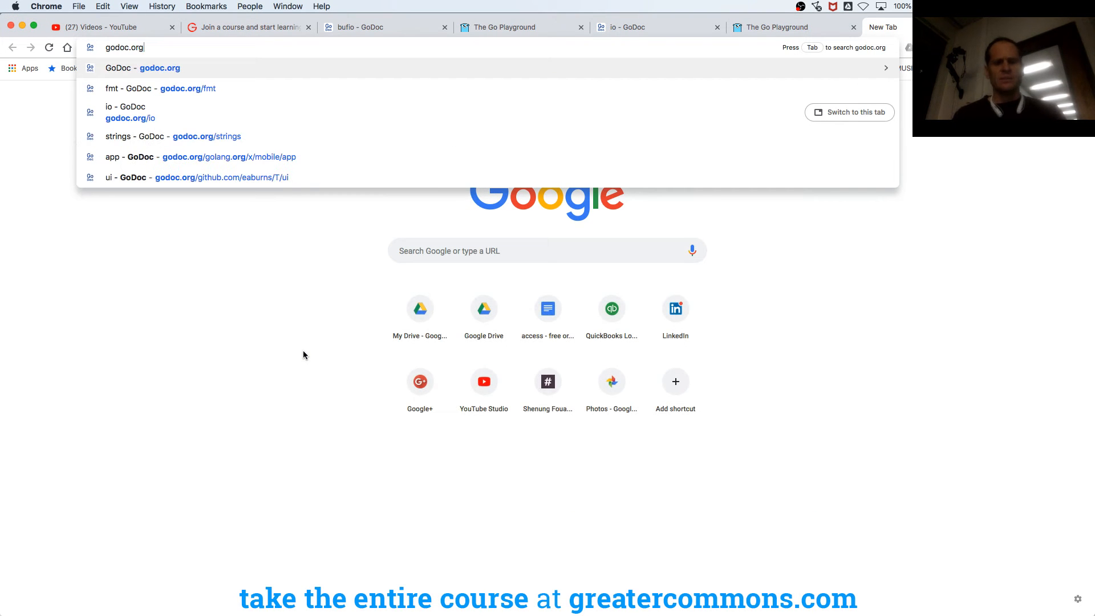
Step: Load godoc.org/net/http and search it for the 200 status code
text(/net/http)
text(2)
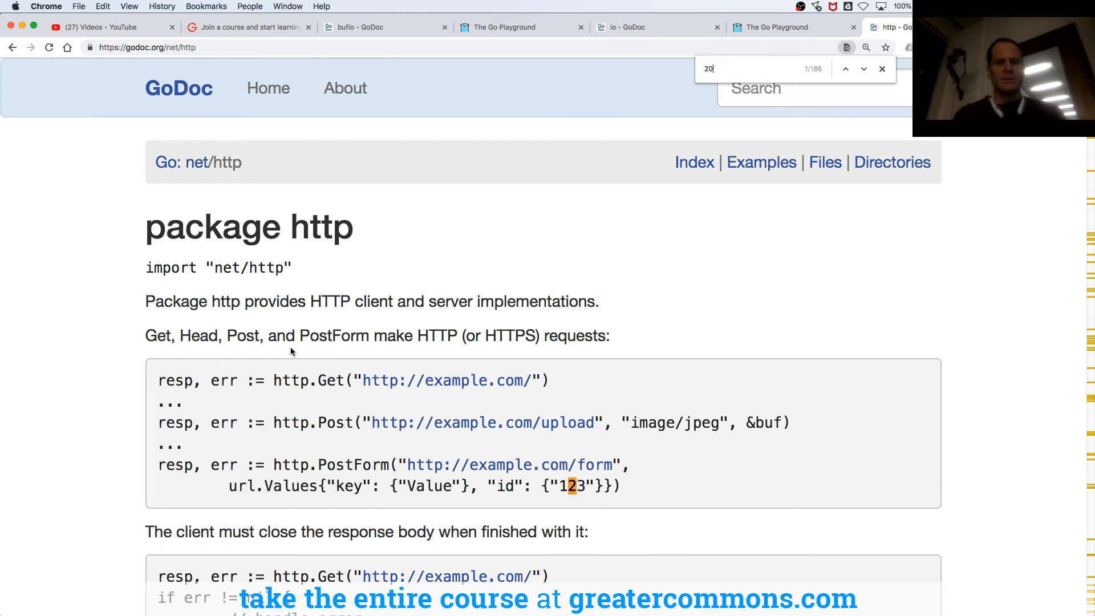
text(0)
text(http 200 lic)
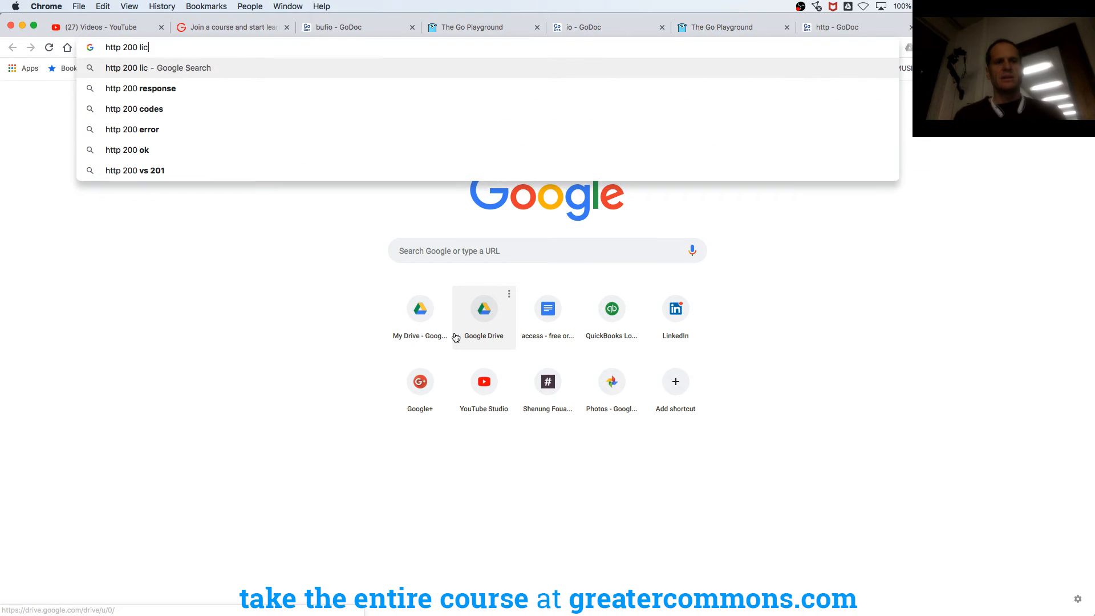
Step: Run the http 200 license plate search and browse its image results
key(Return)
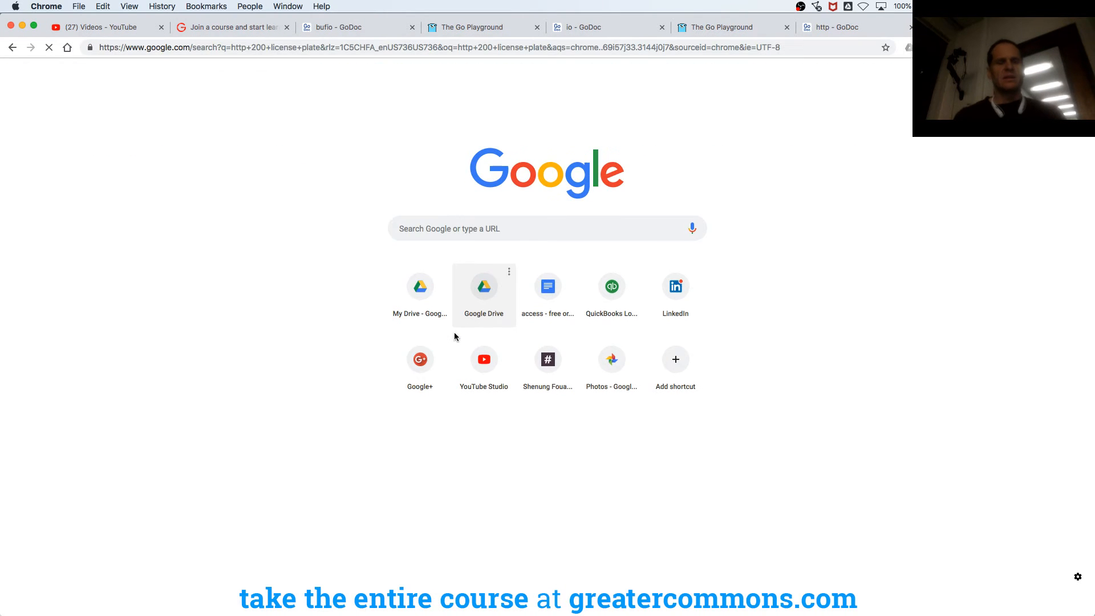
click(183, 114)
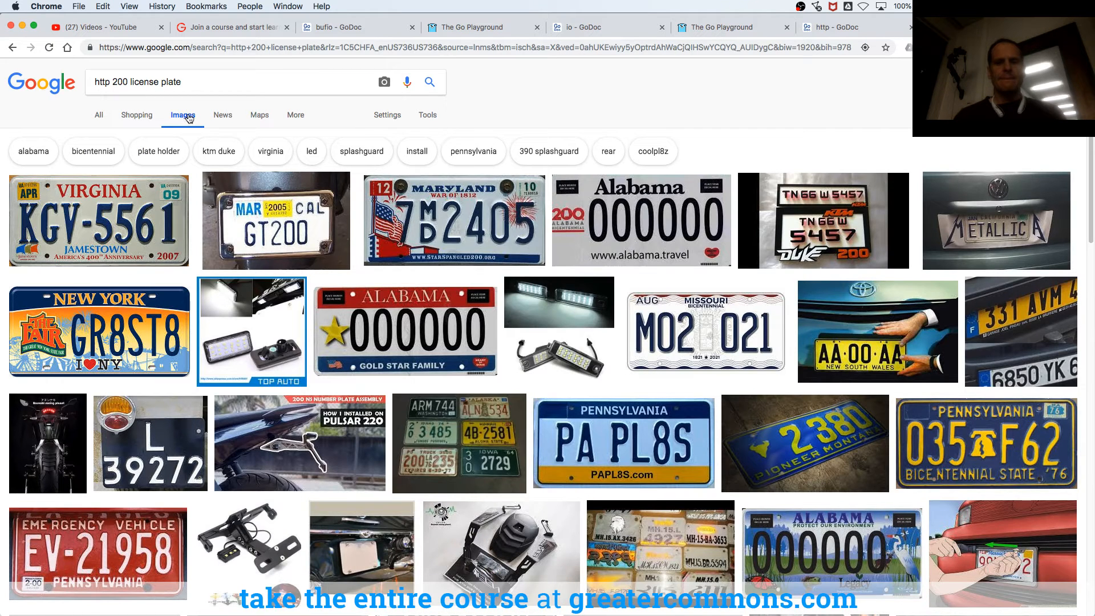
mouse_move(247, 169)
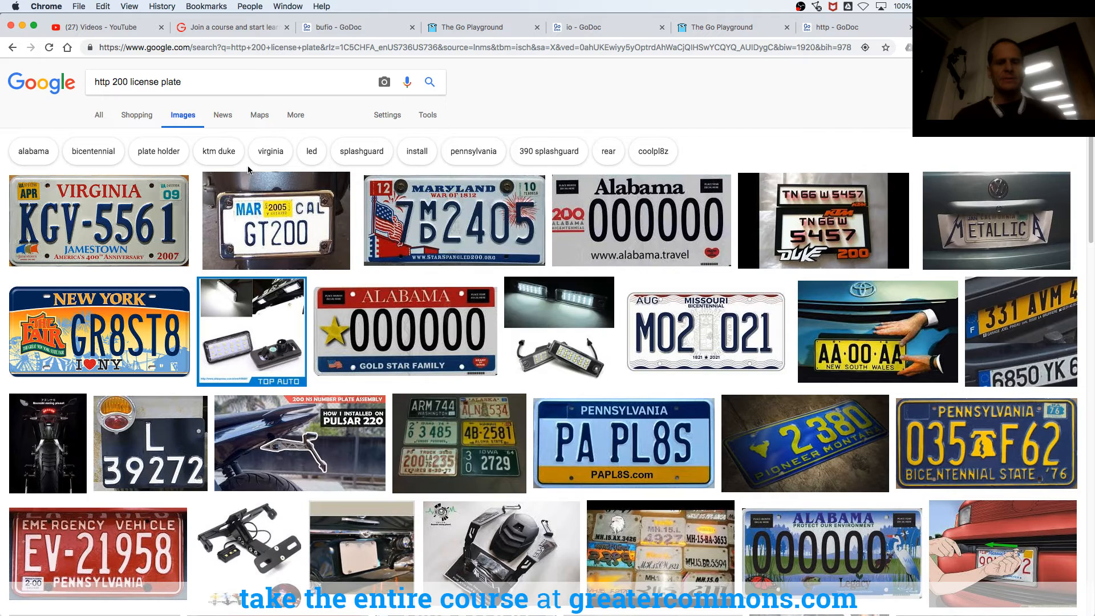
mouse_move(339, 318)
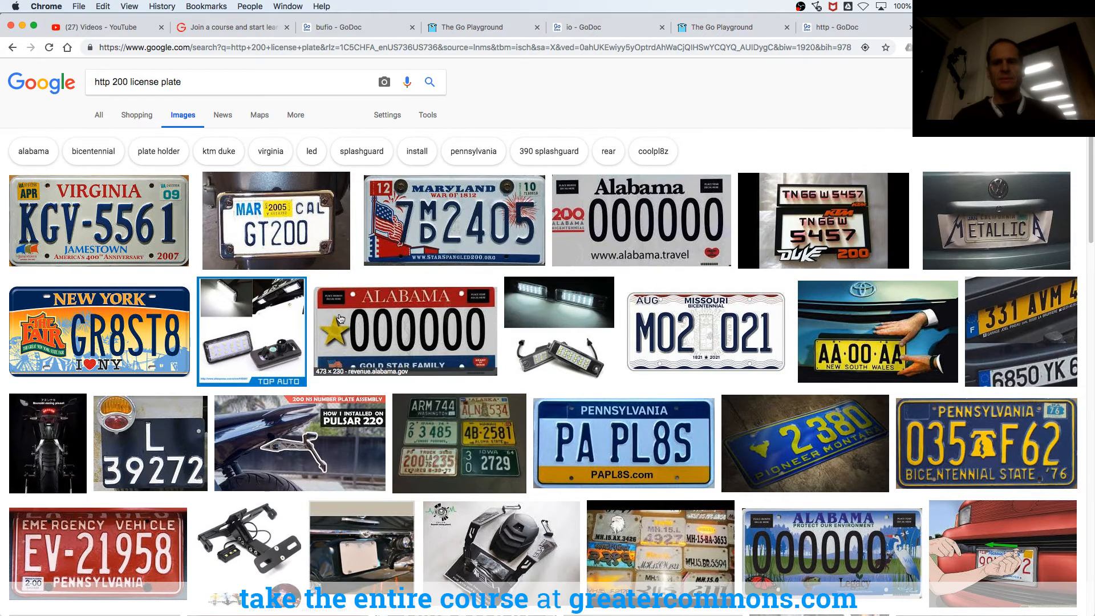
scroll(down, 3)
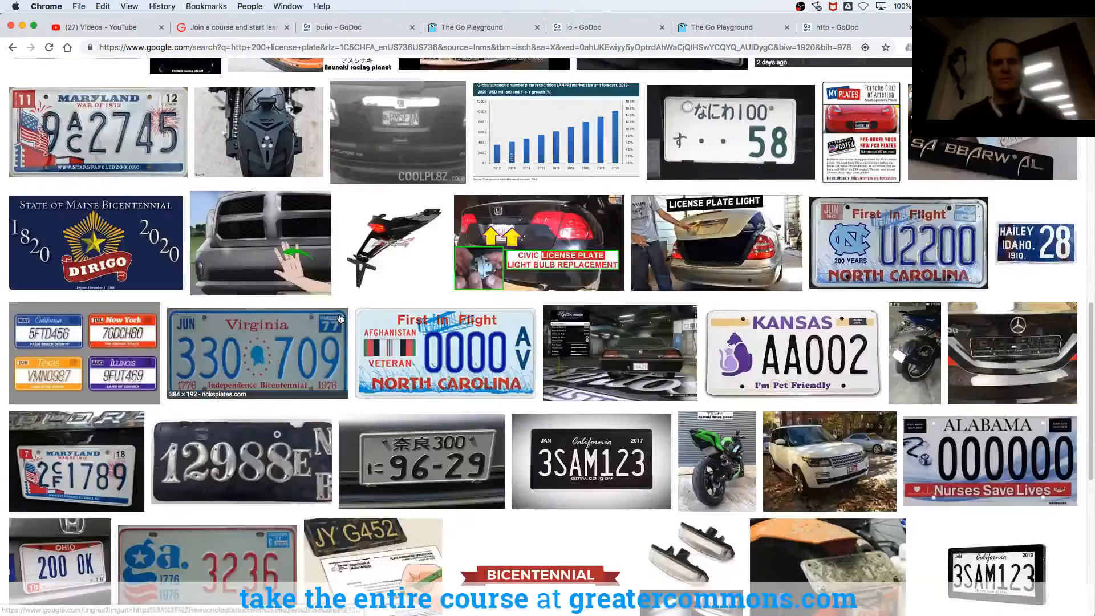
scroll(down, 3)
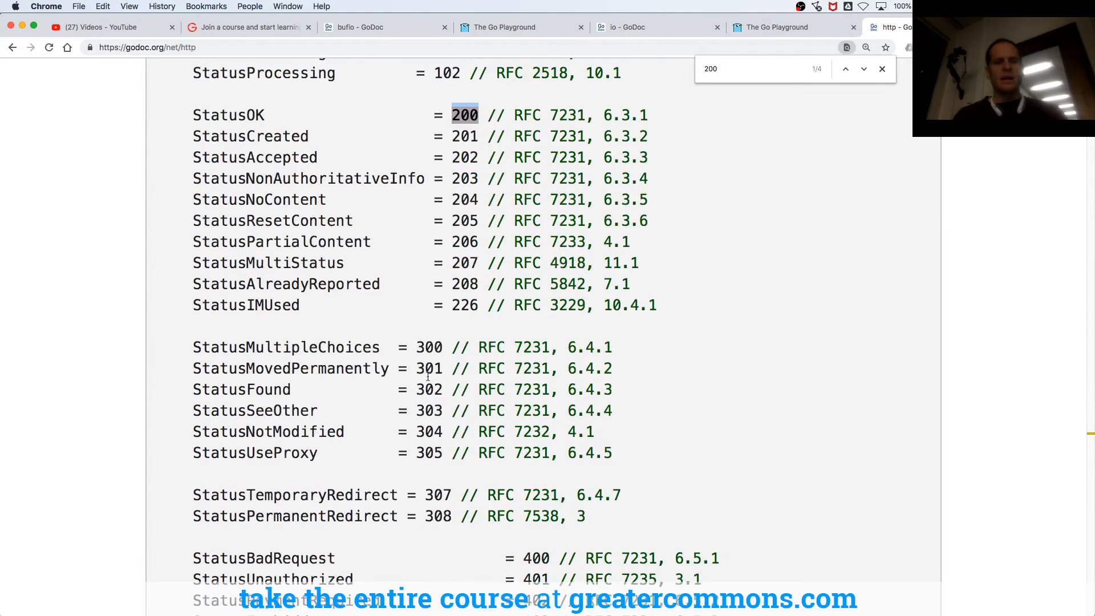
Step: Scroll the status constants to 400 Bad Request and visit greatercommons.com/nothinghere for a 404
scroll(down, 3)
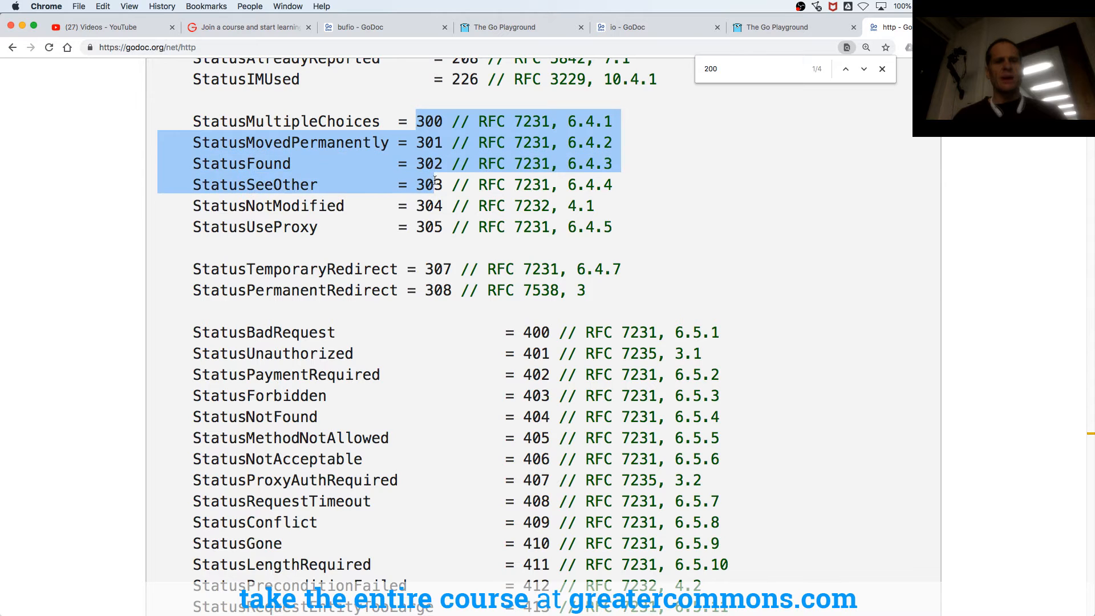
scroll(down, 3)
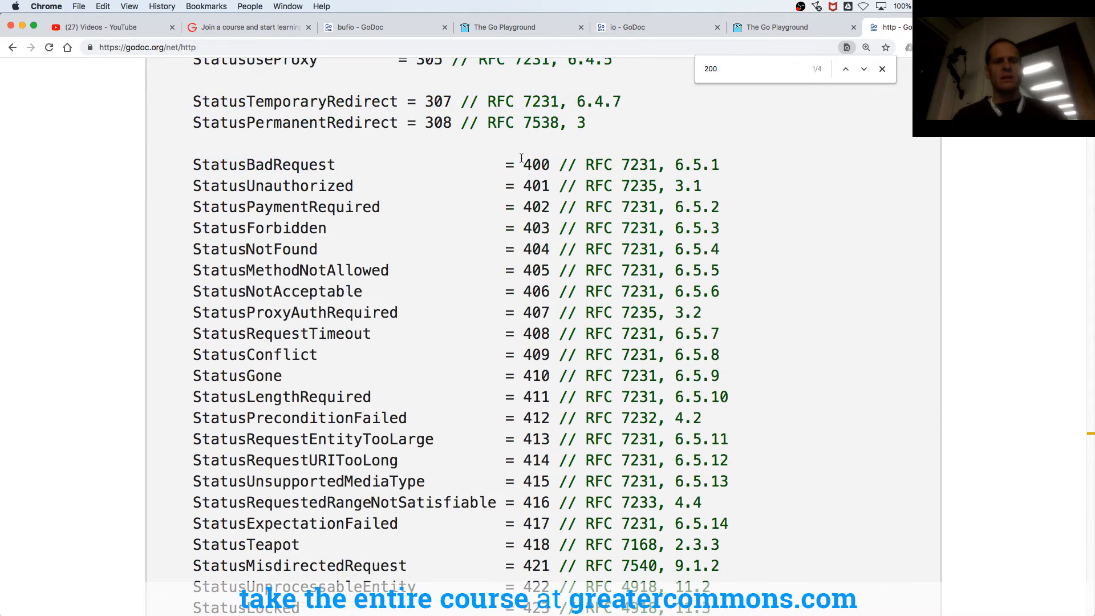
double_click(535, 164)
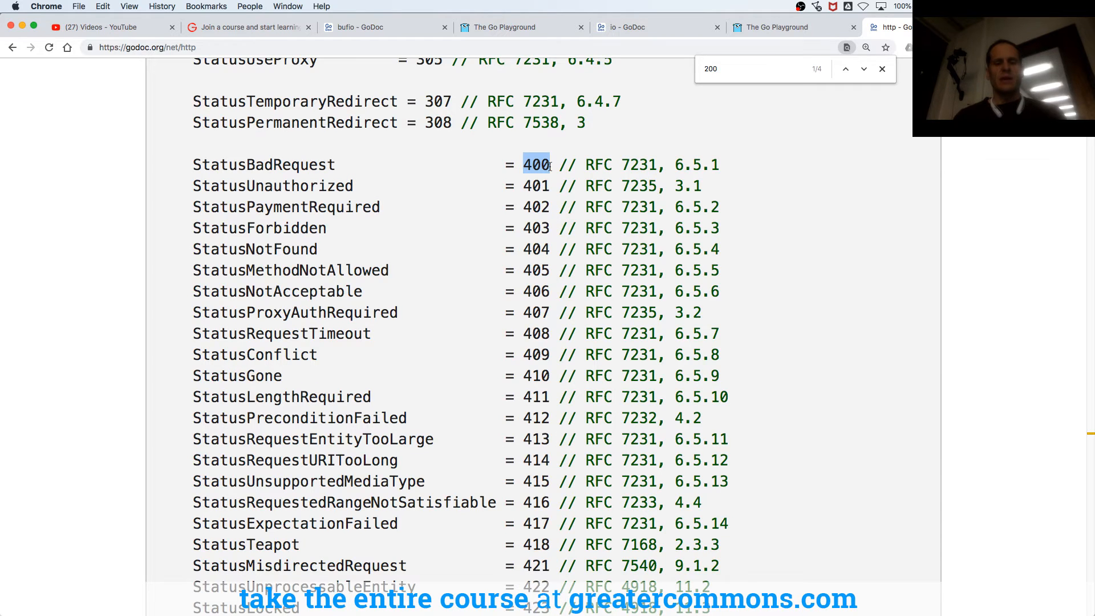
text(greatercommons.com)
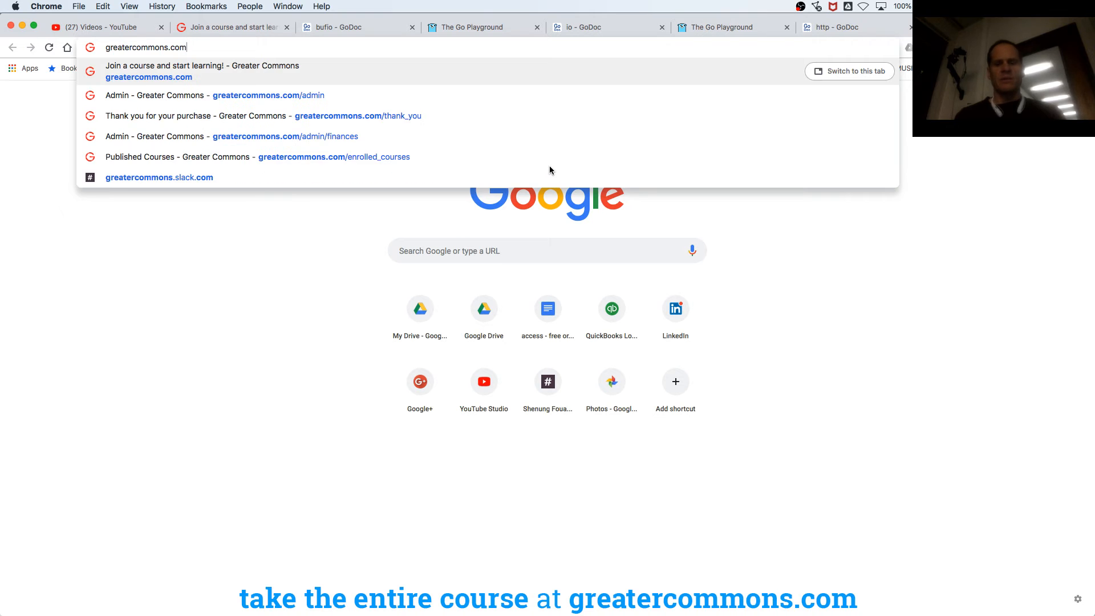
text(/nothinghere)
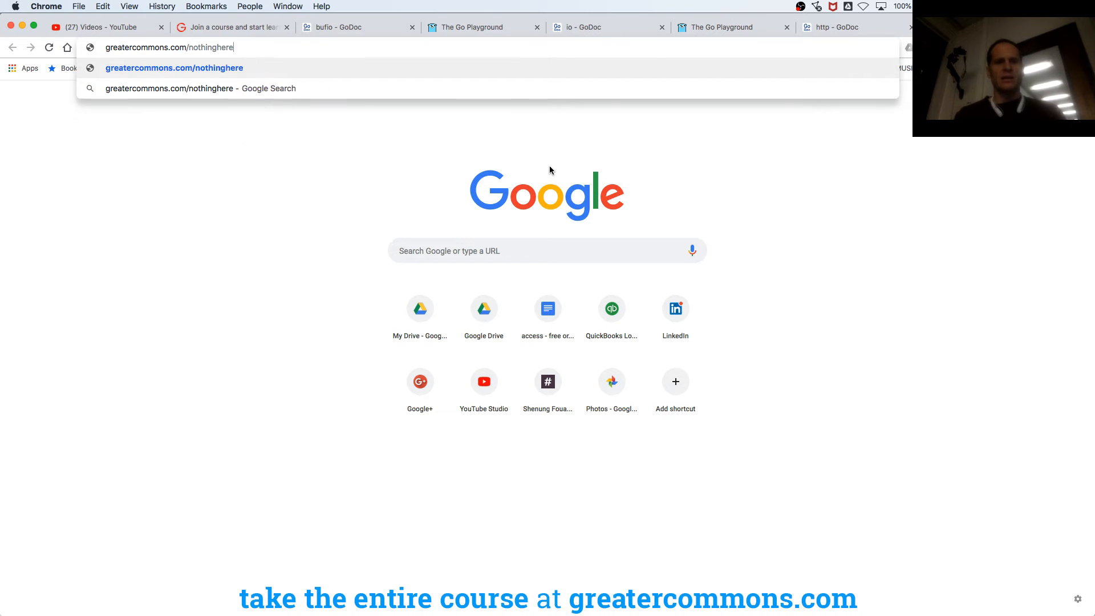
key(Return)
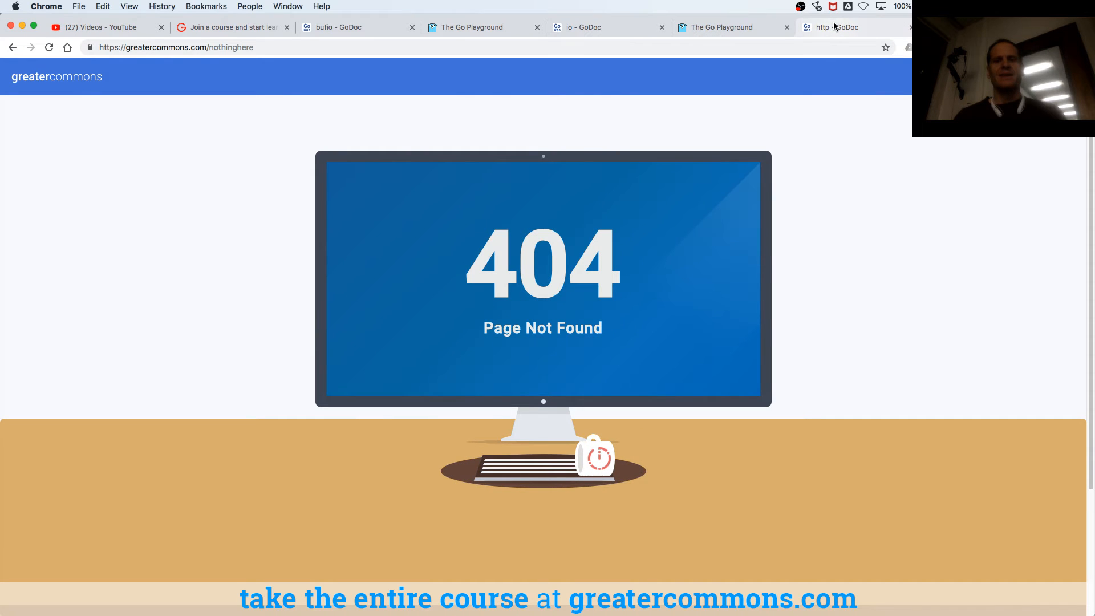
Step: Return to GoDoc's net/http page and review StatusNotFound and the remaining status codes
click(844, 26)
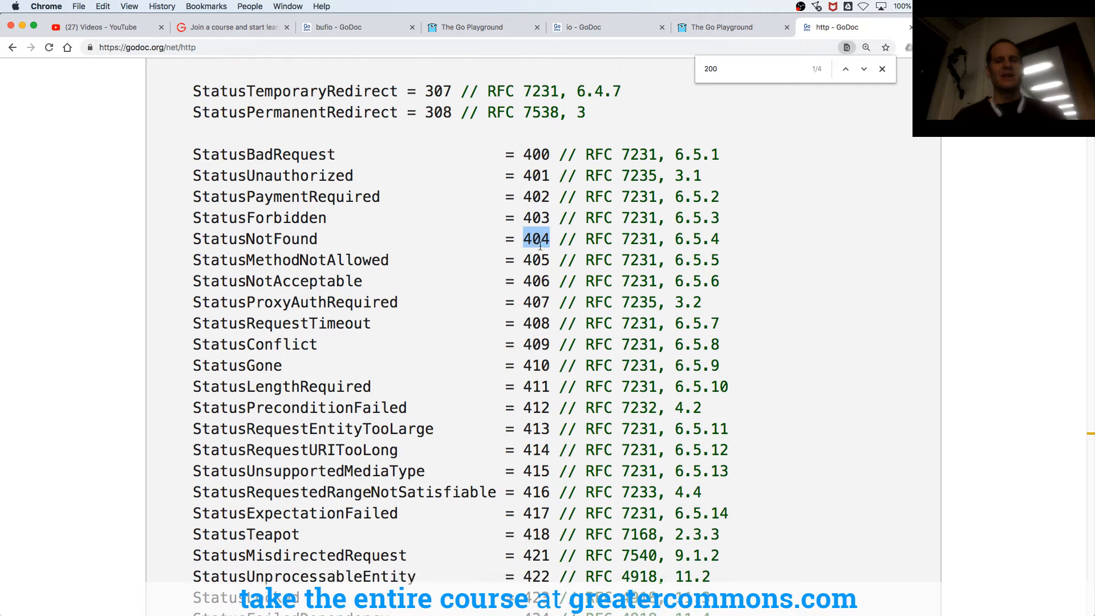
scroll(down, 3)
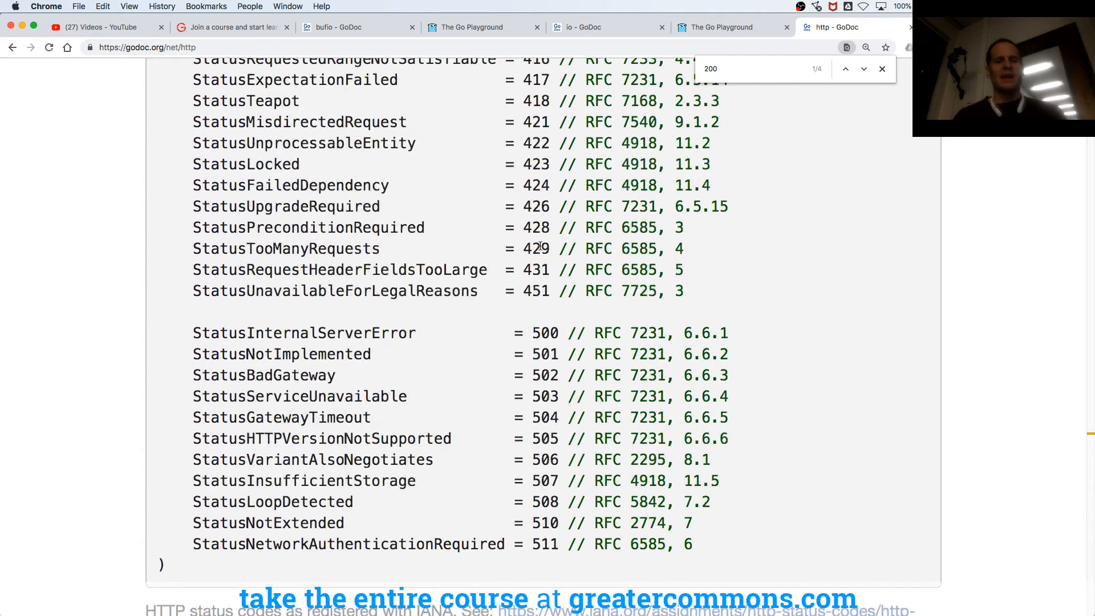
scroll(down, 3)
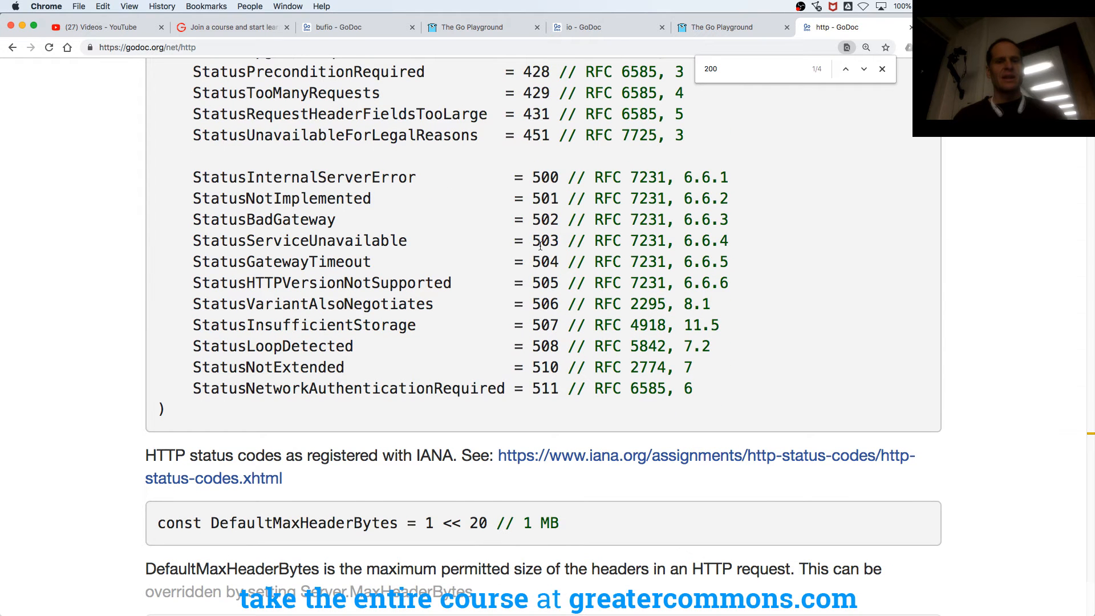
scroll(up, 3)
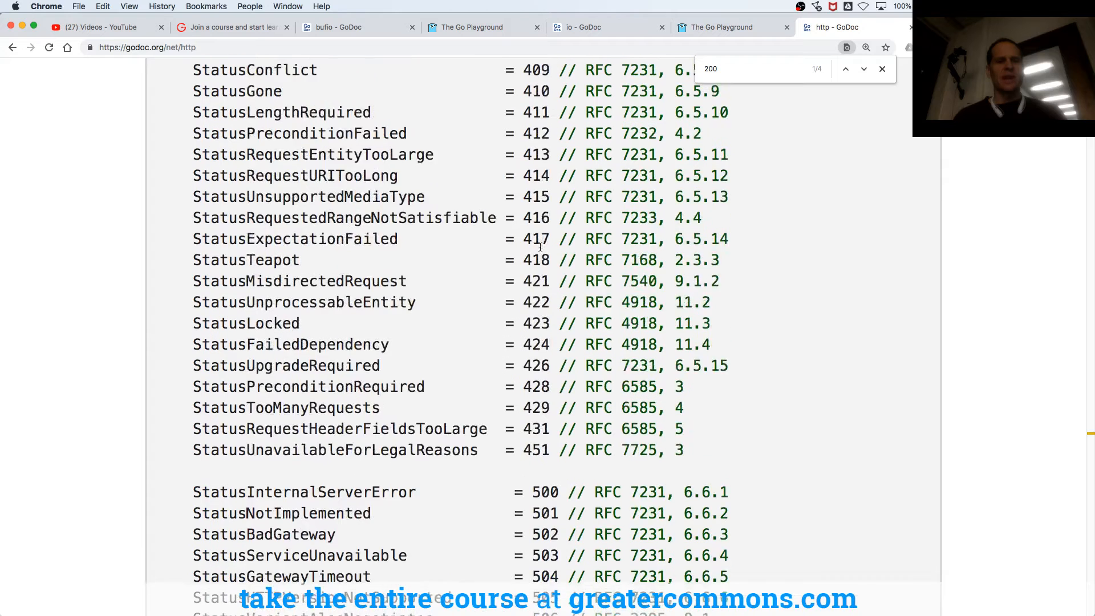
scroll(up, 3)
text(google)
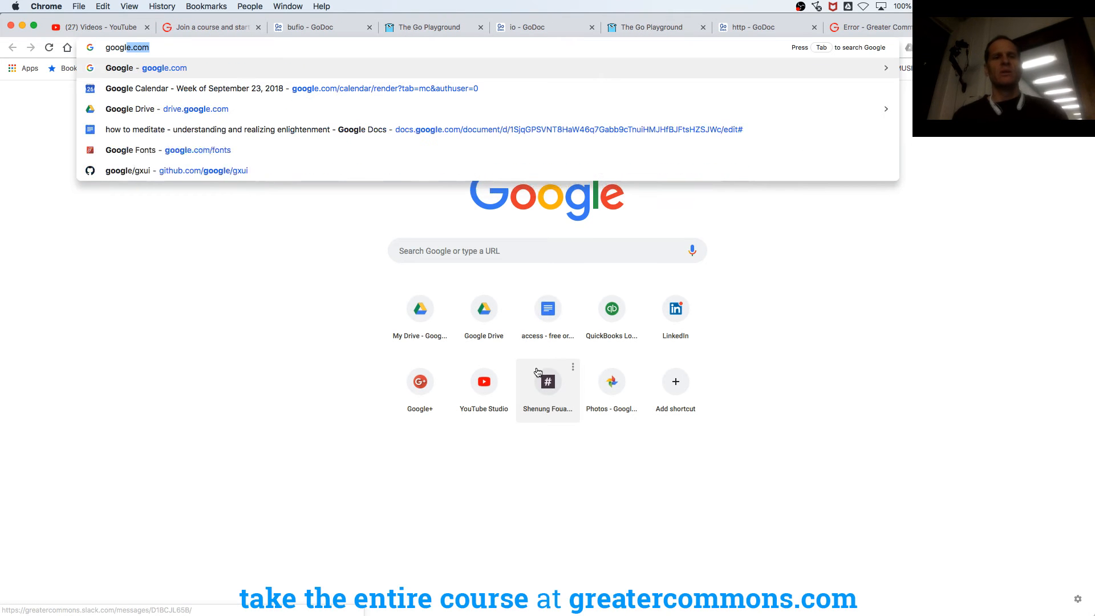
Step: Load google.com/teapot in Chrome to show the 418 I'm a teapot page
text(/)
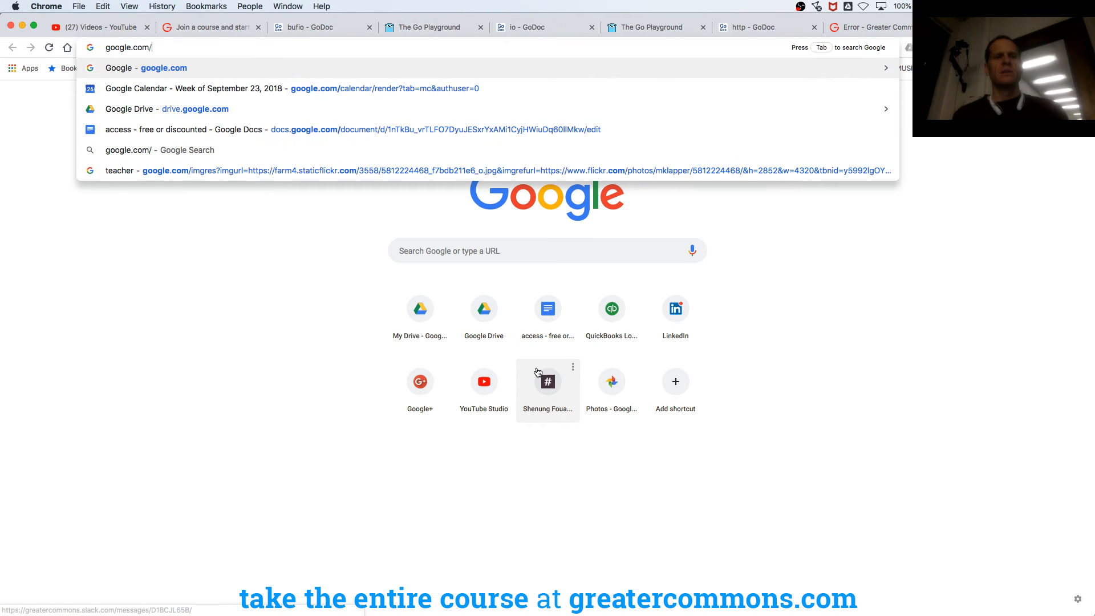
text(teapot)
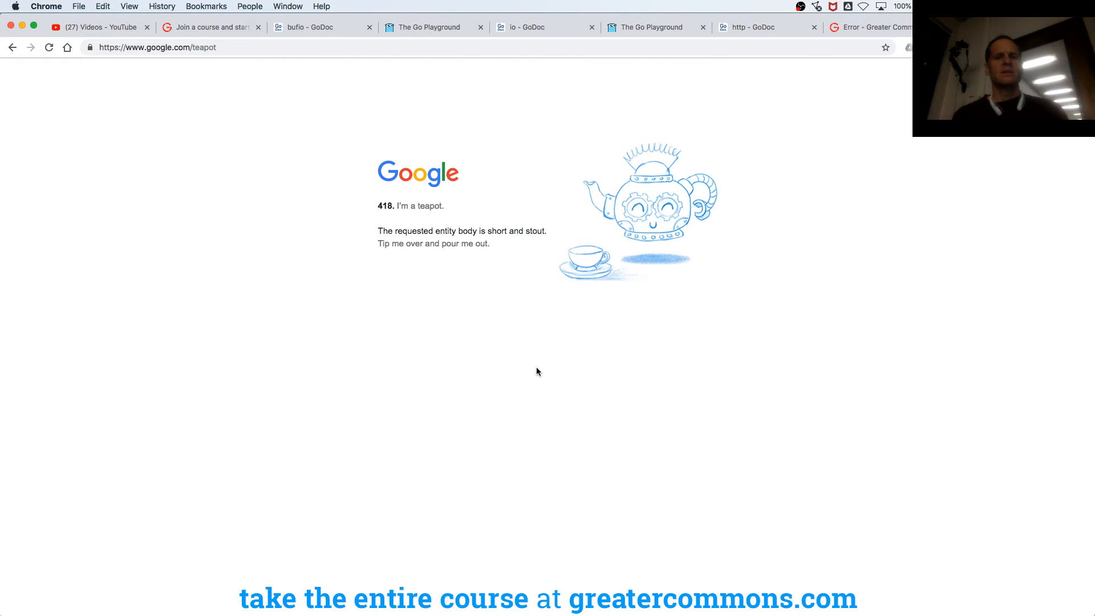
mouse_move(406, 205)
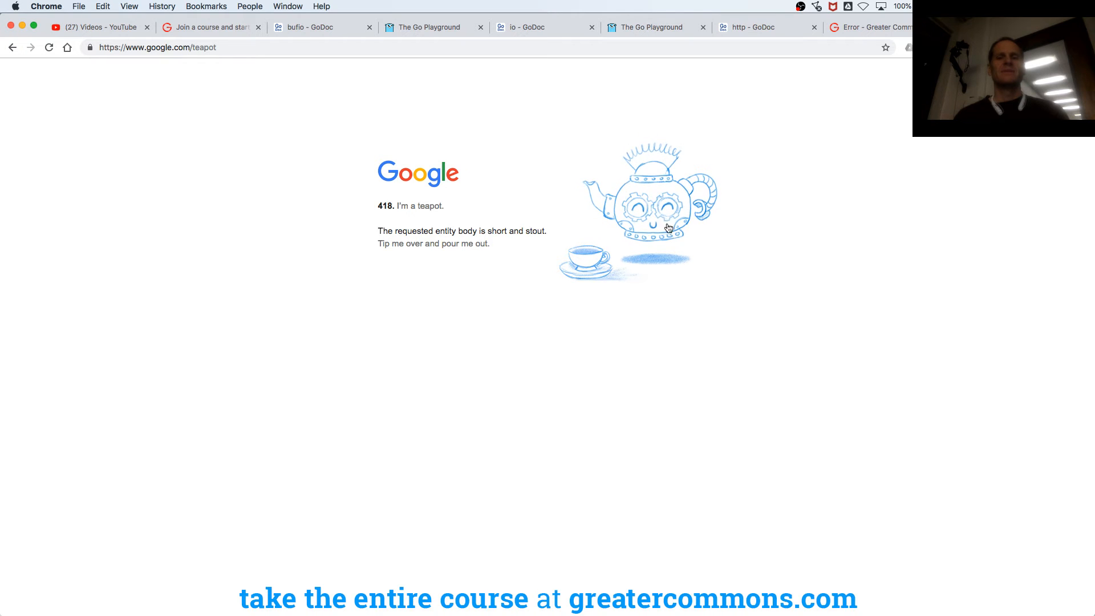
mouse_move(683, 312)
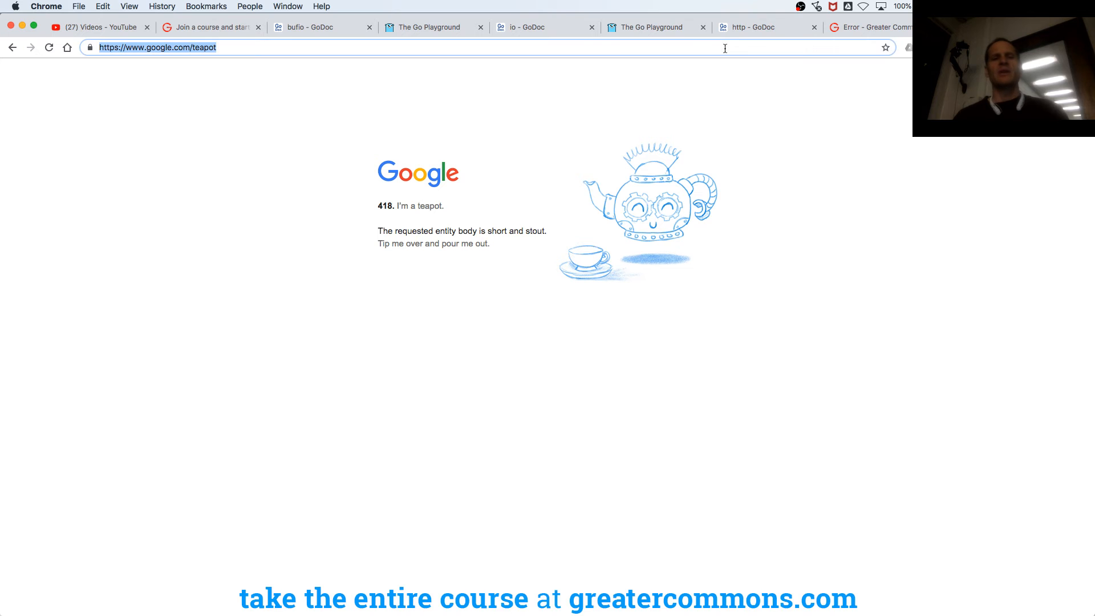
Step: Search 'twitter 420 status code', view image results, then return to the net/http GoDoc tab
text(twitter)
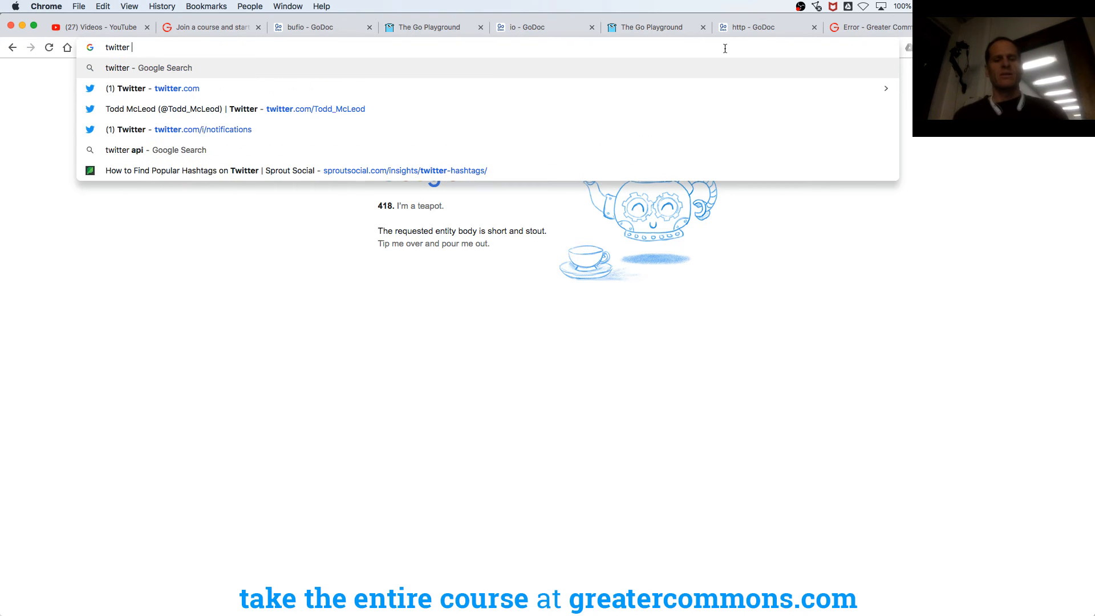
text(420 statu)
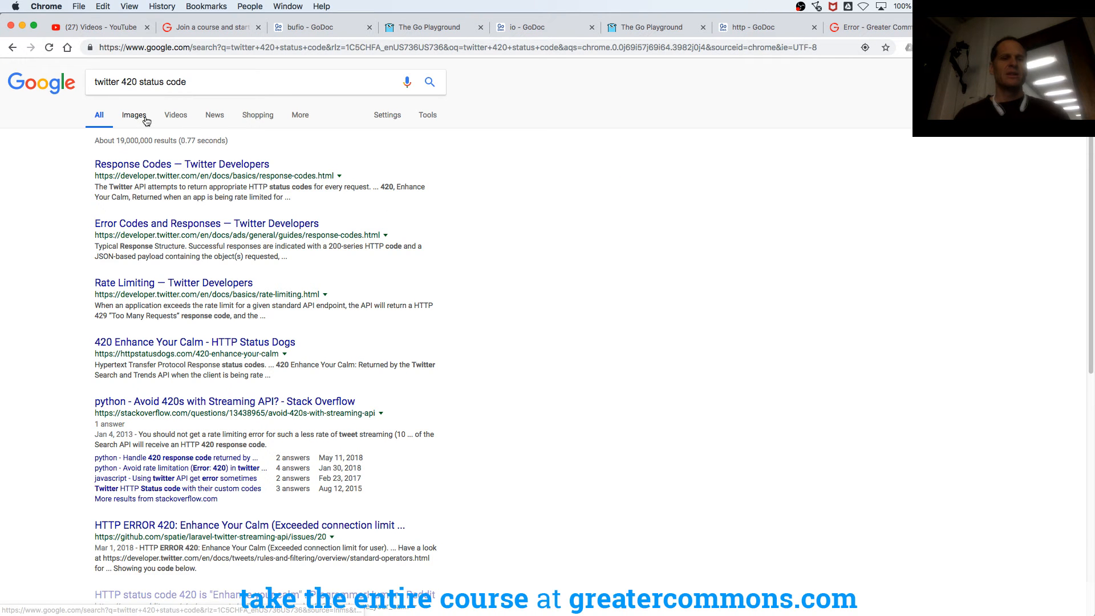
click(134, 114)
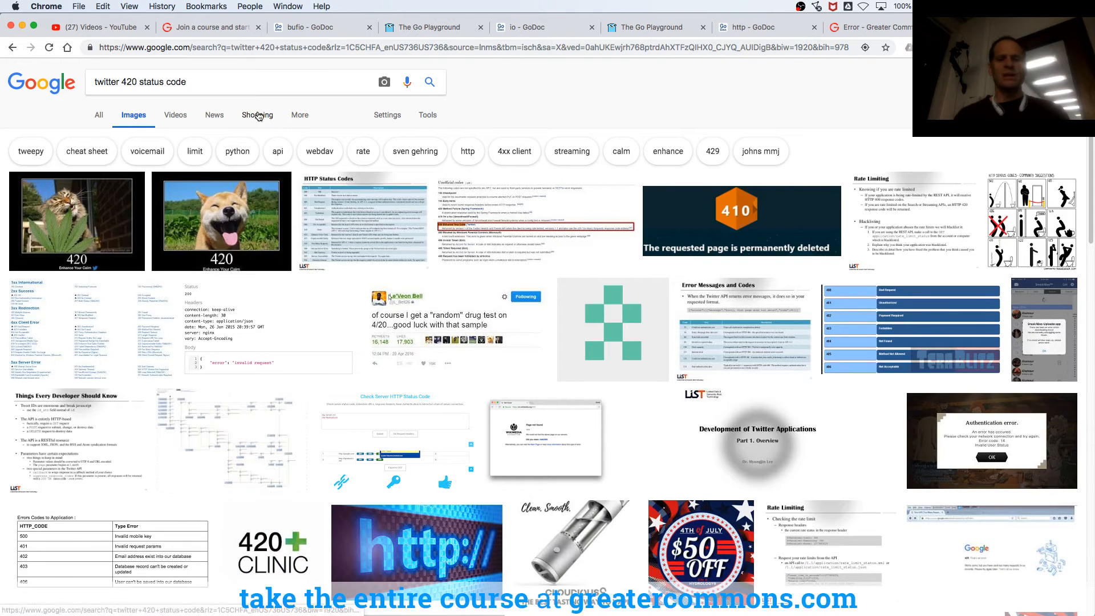
click(98, 114)
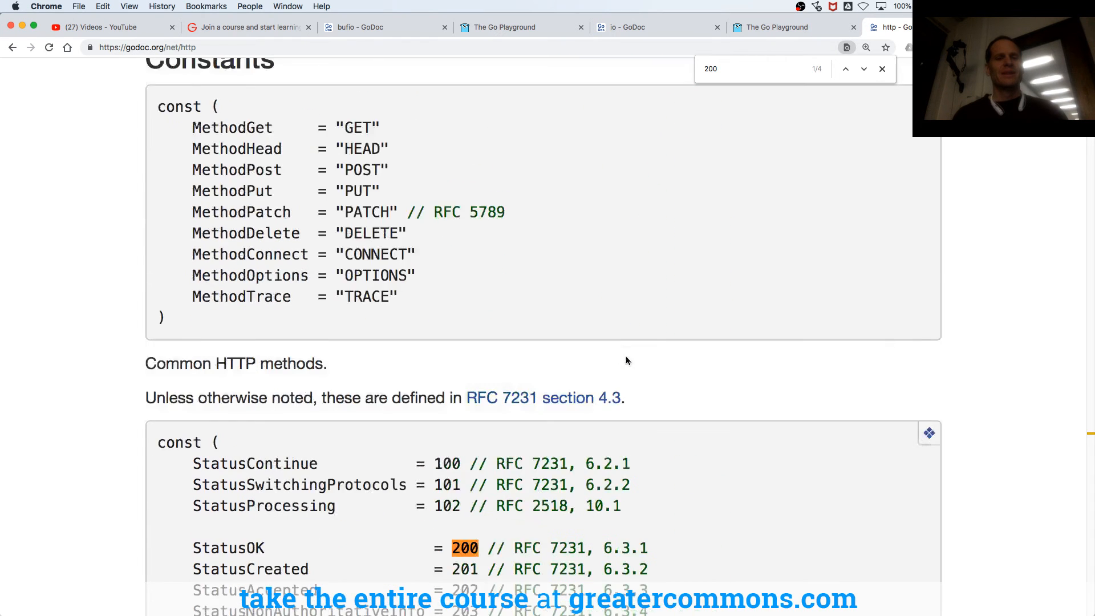
scroll(up, 3)
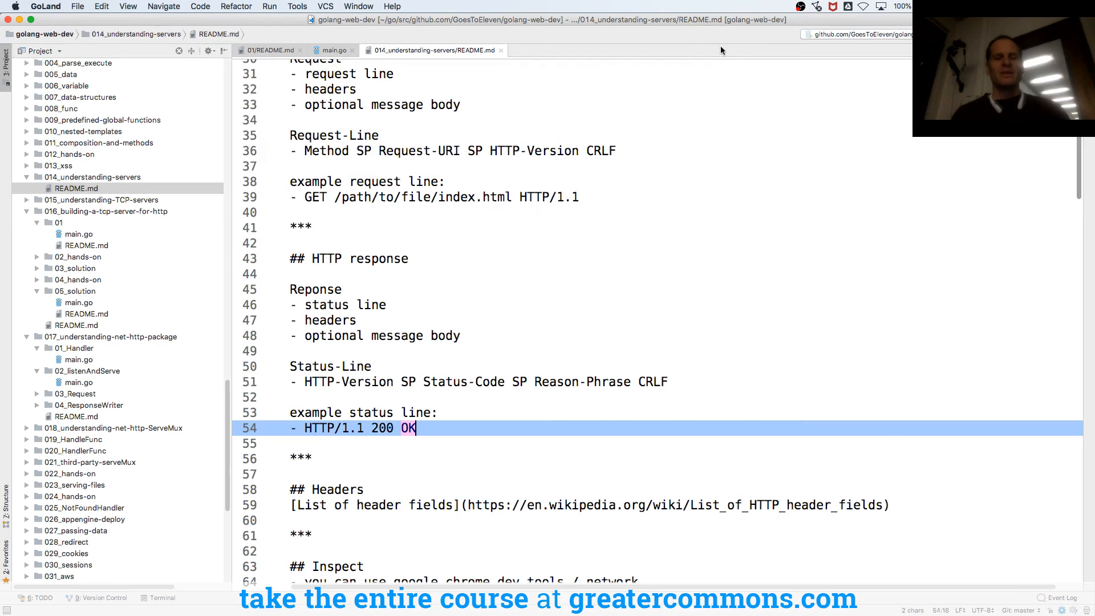
Step: Compare README's status line format with main.go's Content-Type header and blank line
click(331, 49)
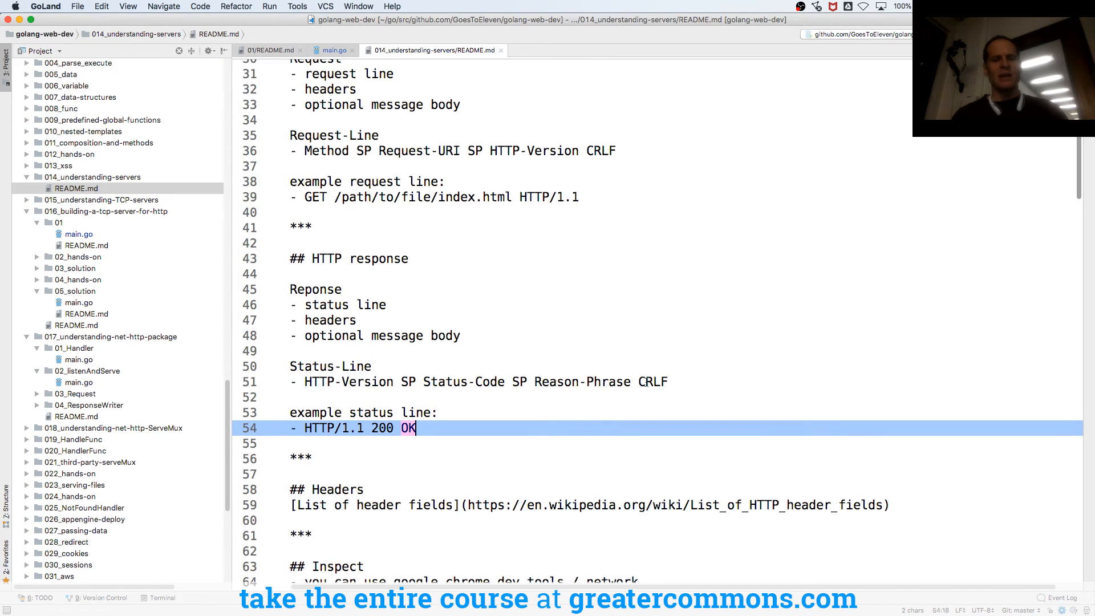
click(572, 380)
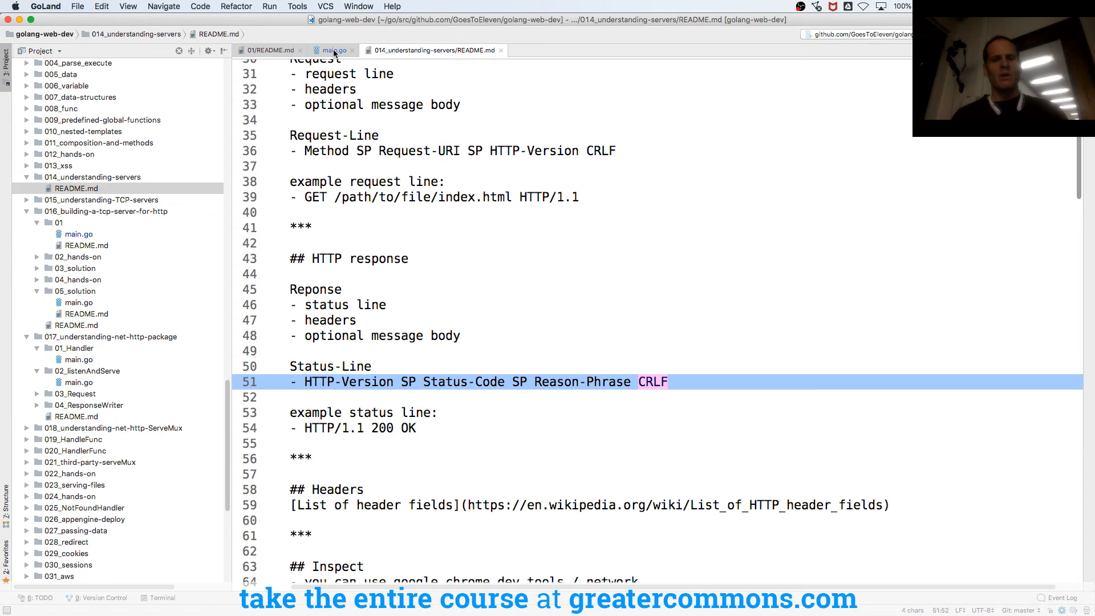
click(334, 49)
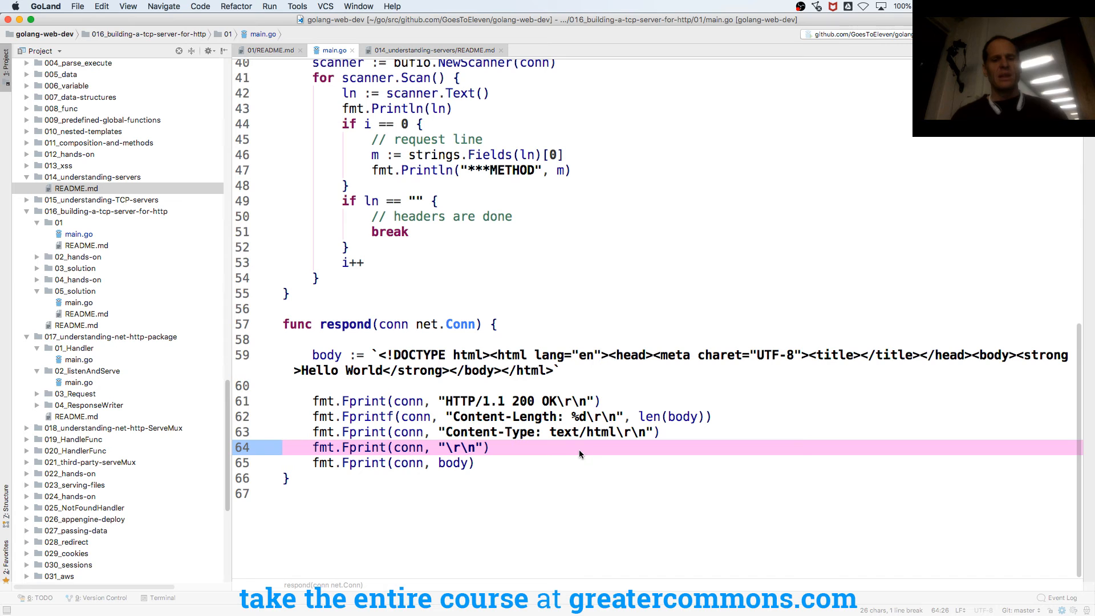
click(433, 49)
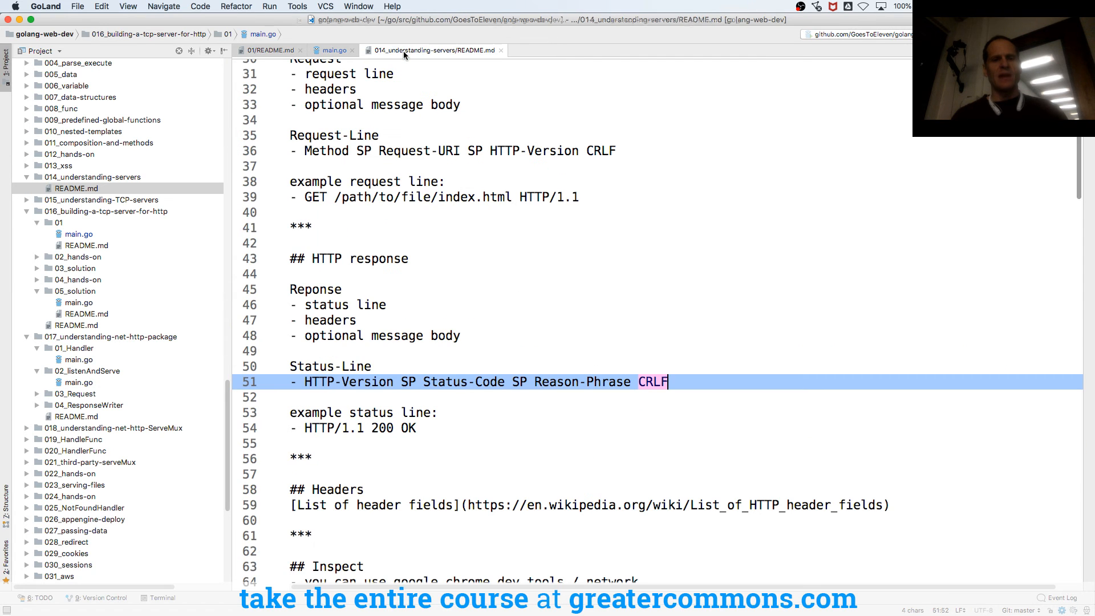
click(334, 49)
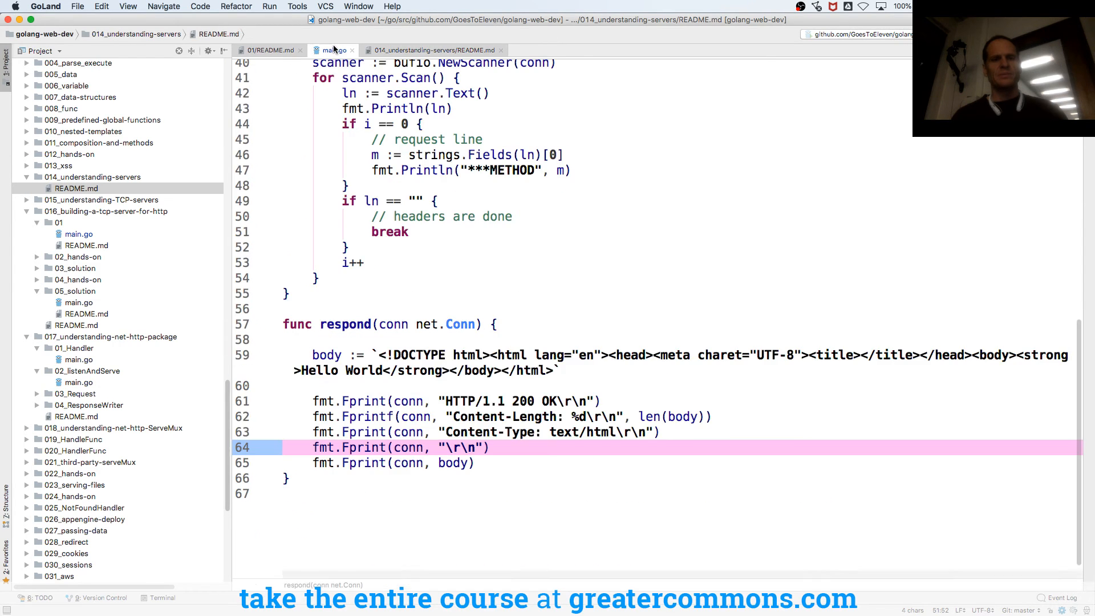
click(336, 49)
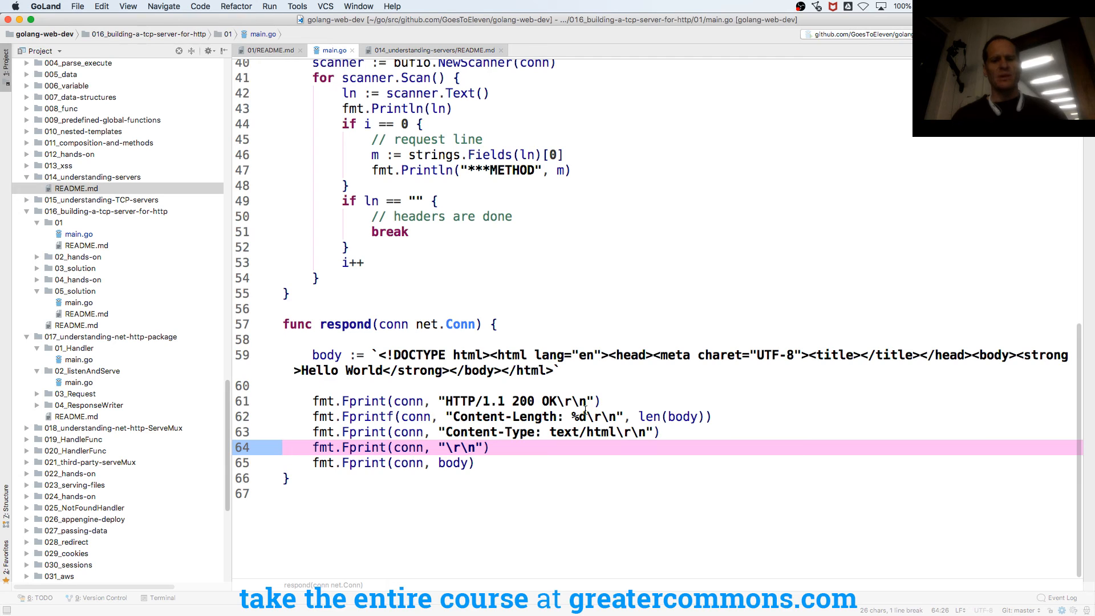
click(507, 431)
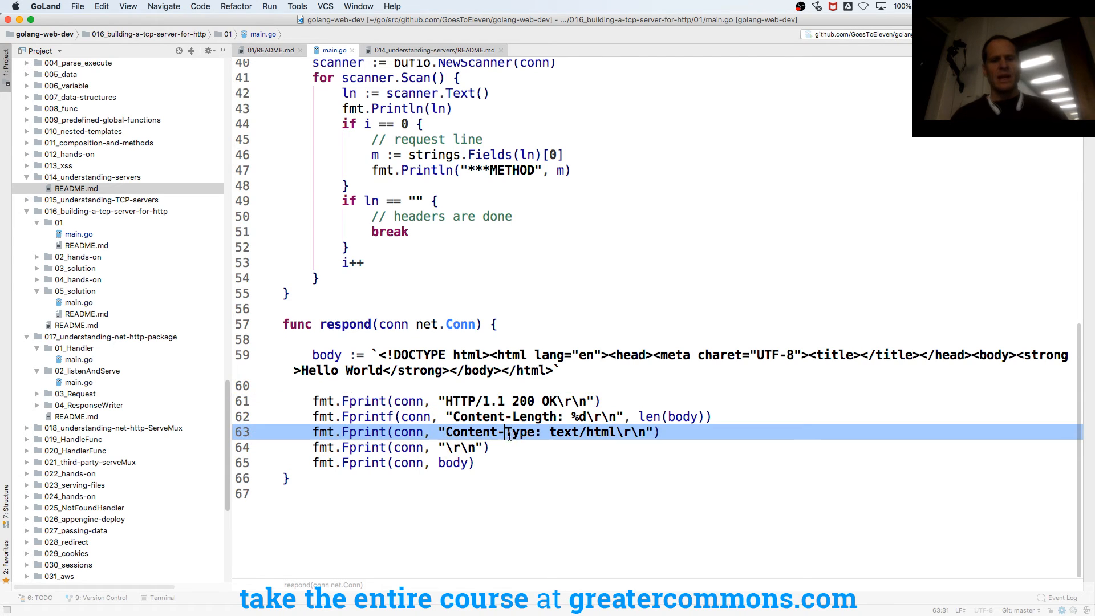
click(406, 462)
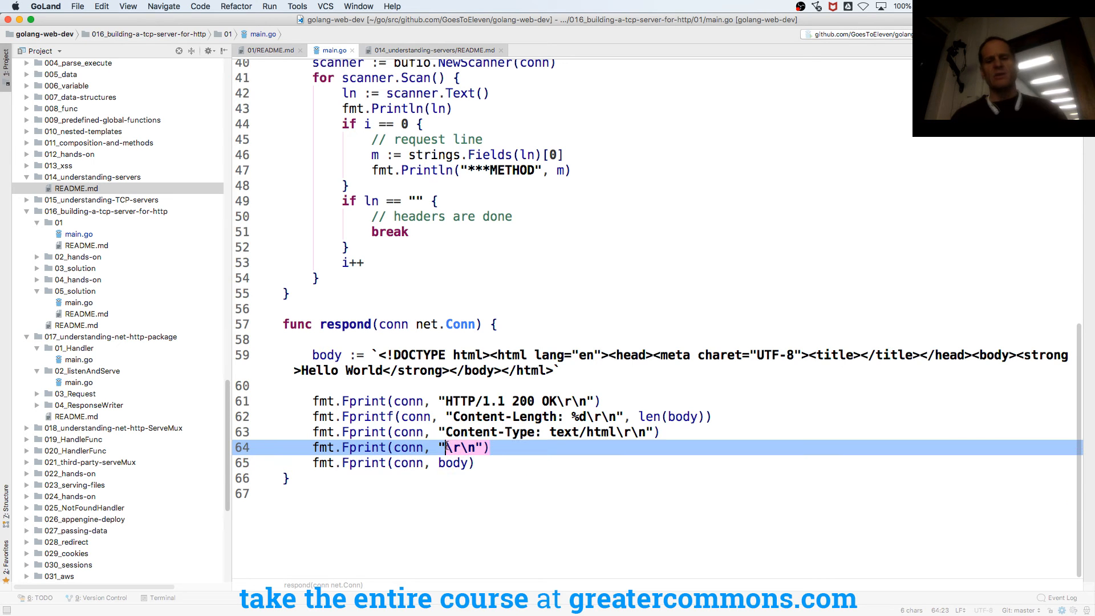
Step: Review the optional message body note, then scroll main.go to the respond function
click(433, 49)
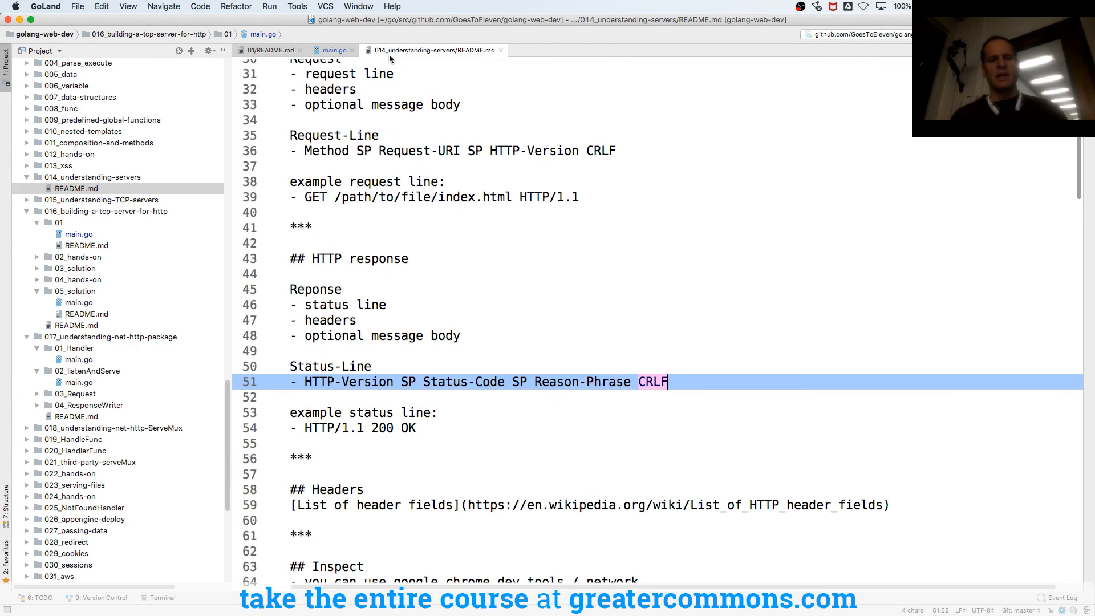
scroll(down, 3)
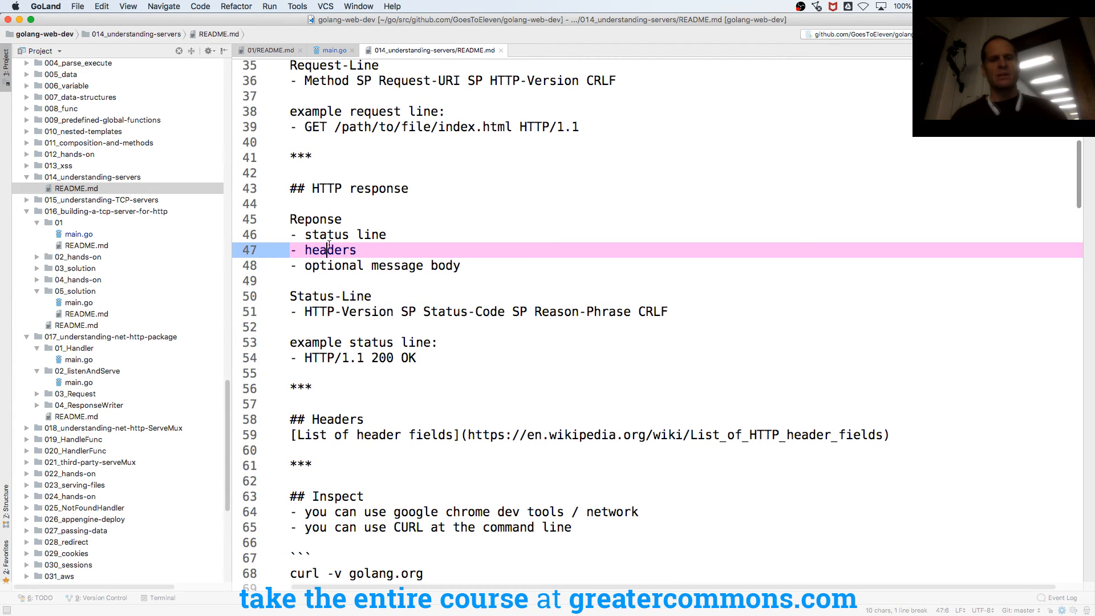
click(342, 266)
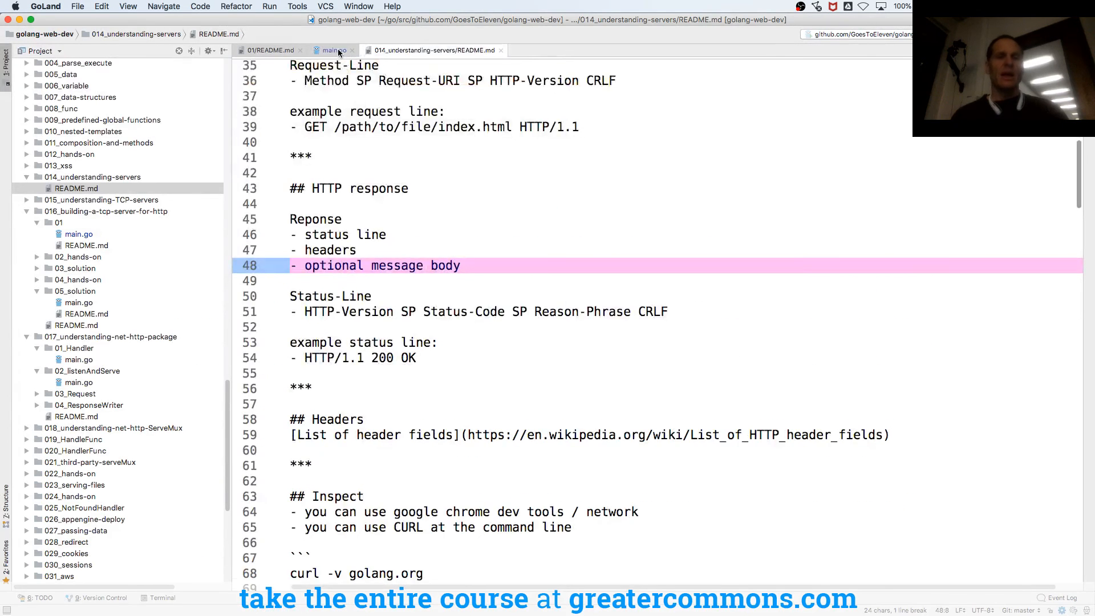
click(334, 49)
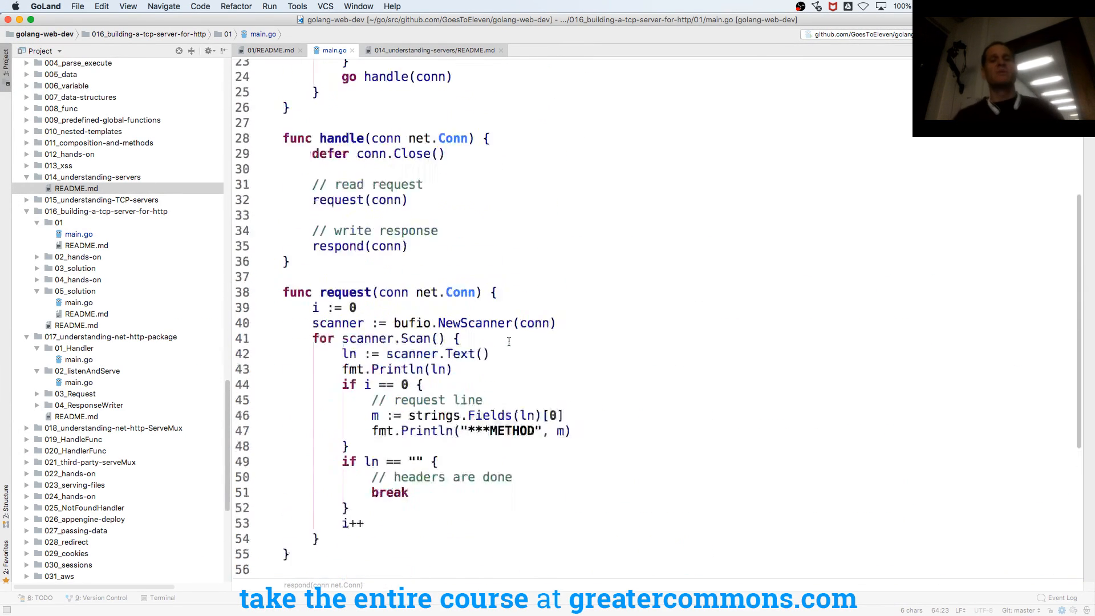
scroll(up, 3)
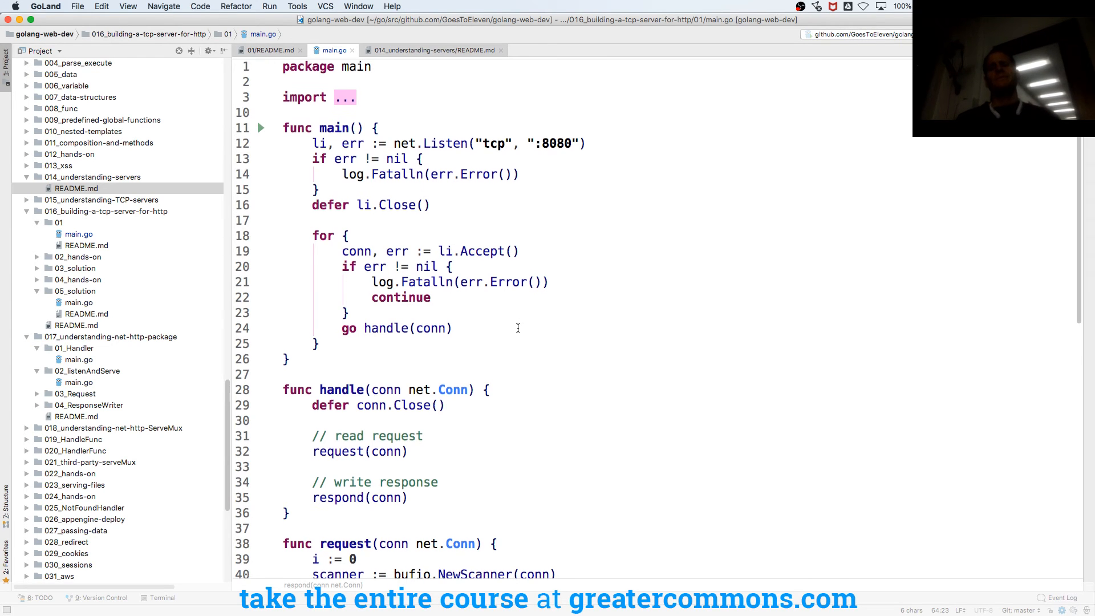
scroll(down, 3)
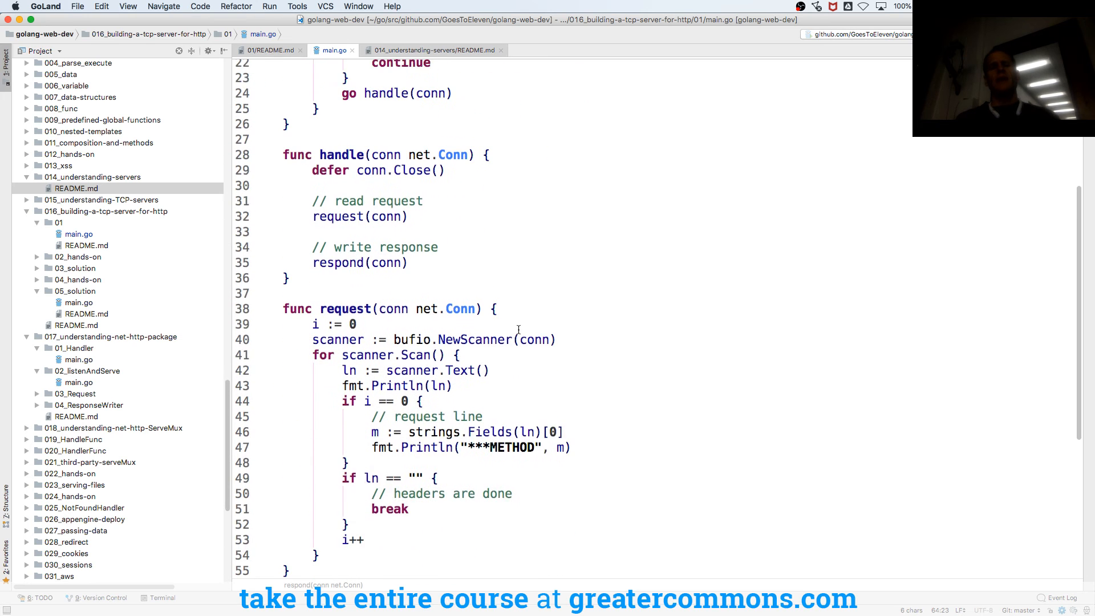
scroll(down, 3)
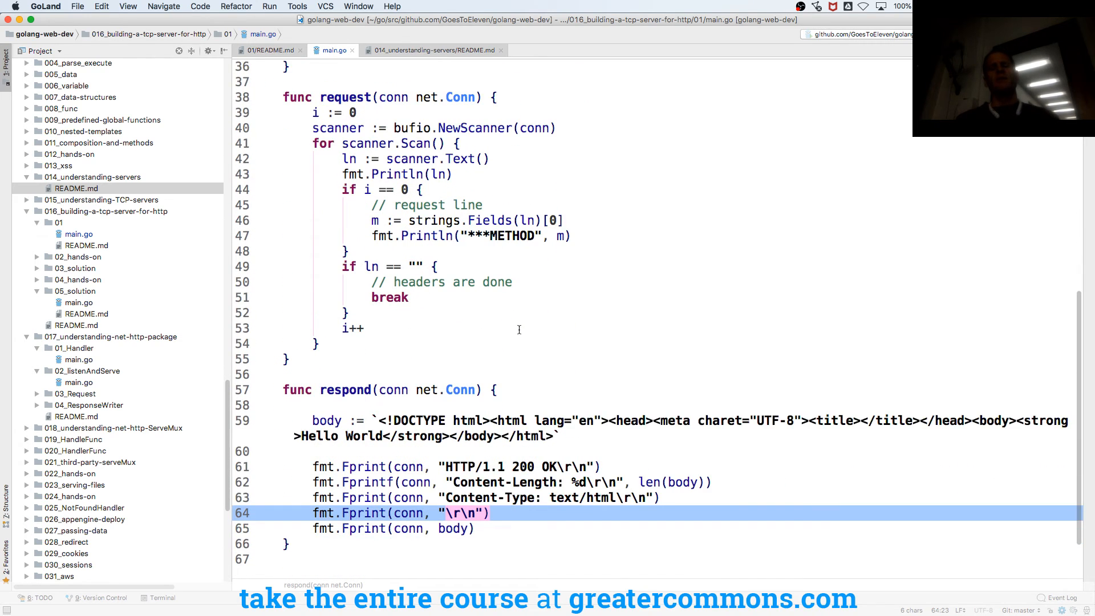
scroll(down, 3)
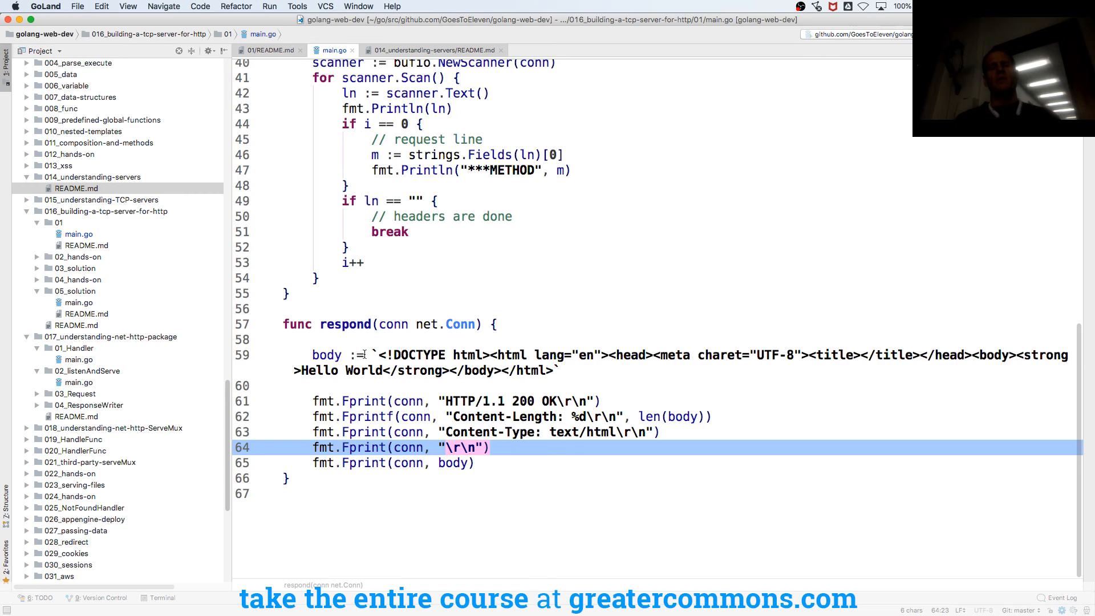
mouse_move(429, 361)
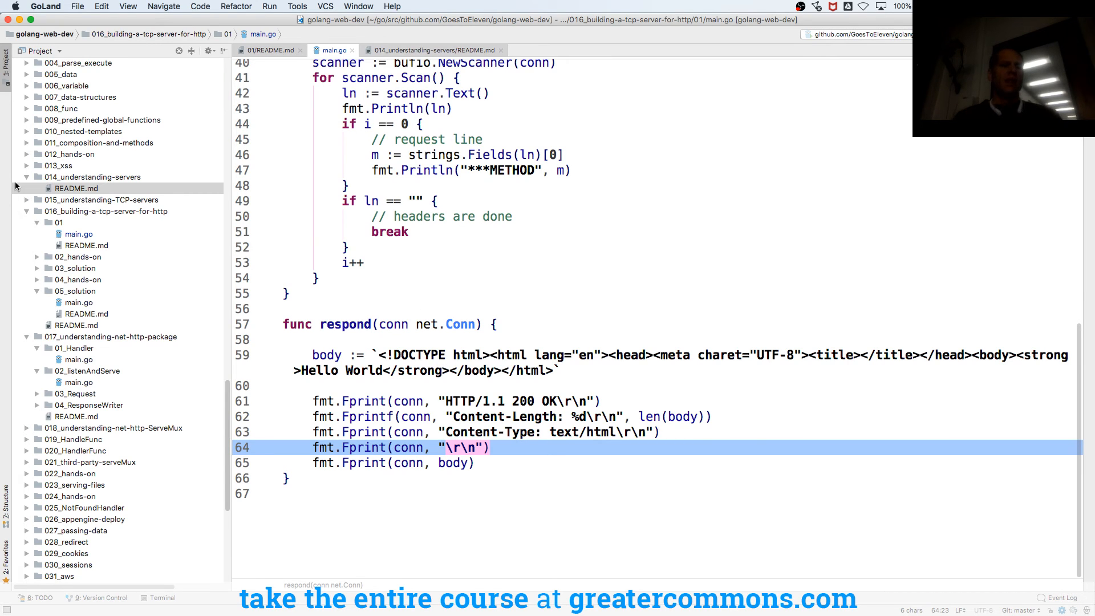
click(91, 177)
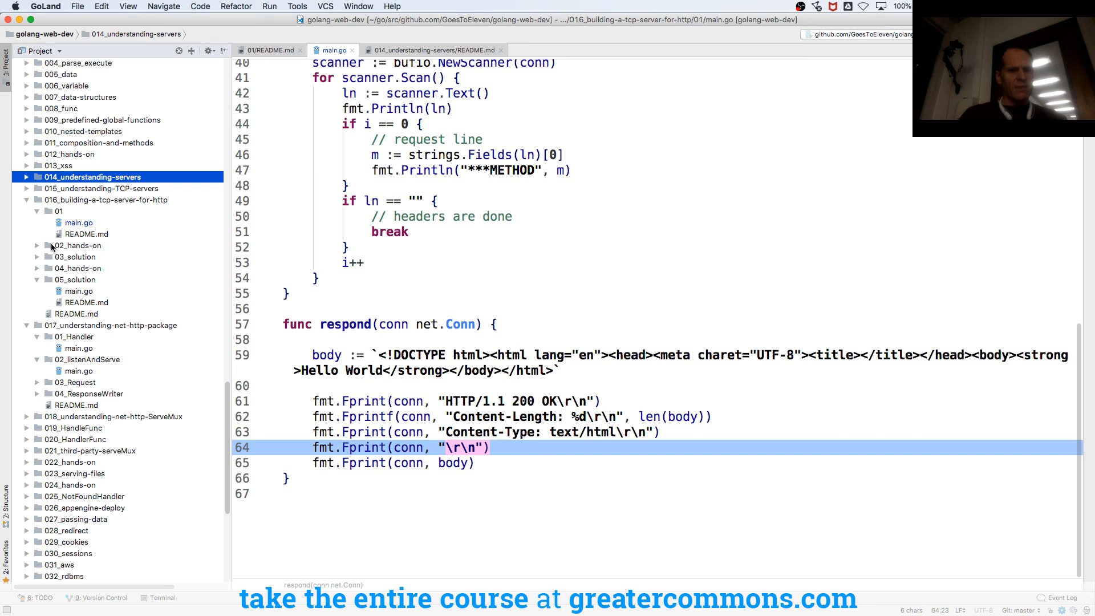
click(37, 211)
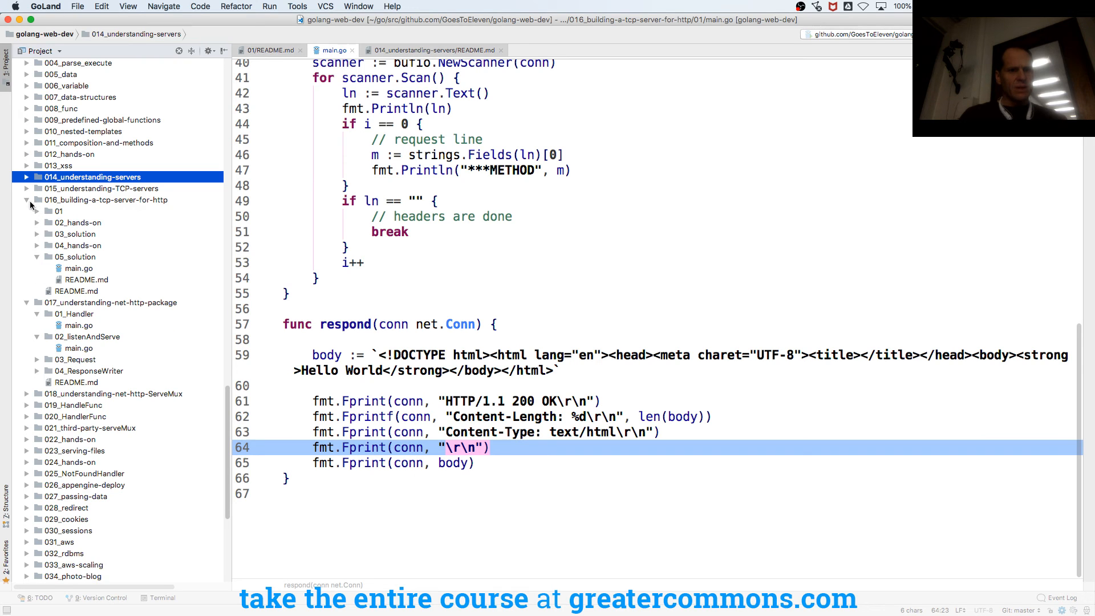
click(26, 200)
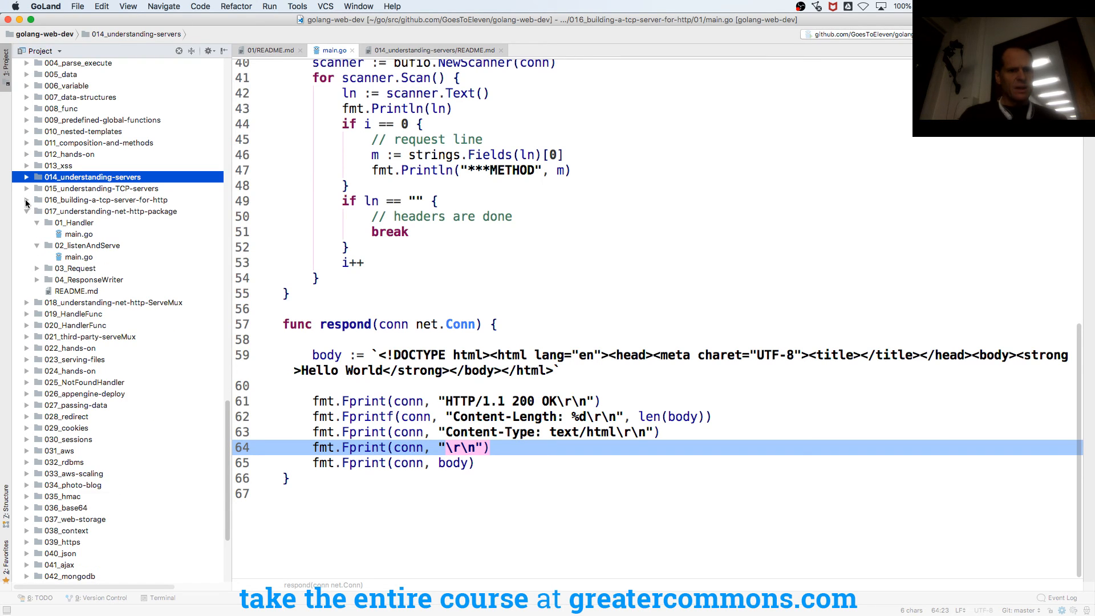
click(26, 199)
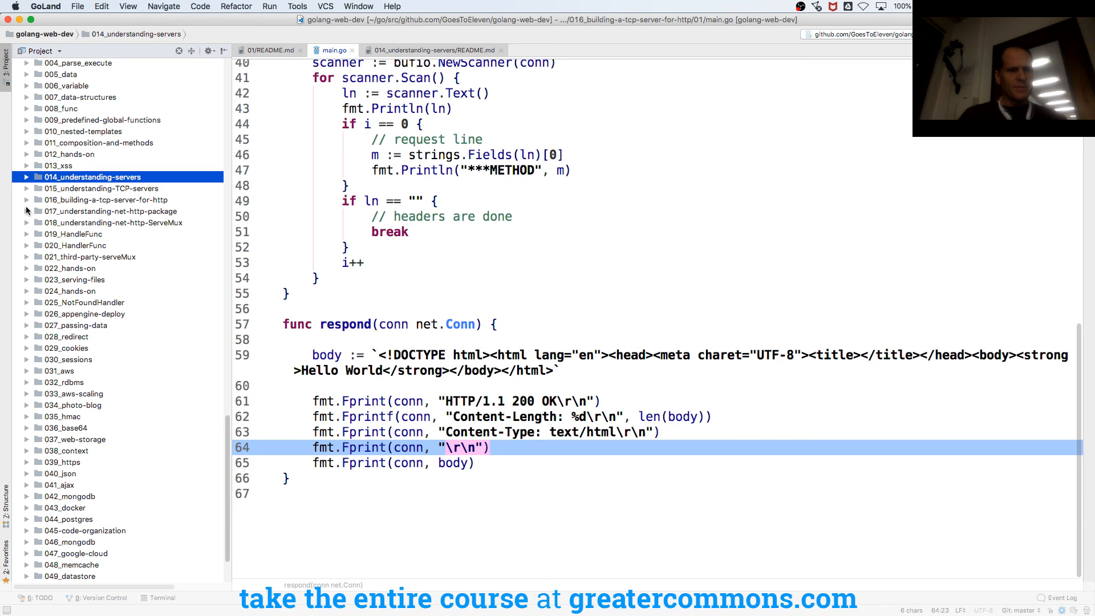
click(26, 188)
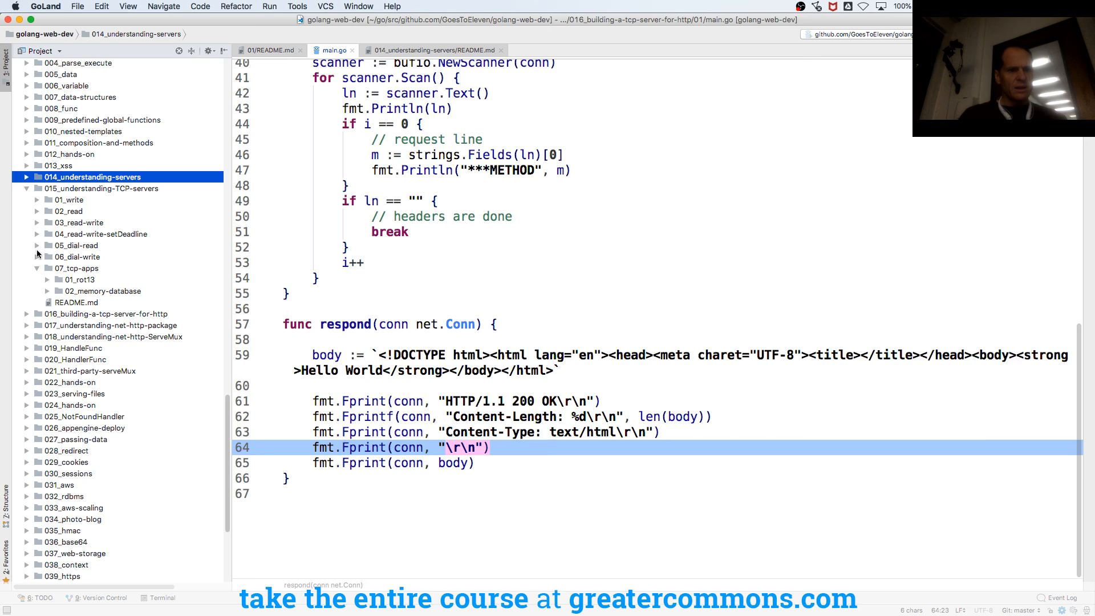
click(36, 188)
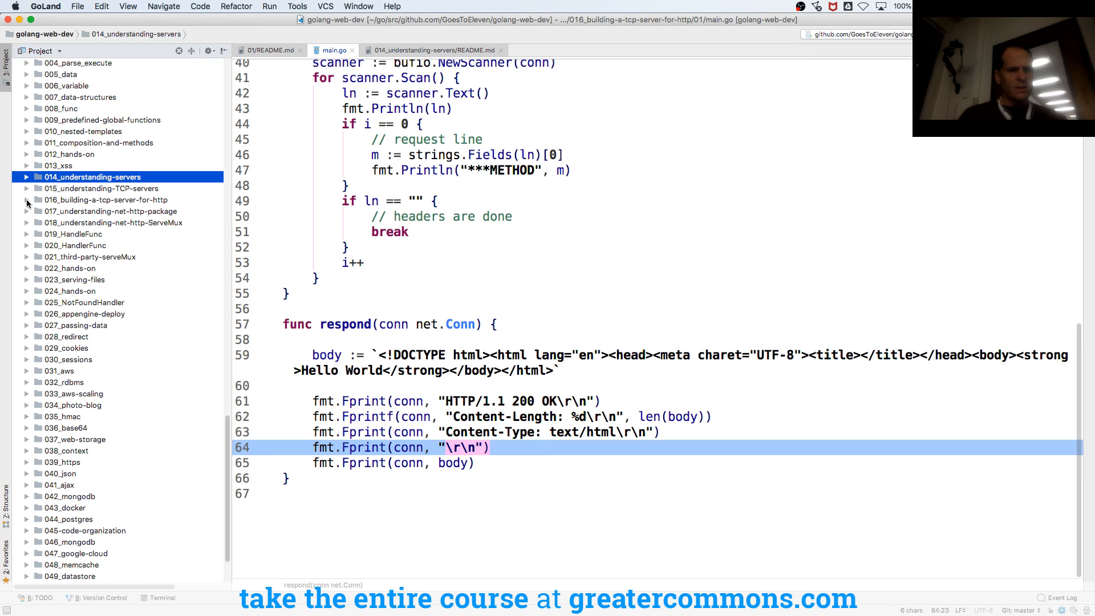
click(26, 199)
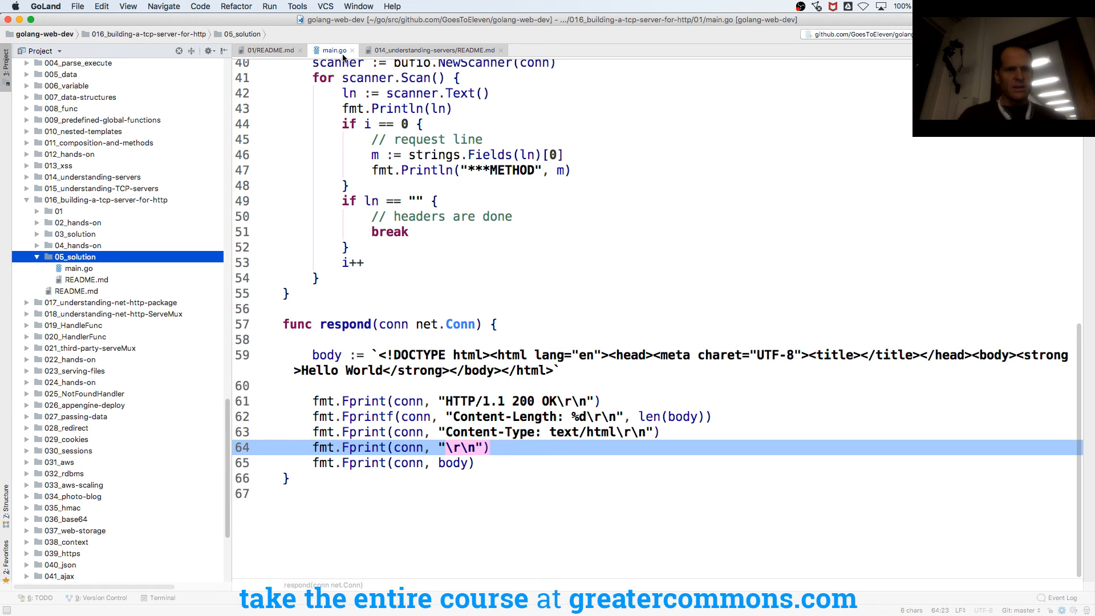
click(78, 268)
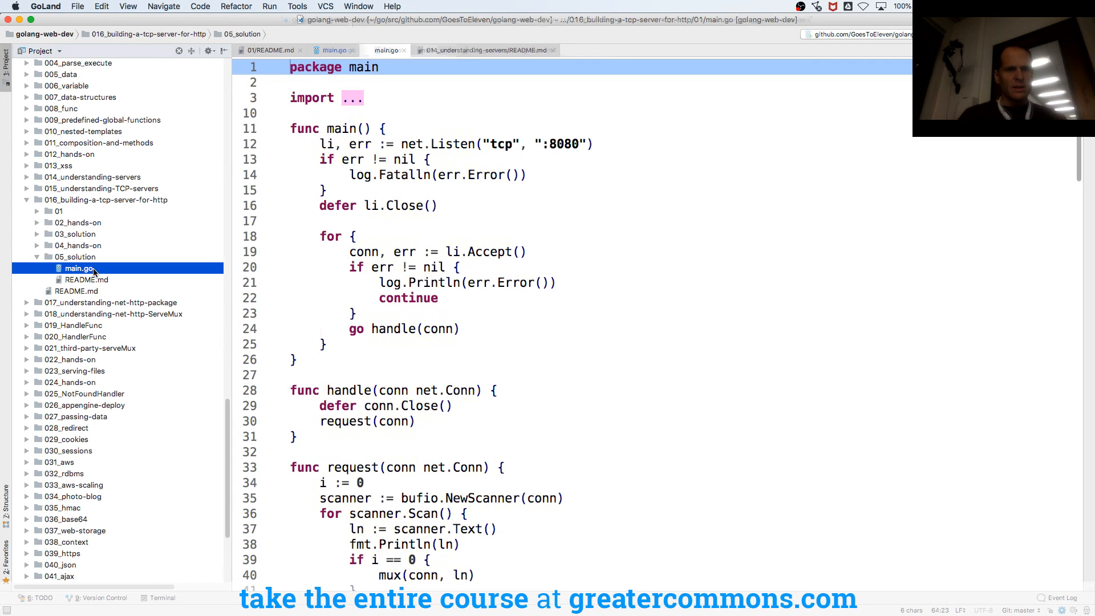
scroll(down, 3)
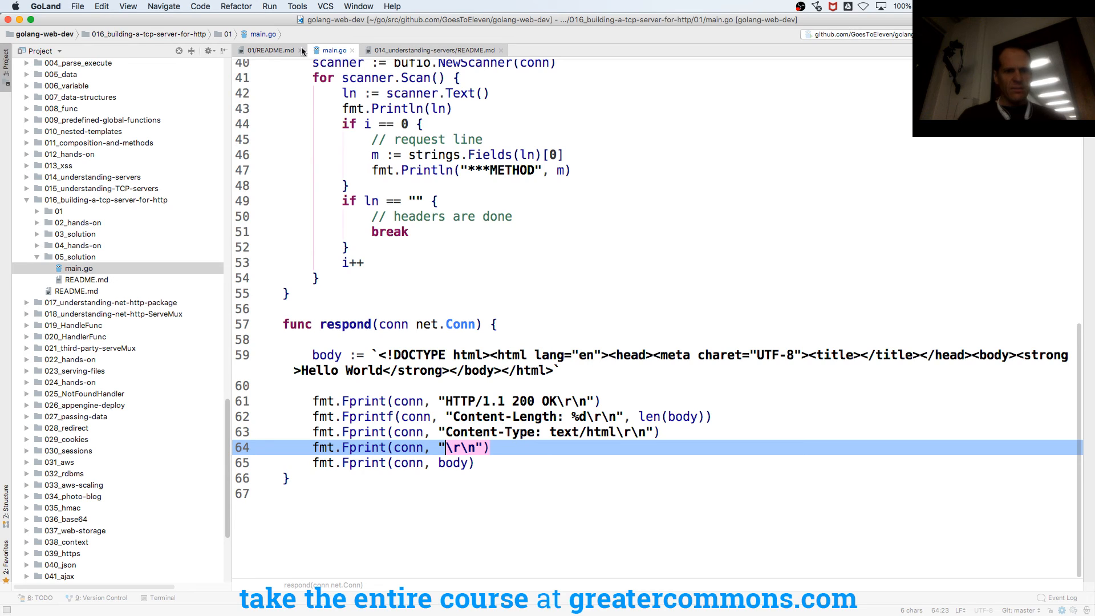
click(79, 245)
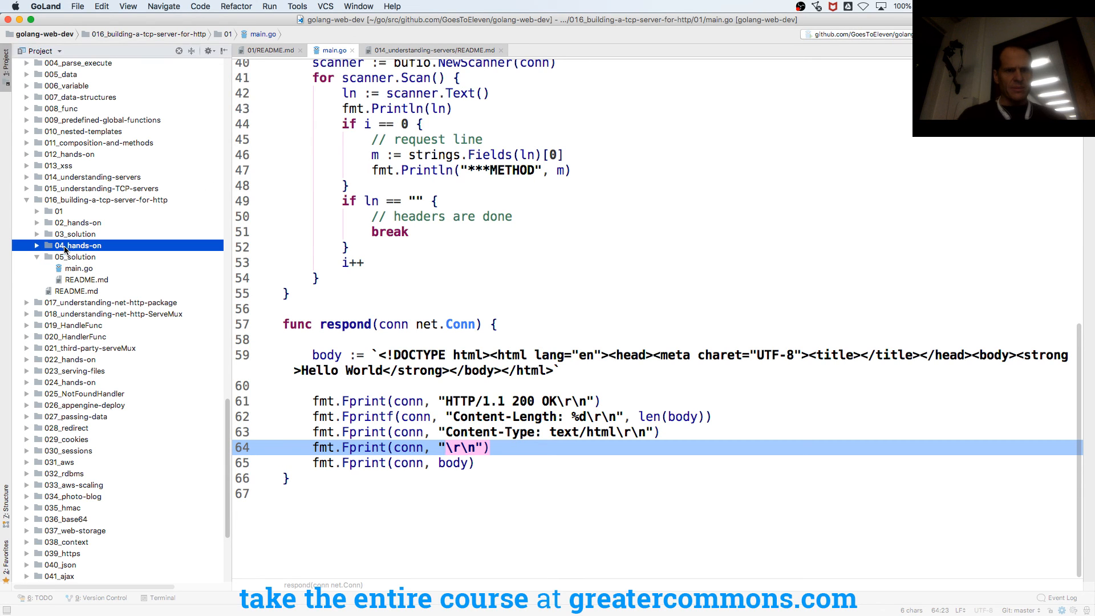
click(268, 49)
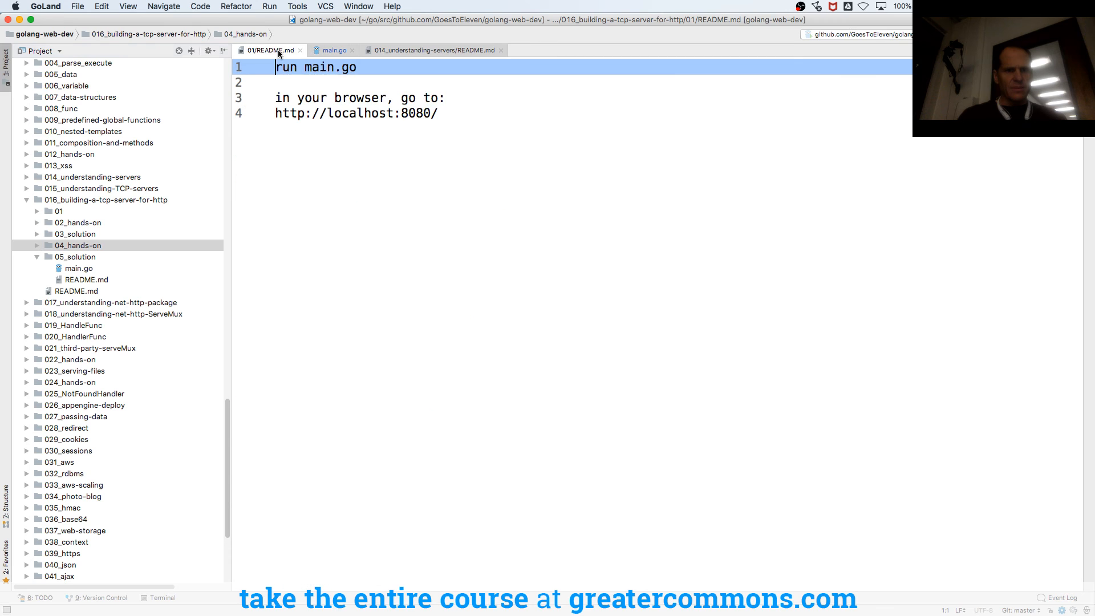
click(434, 49)
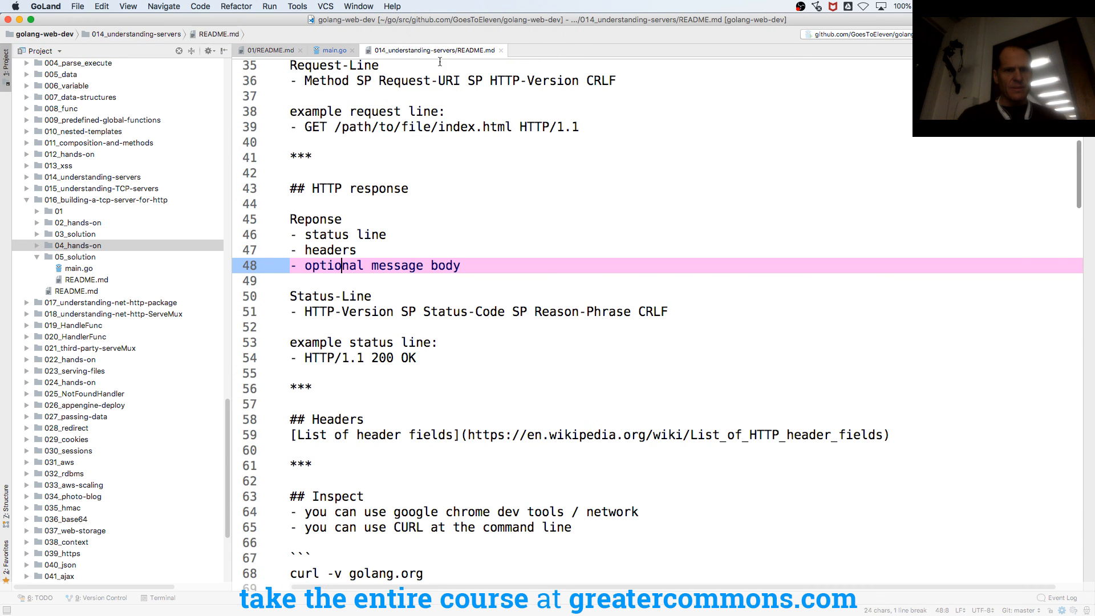
click(334, 49)
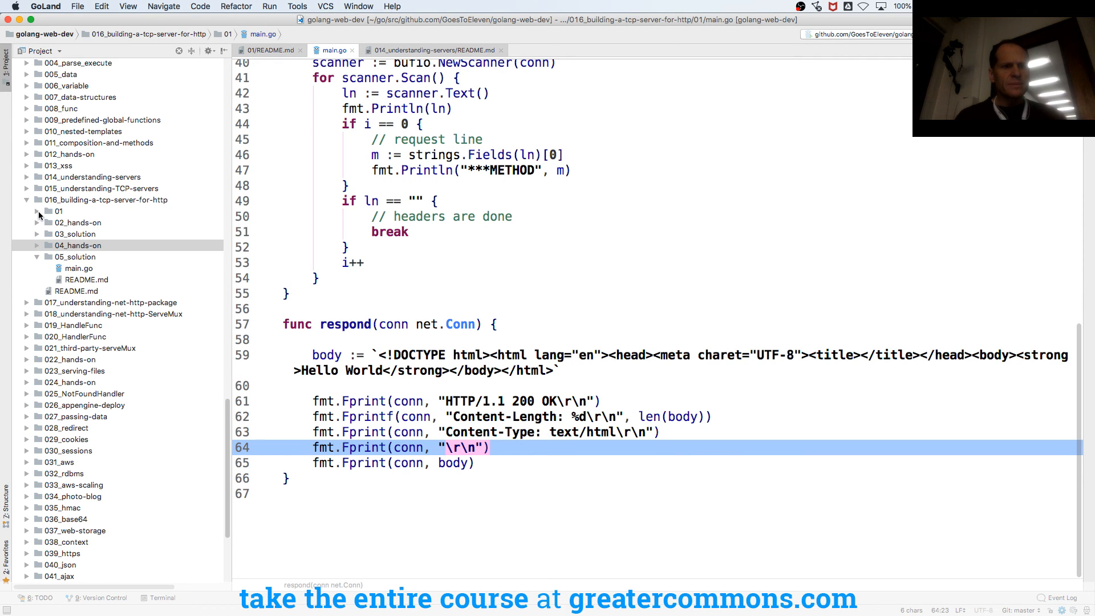
click(38, 211)
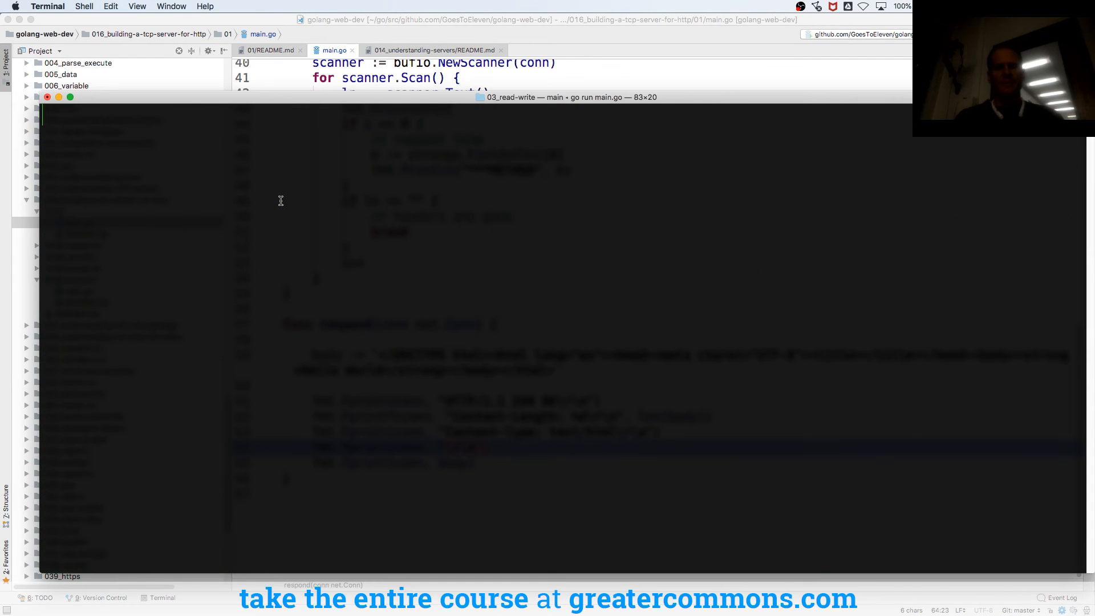
Step: Stop the old server and cd into 016_building-a-tcp-server-for-http/01
key(ctrl+c)
text(pwd)
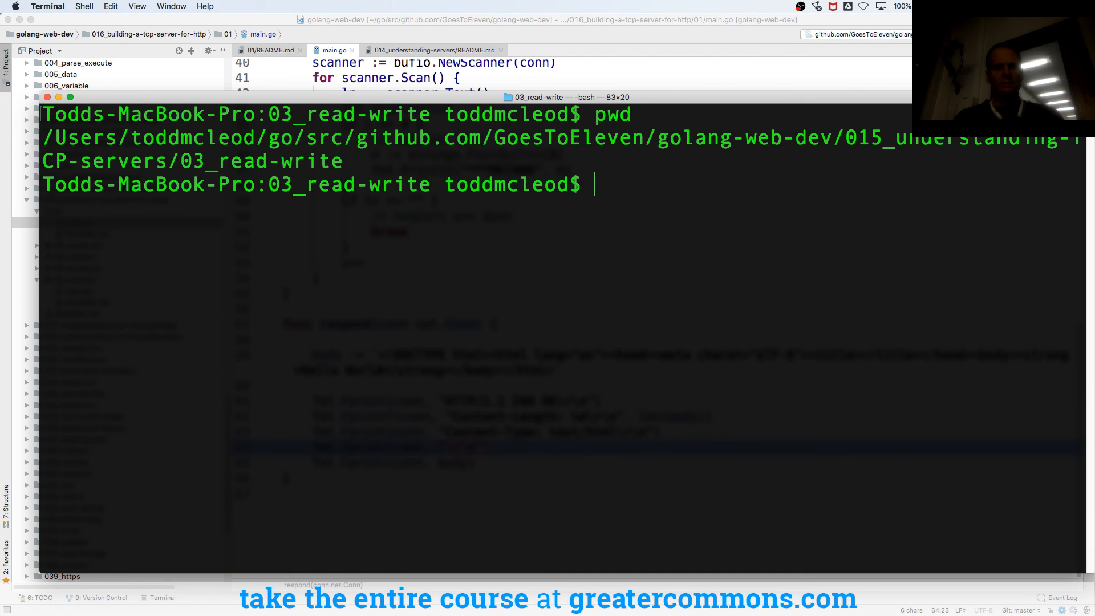
text(cd)
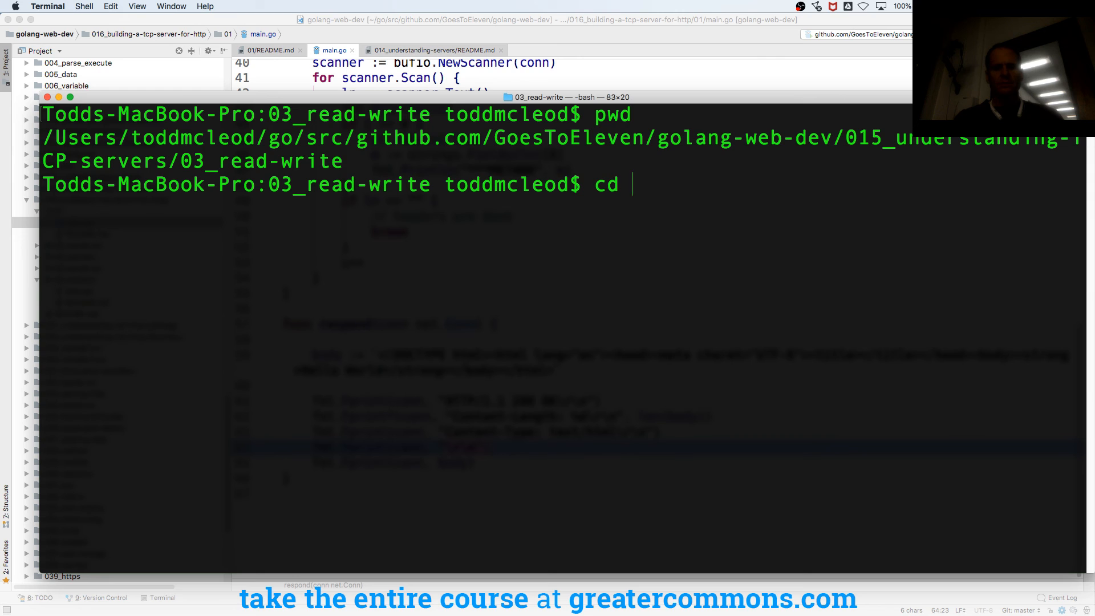
text(../../016)
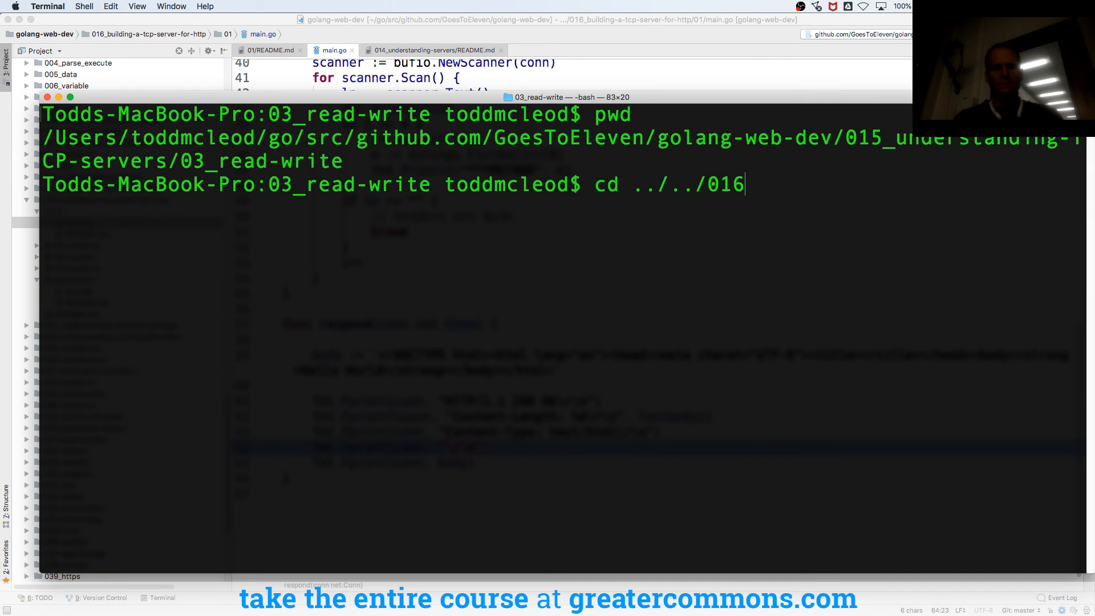
key(Return)
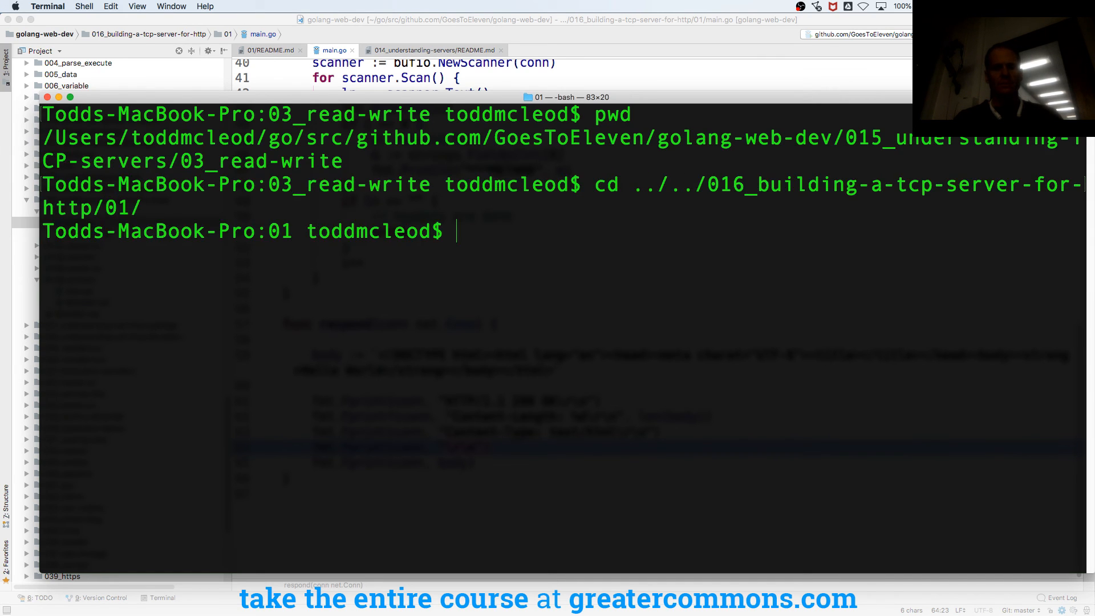
Step: Start the lesson 01 server with go run main.go
text(go ru)
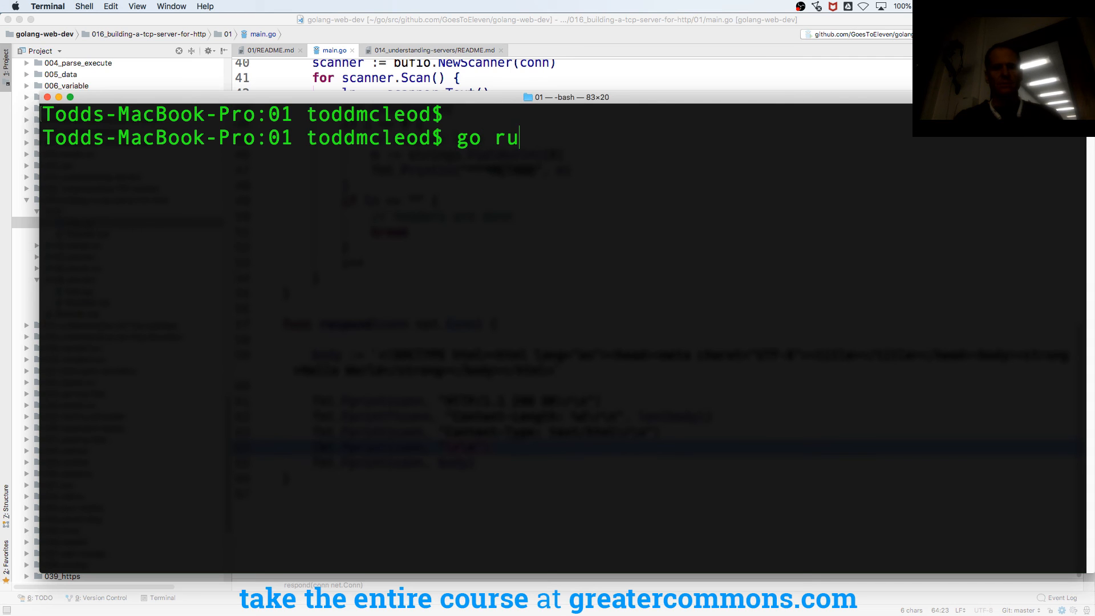
key(Return)
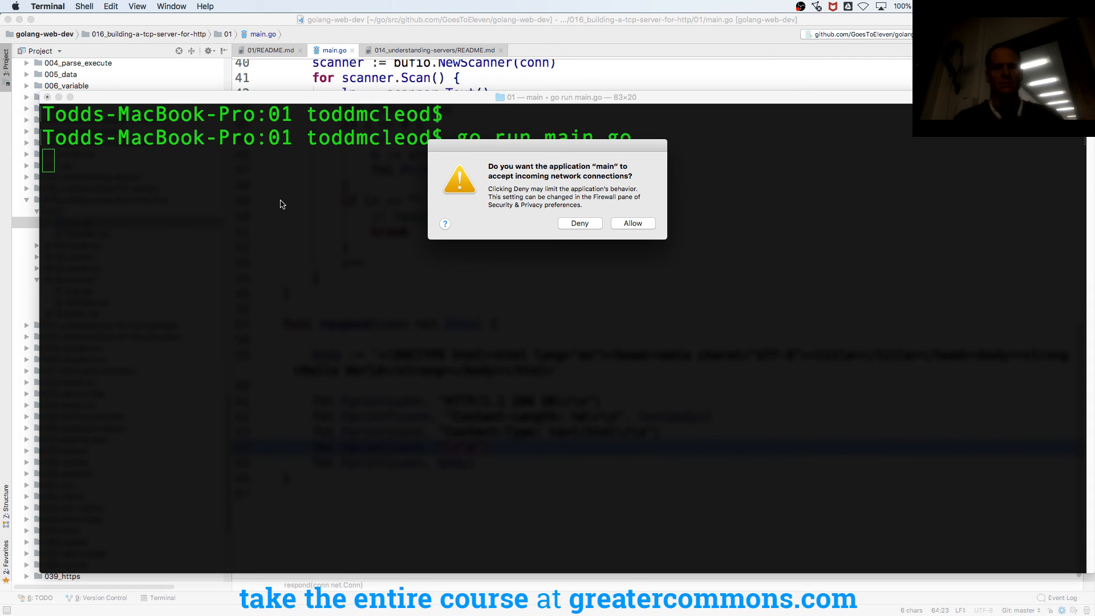
mouse_move(480, 233)
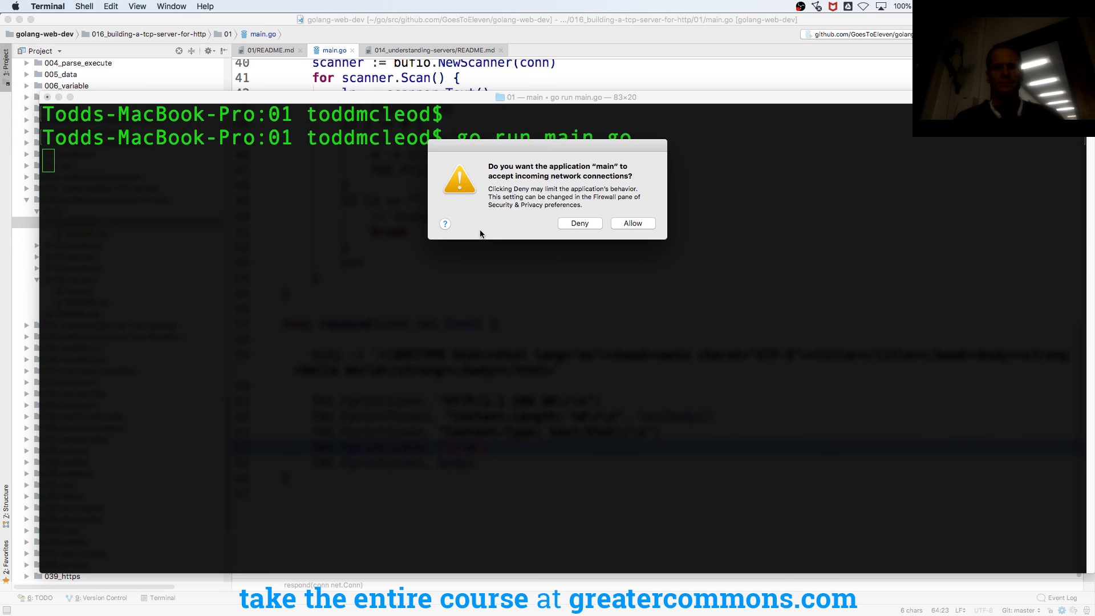
mouse_move(653, 222)
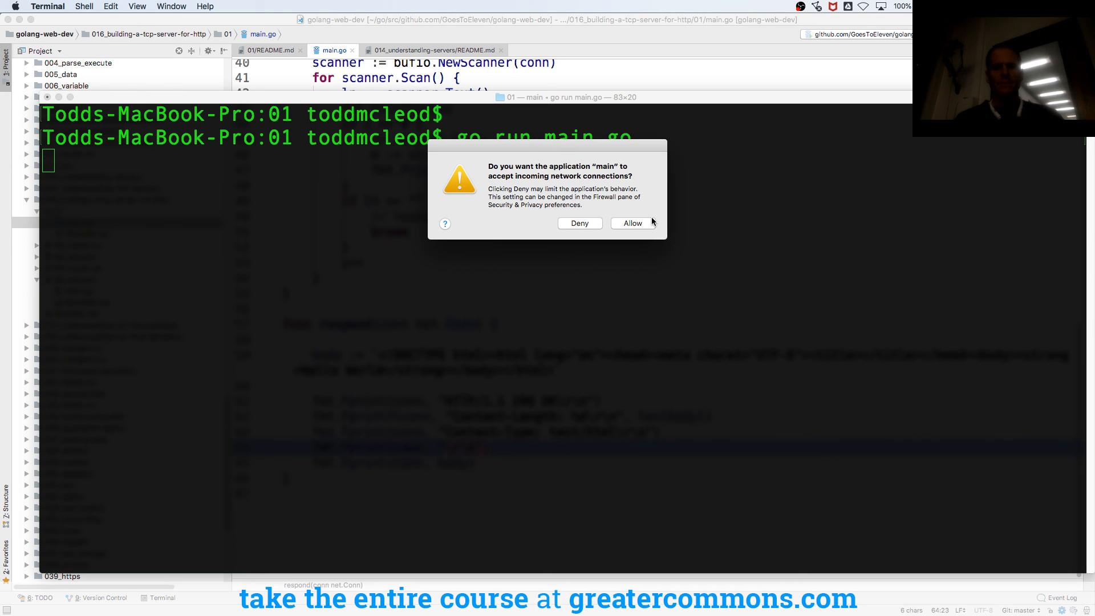
mouse_move(639, 224)
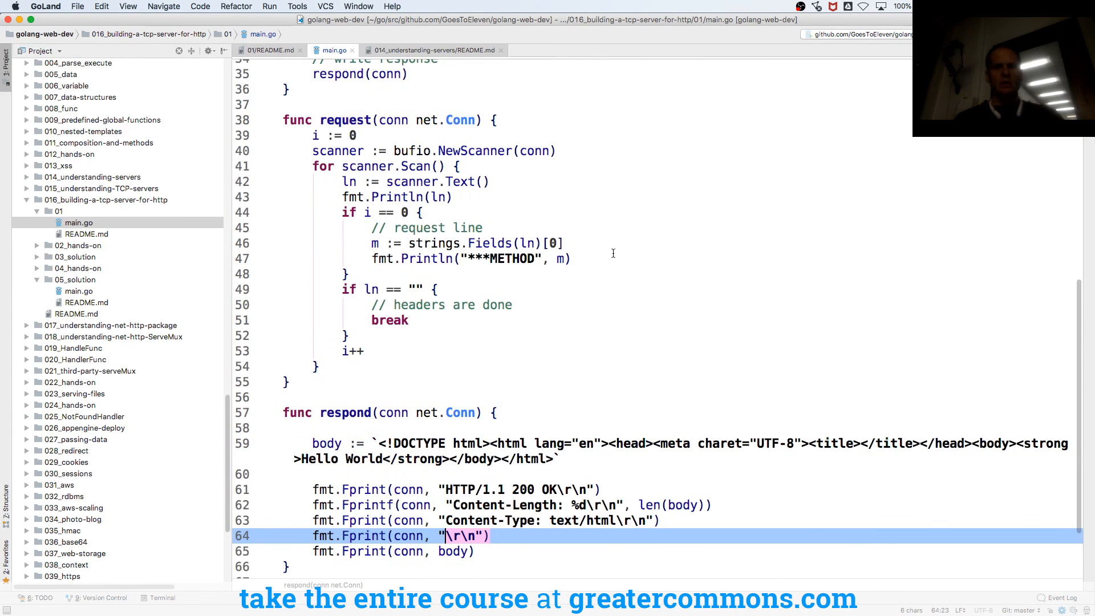
Step: View Hello World at localhost:8080, then highlight World in main.go's response body
scroll(up, 3)
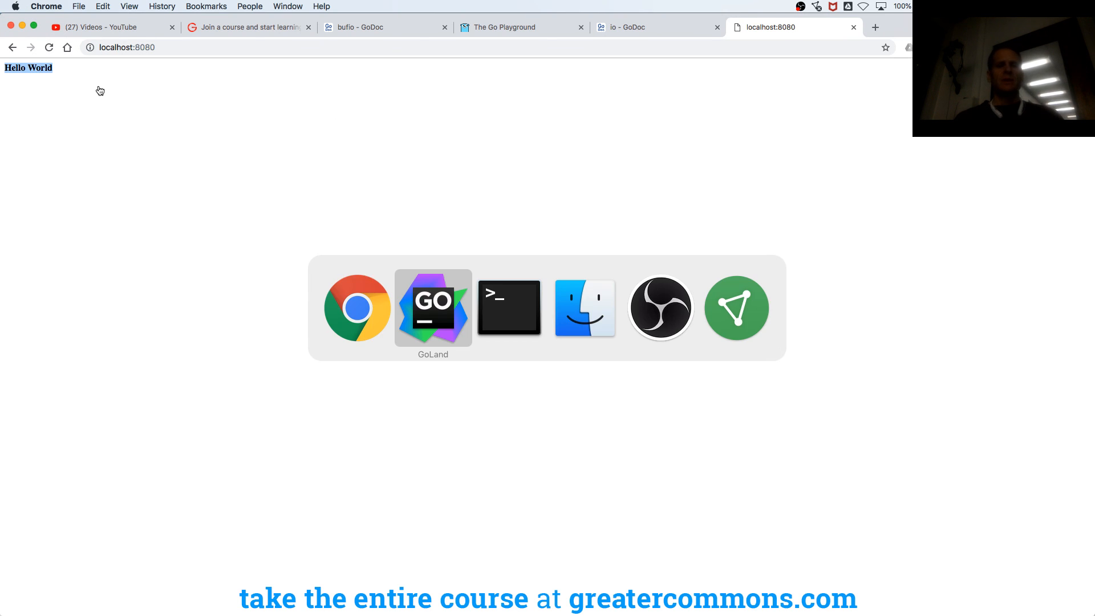
click(433, 306)
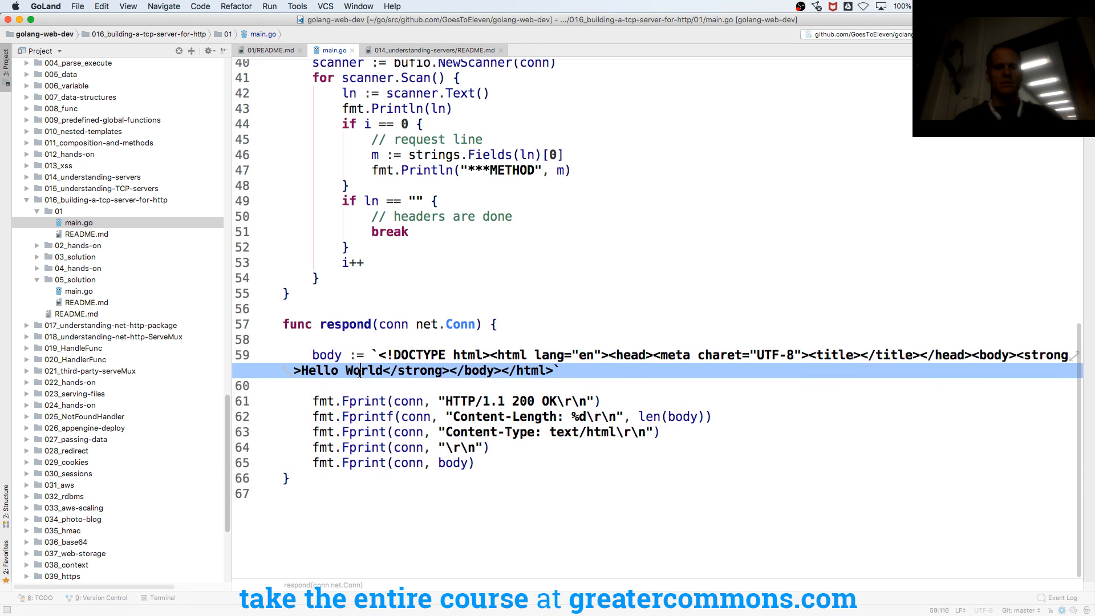
double_click(319, 369)
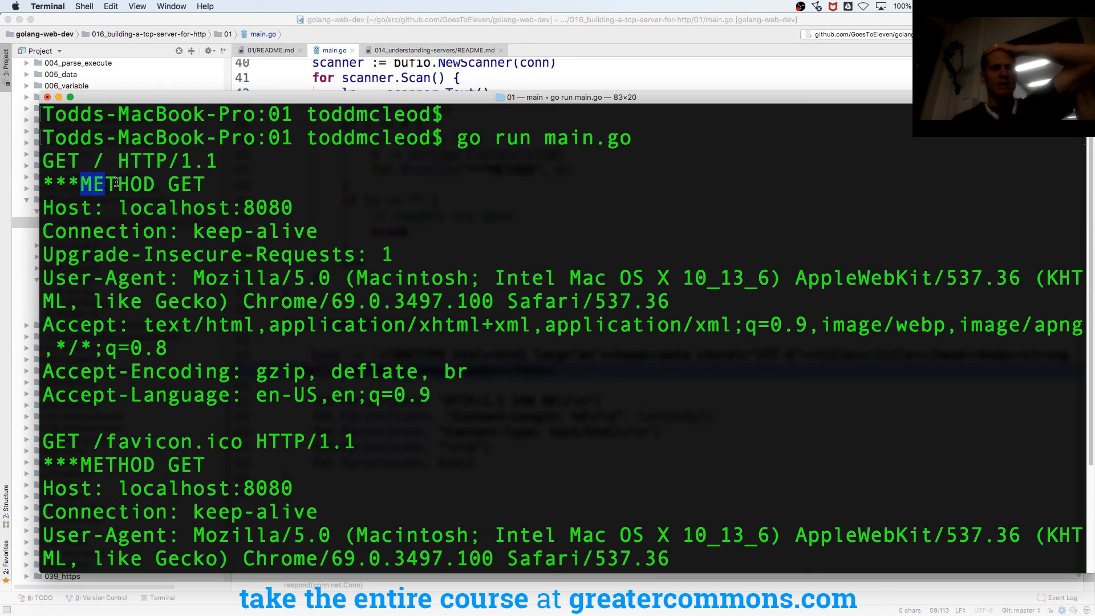
Step: Highlight the first logged GET / request and its headers in the Terminal server log
drag(91, 185, 204, 185)
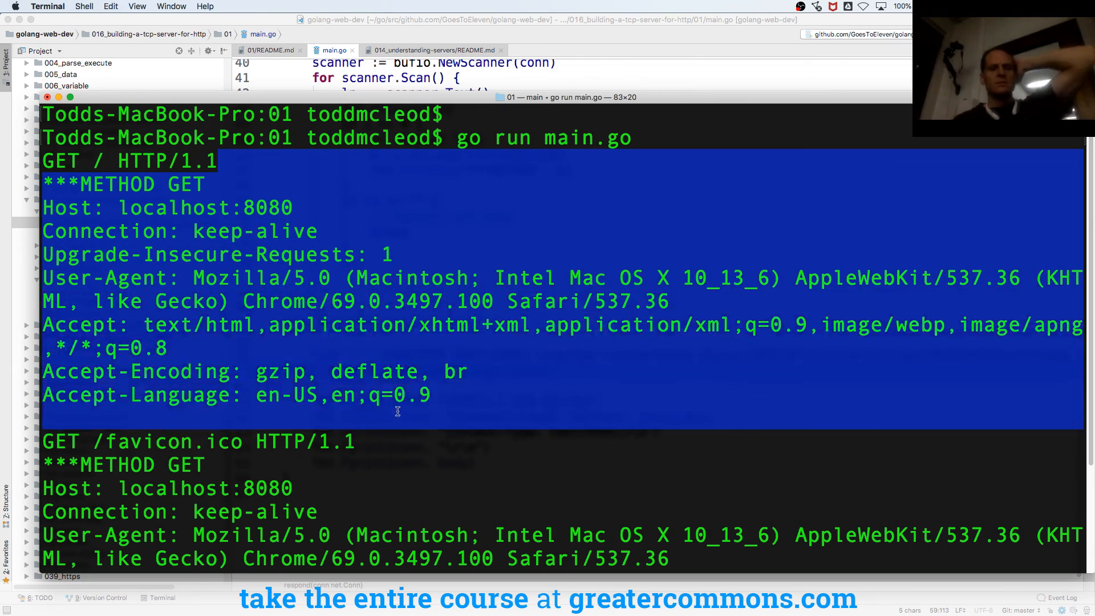
scroll(down, 3)
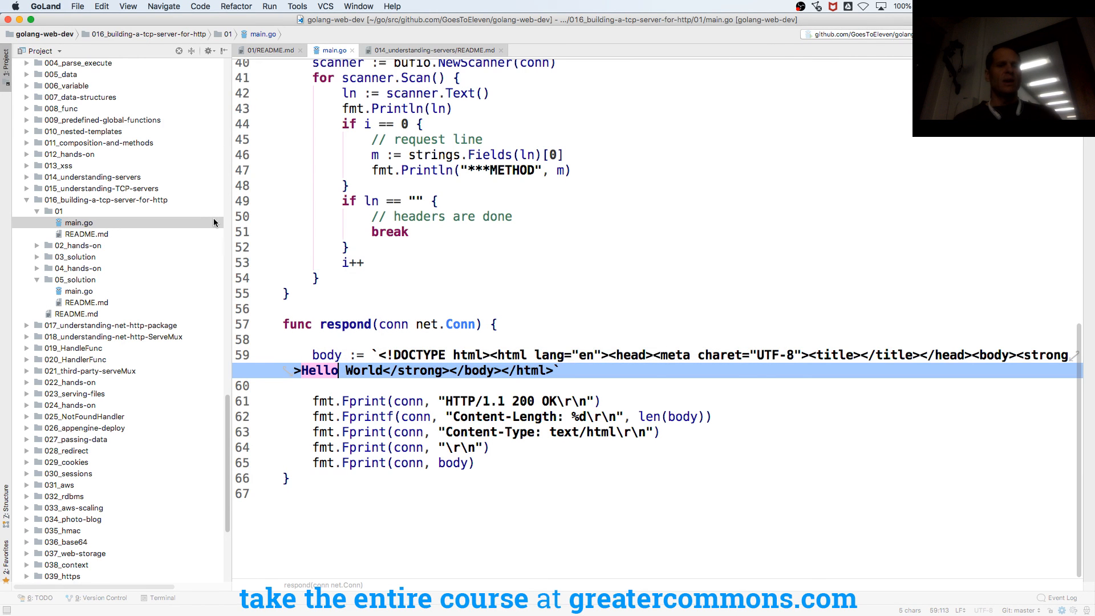
Step: Close all open editor tabs via the tab's Close All option
right_click(270, 49)
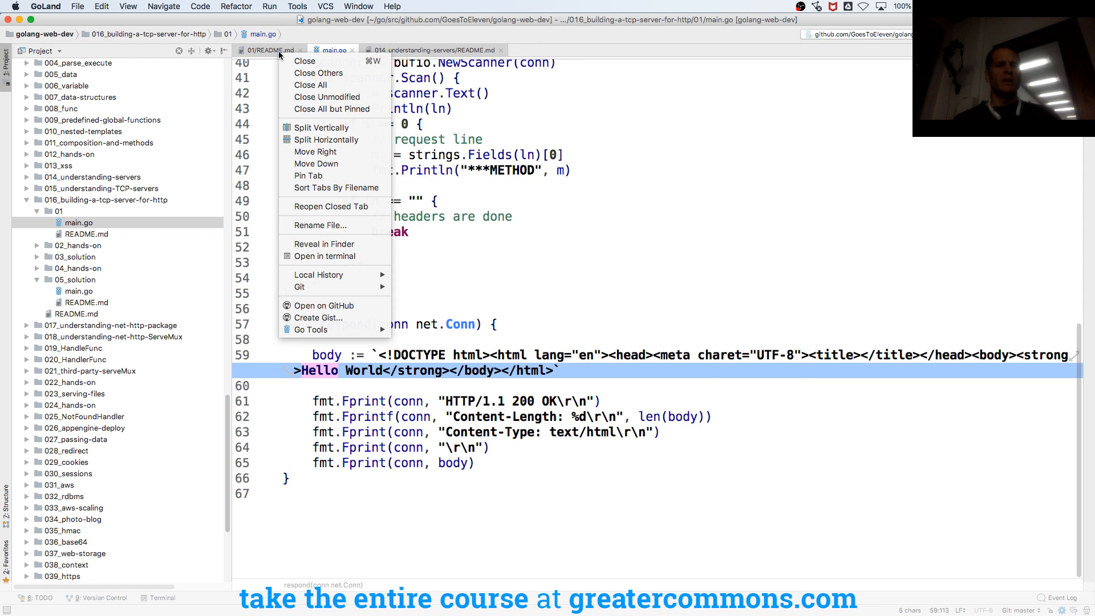
click(311, 84)
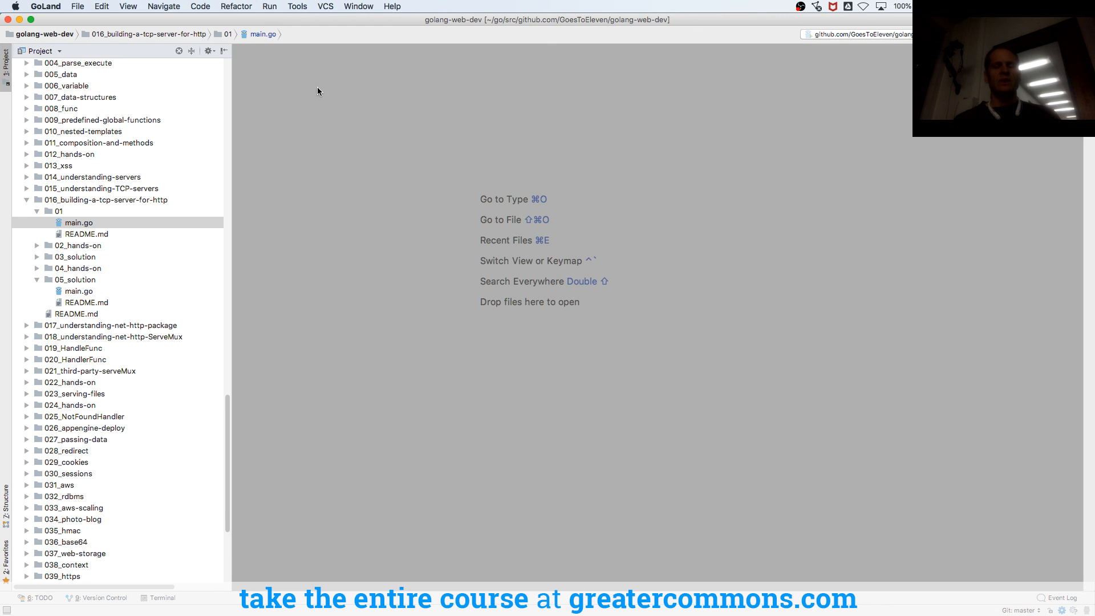